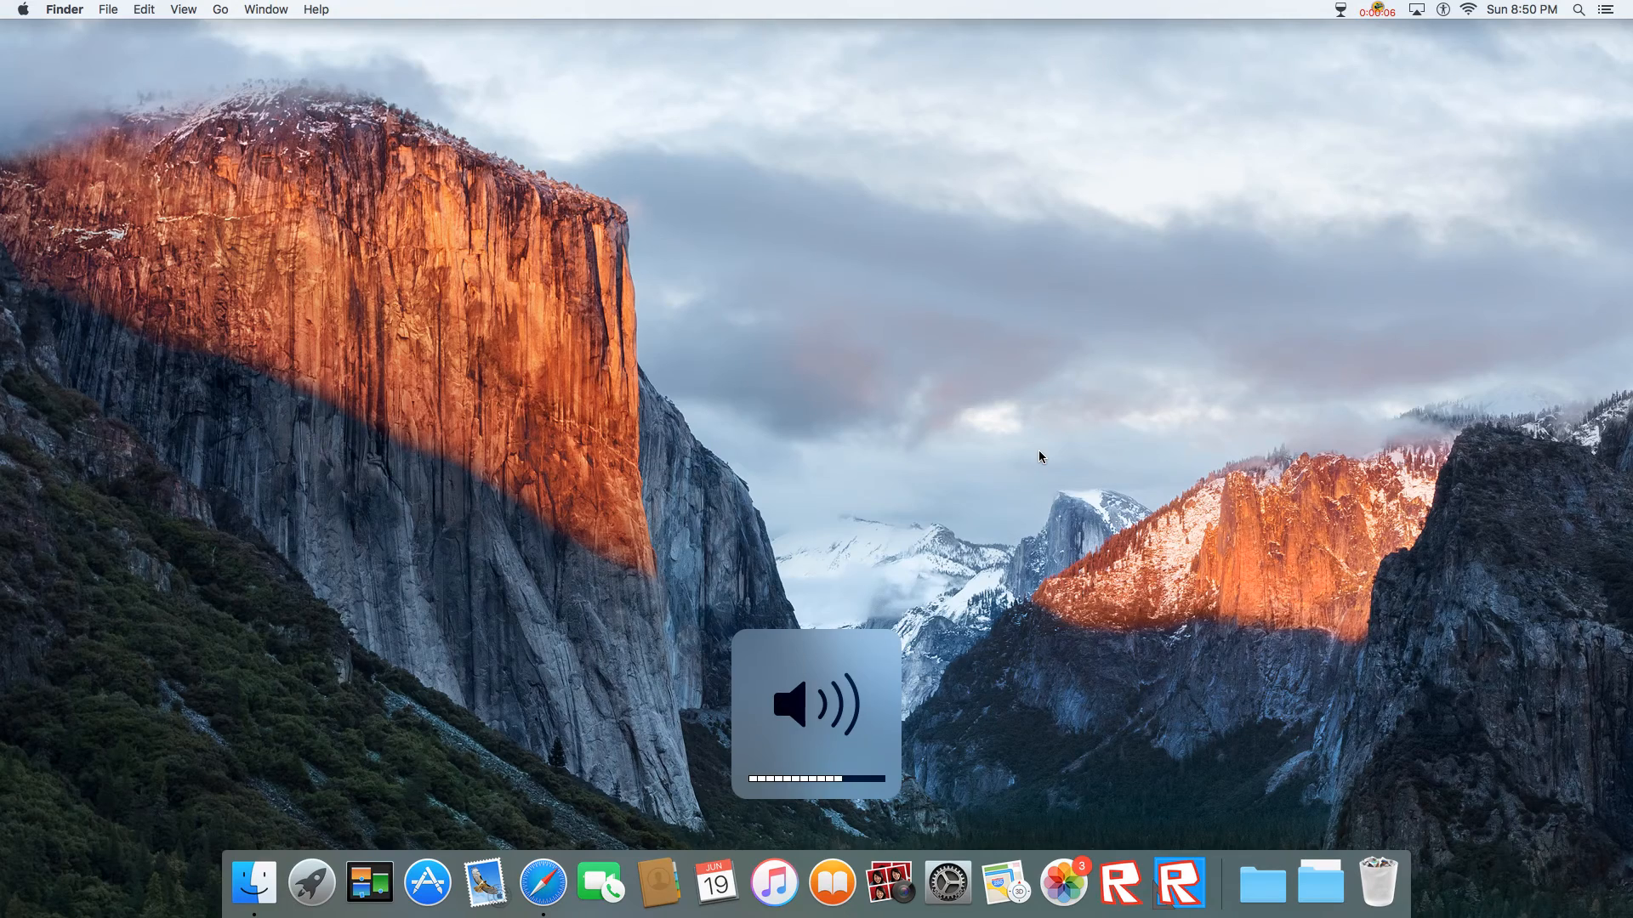
- Launch Safari from the Dock, hide the bookmarks sidebar and go to andyroid.net
{"action": "left_click", "coordinate": [310, 883]}
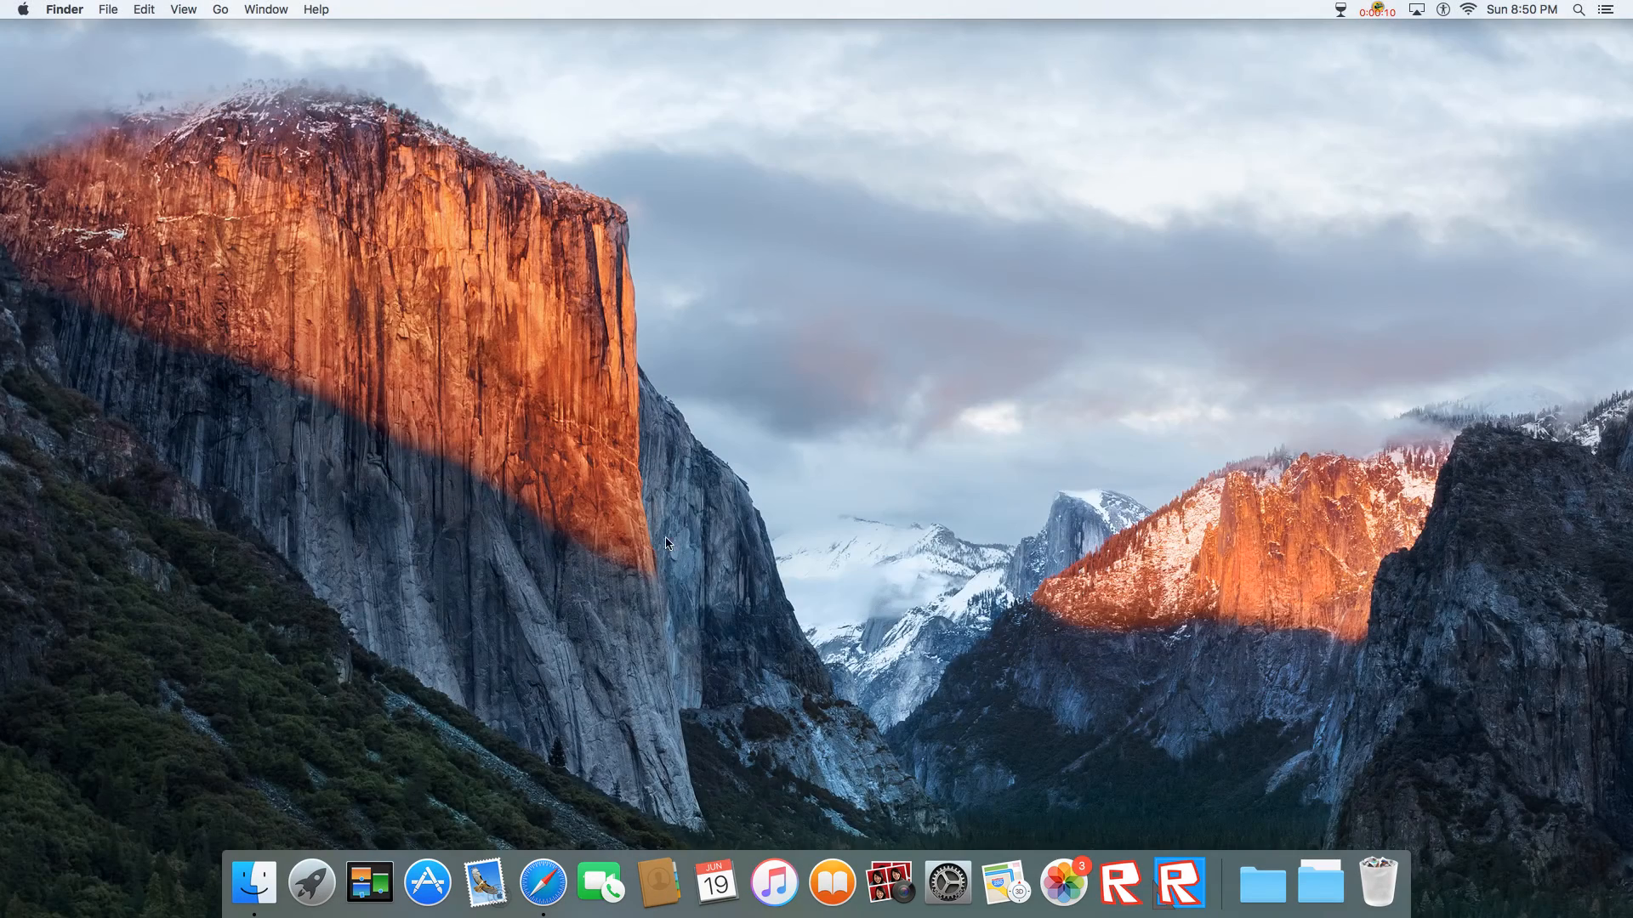
{"action": "mouse_move", "coordinate": [412, 582]}
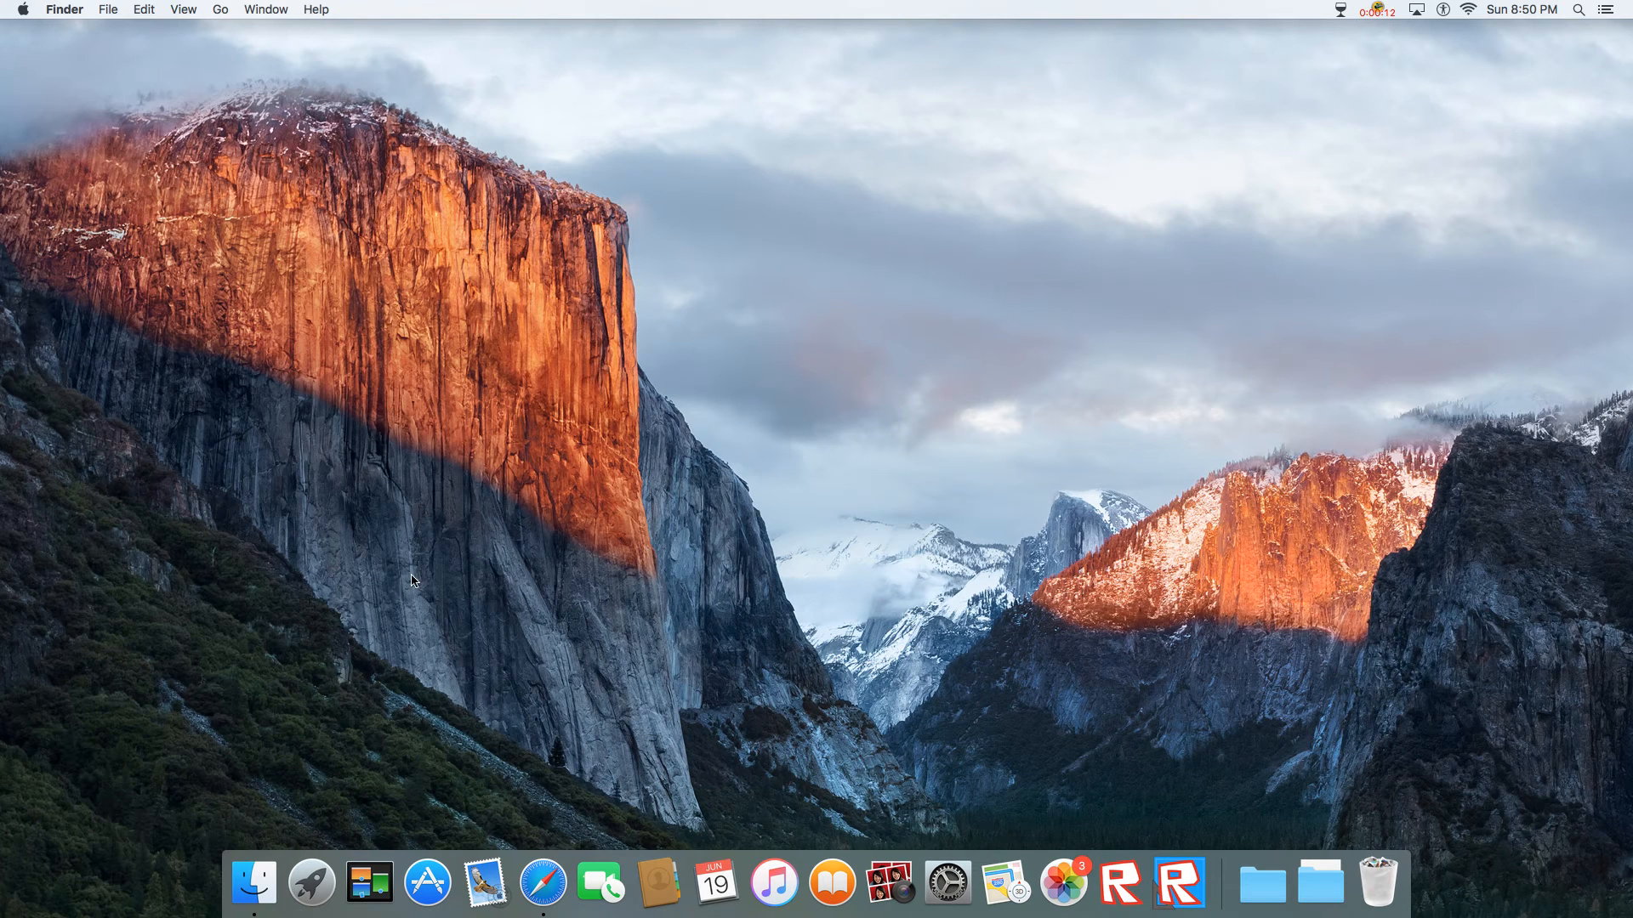
{"action": "mouse_move", "coordinate": [1507, 381]}
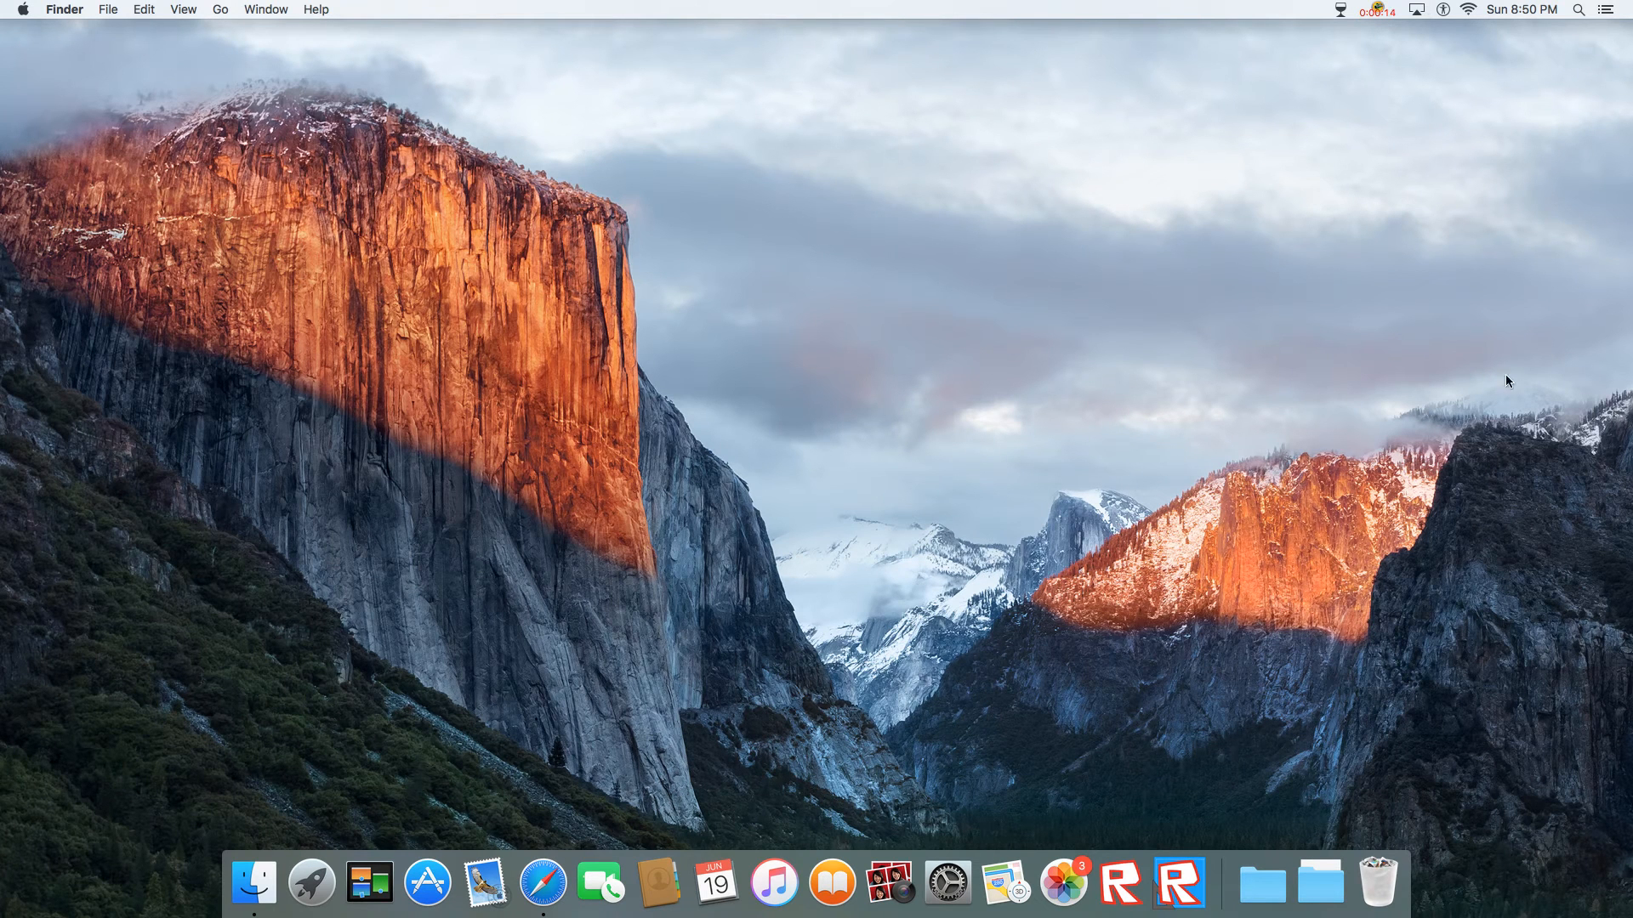
{"action": "mouse_move", "coordinate": [406, 684]}
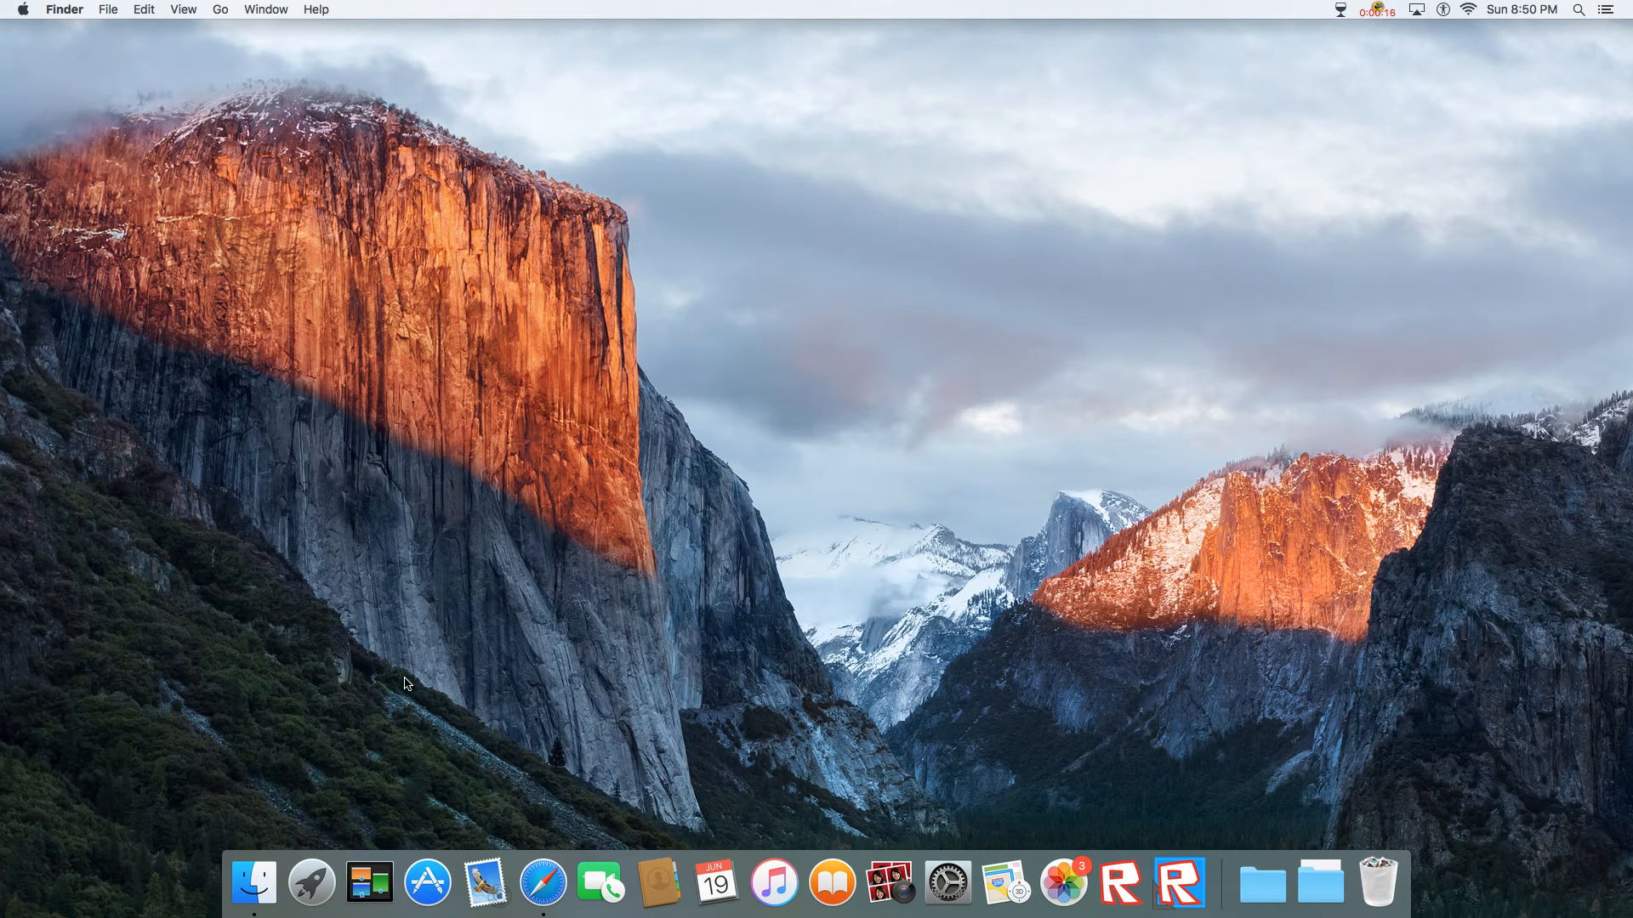
{"action": "left_click", "coordinate": [311, 883]}
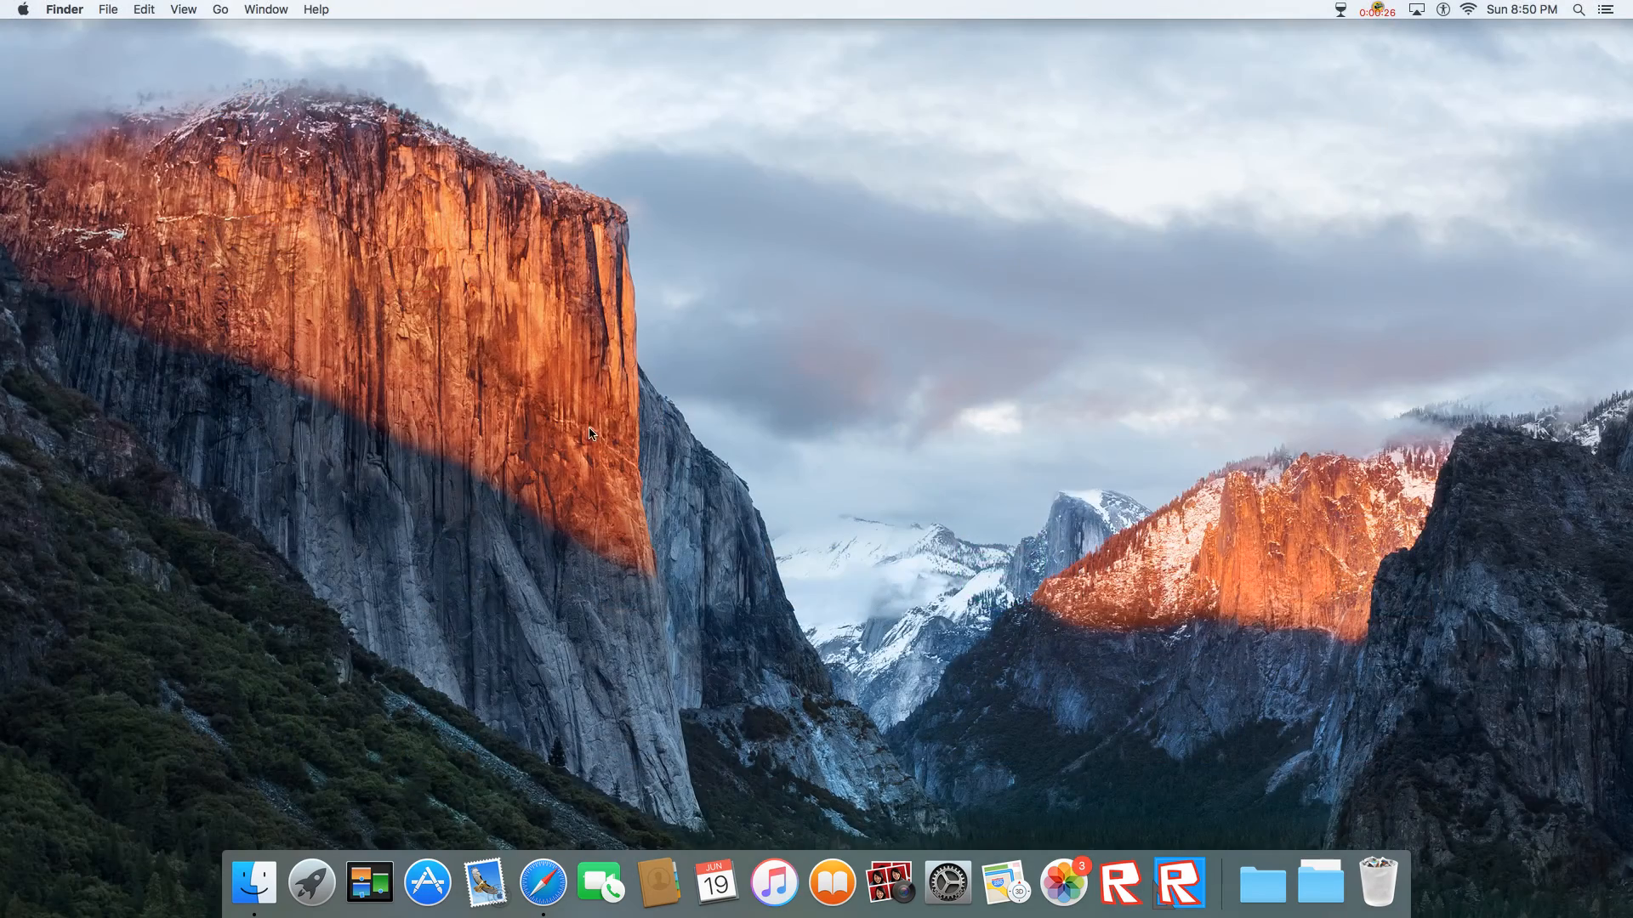
{"action": "mouse_move", "coordinate": [619, 407]}
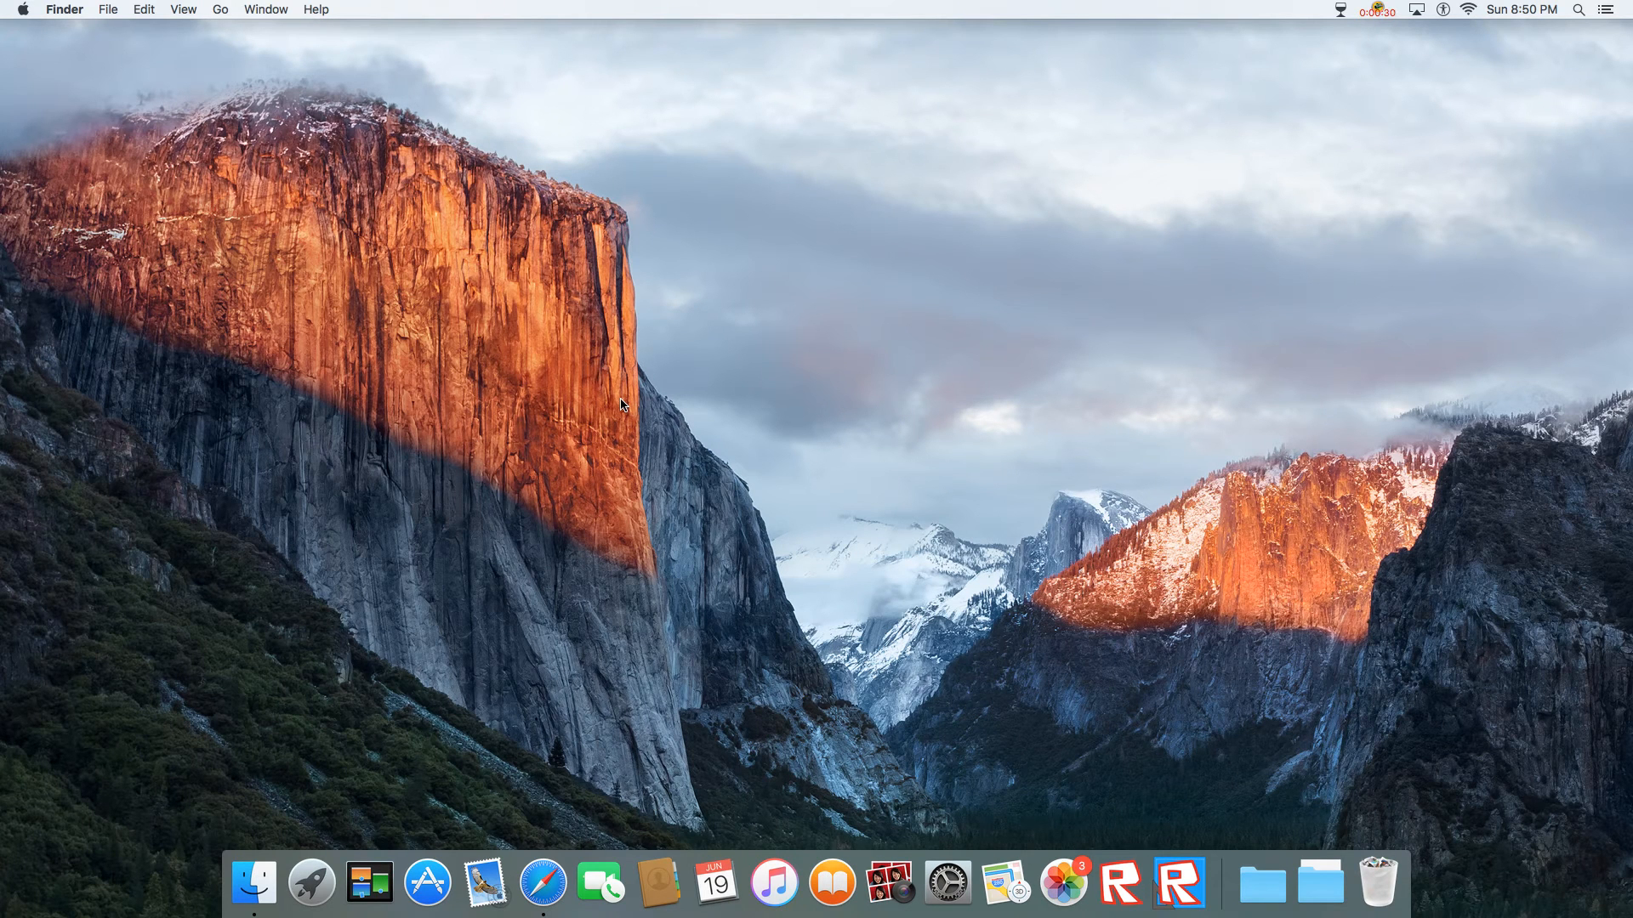
{"action": "mouse_move", "coordinate": [673, 393]}
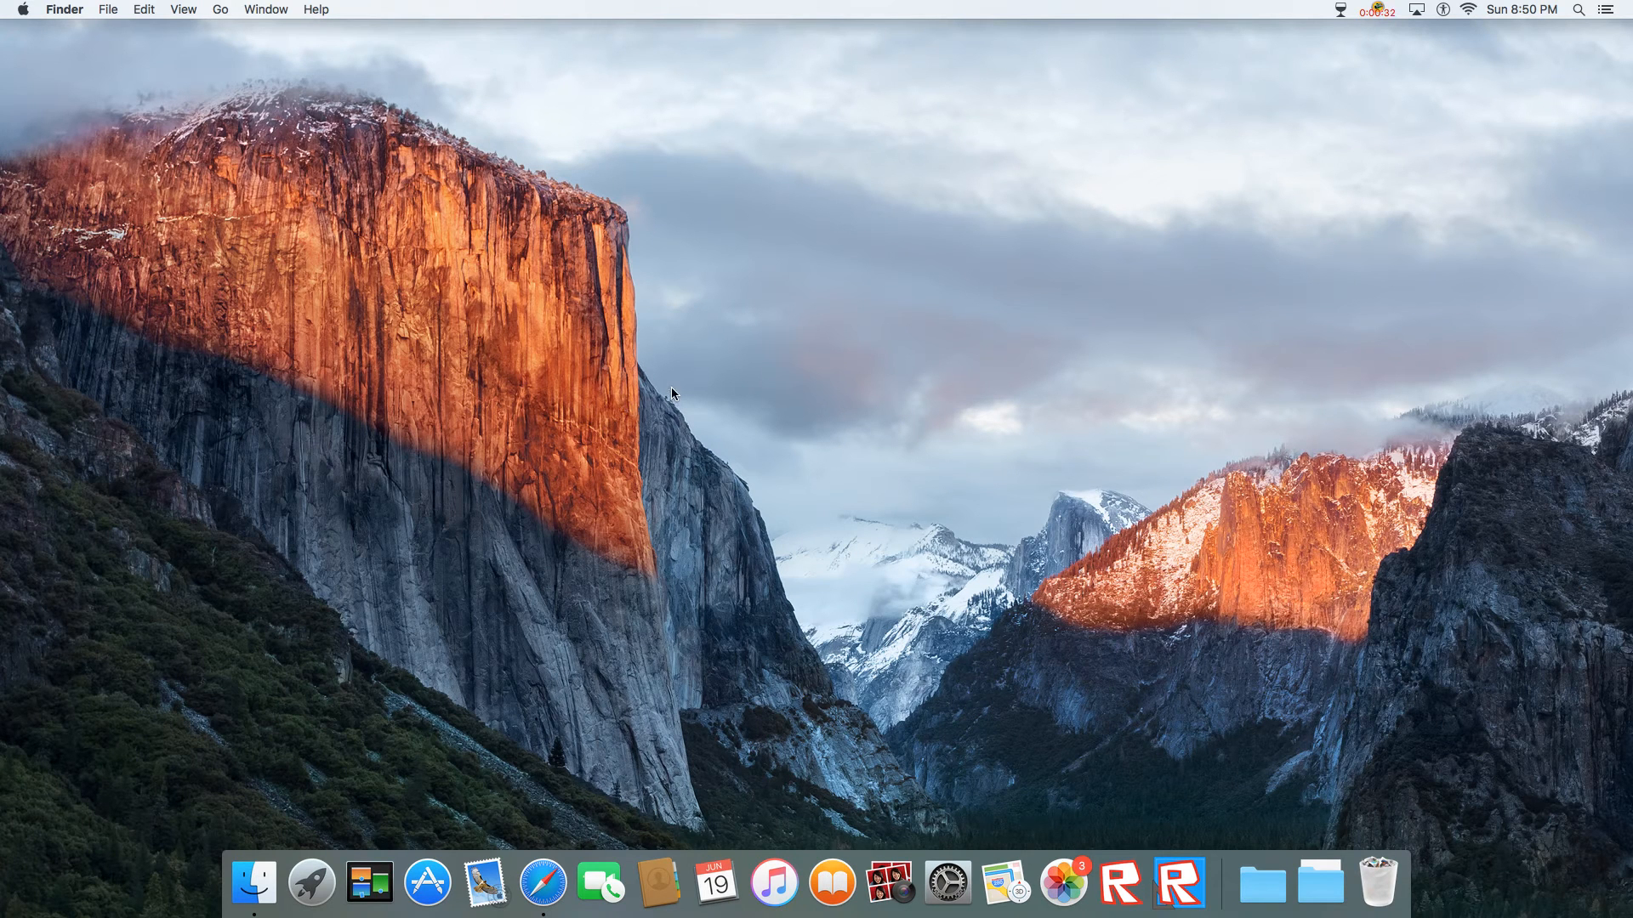
{"action": "mouse_move", "coordinate": [900, 415]}
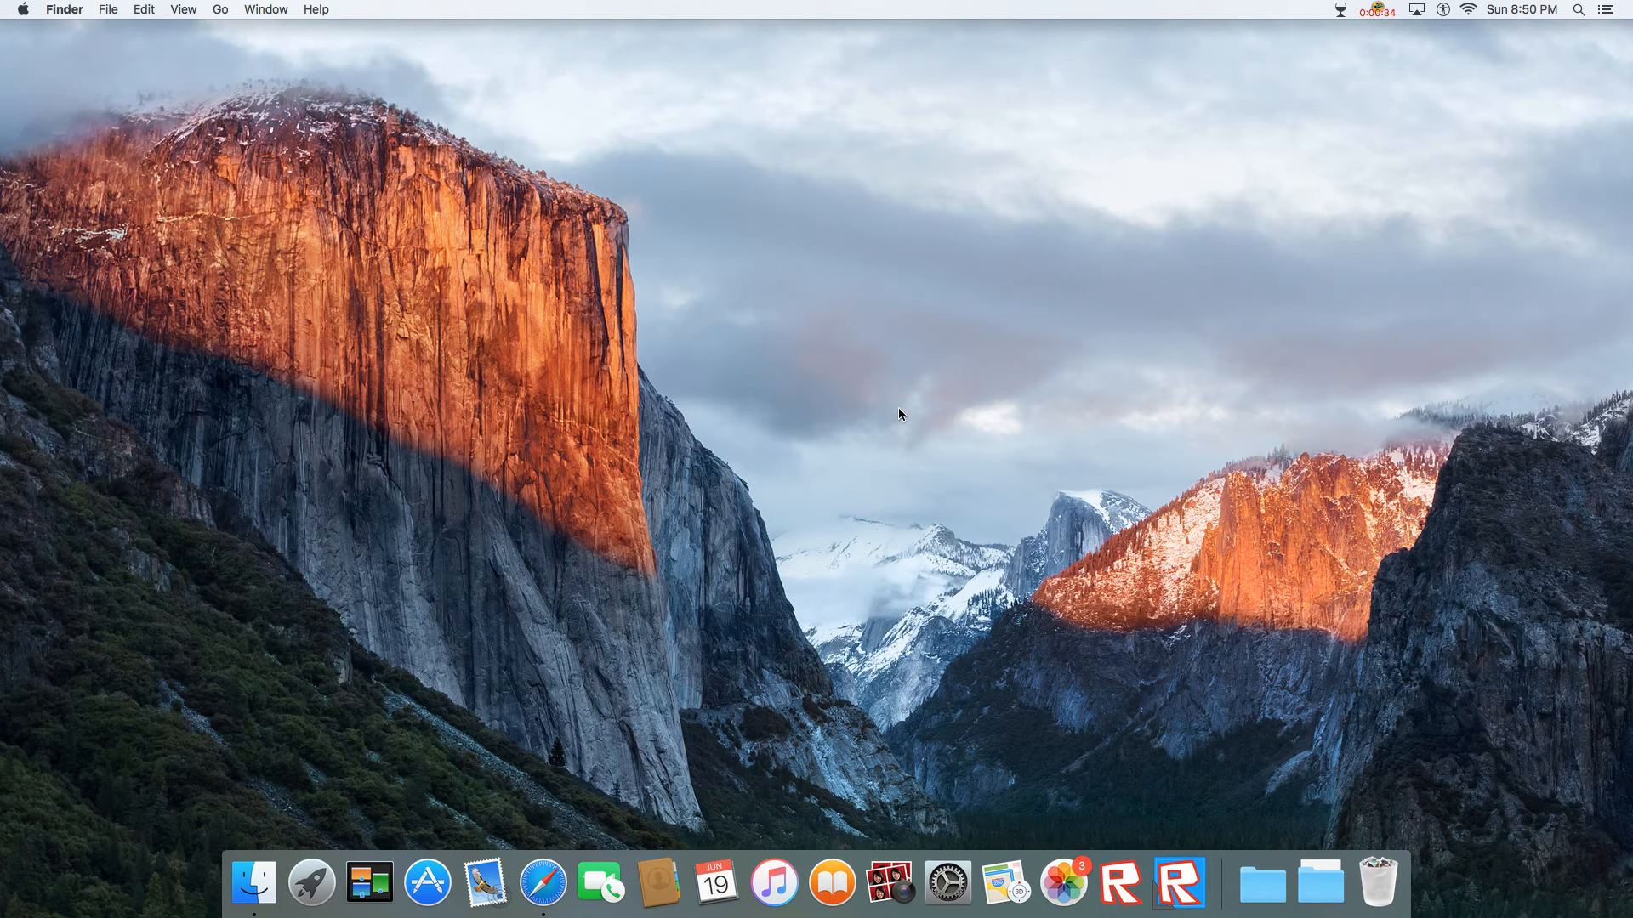
{"action": "mouse_move", "coordinate": [888, 426]}
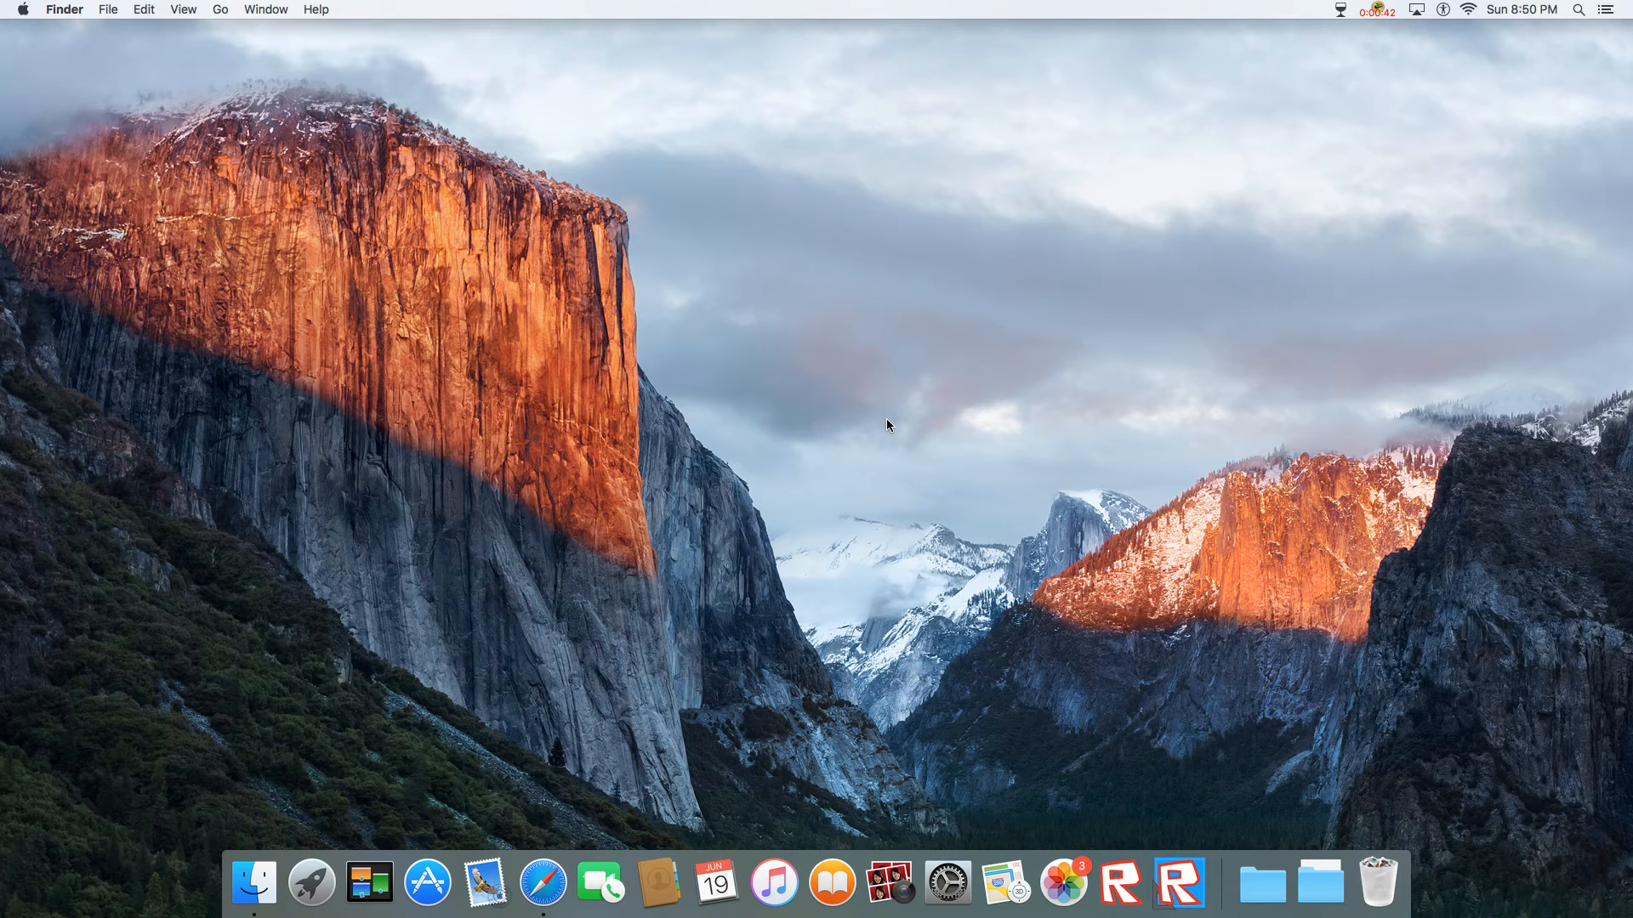
{"action": "mouse_move", "coordinate": [541, 883]}
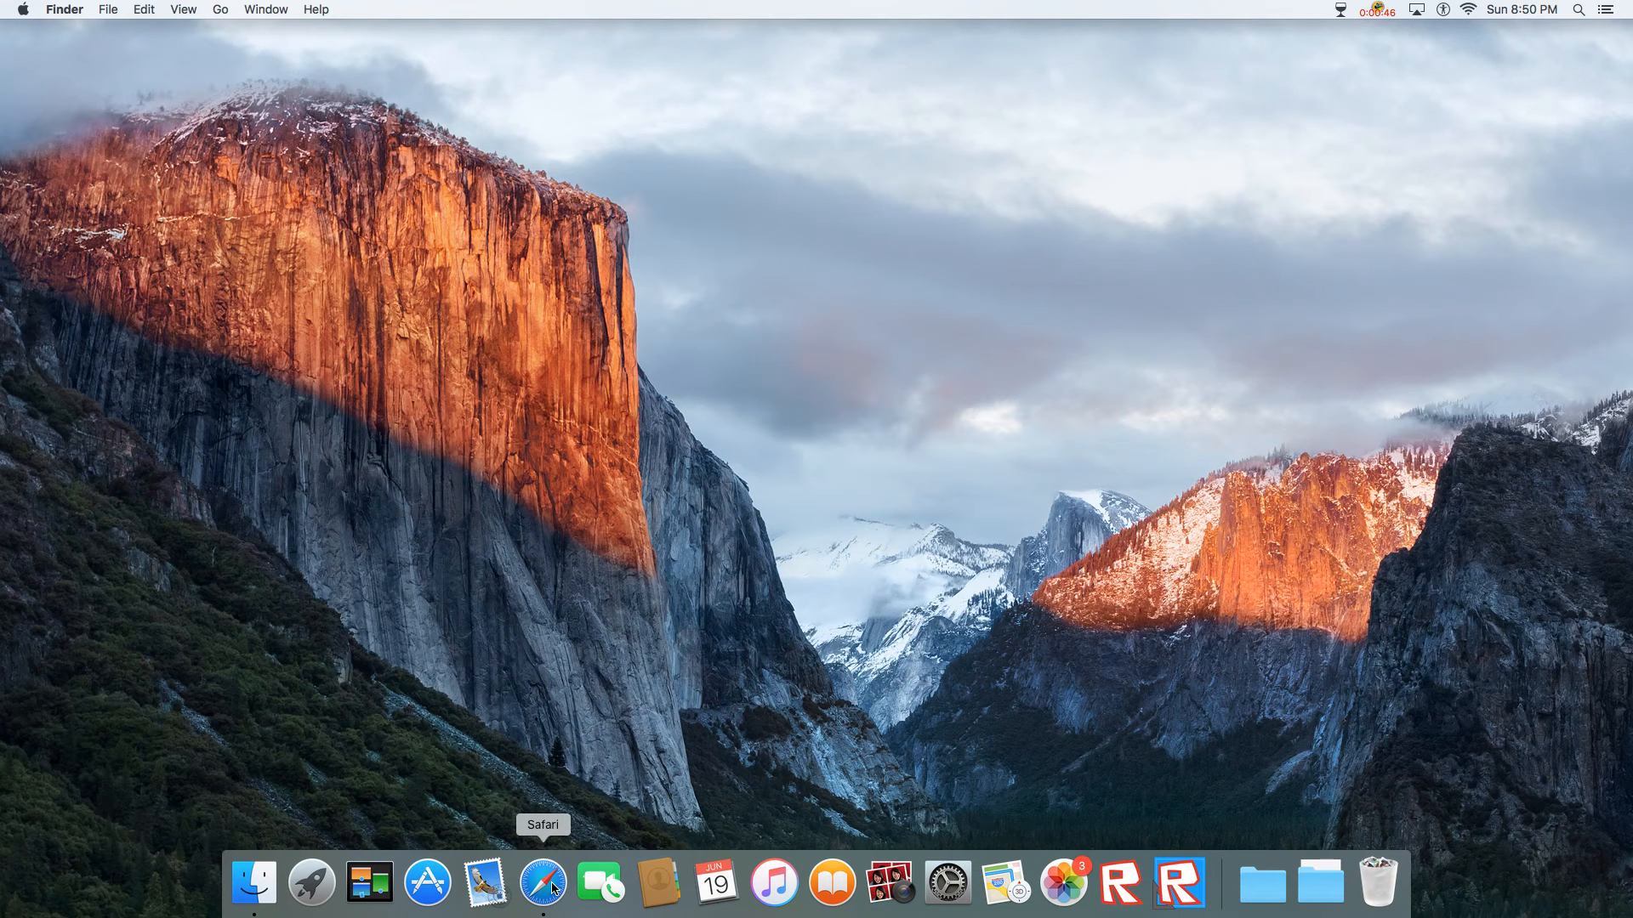
{"action": "left_click", "coordinate": [541, 883]}
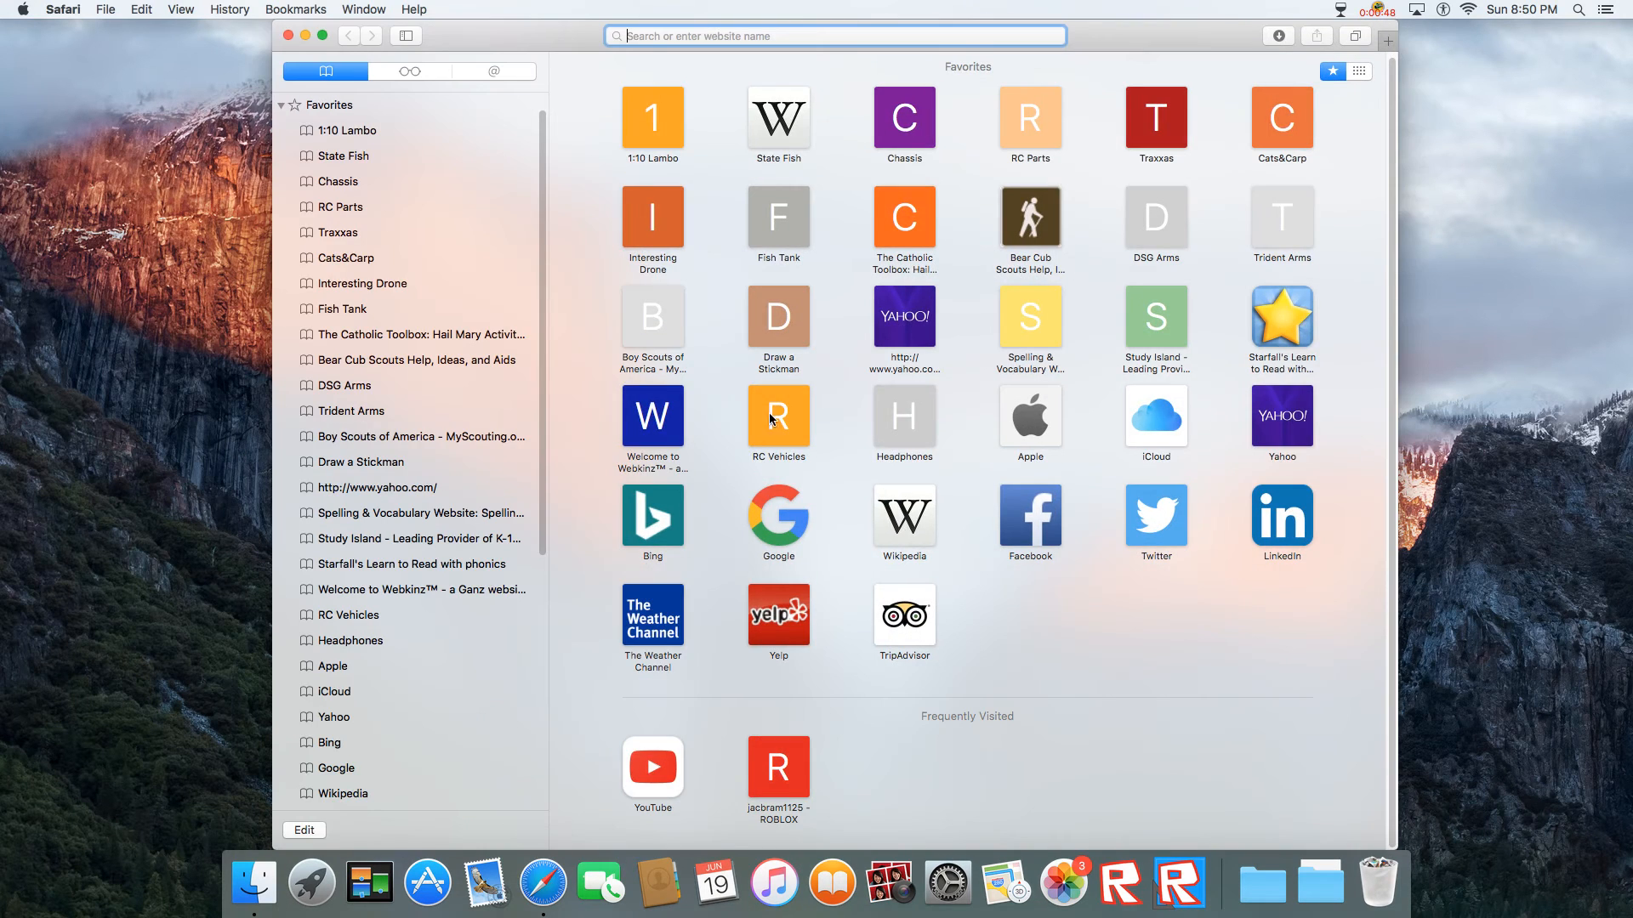
{"action": "mouse_move", "coordinate": [1406, 22]}
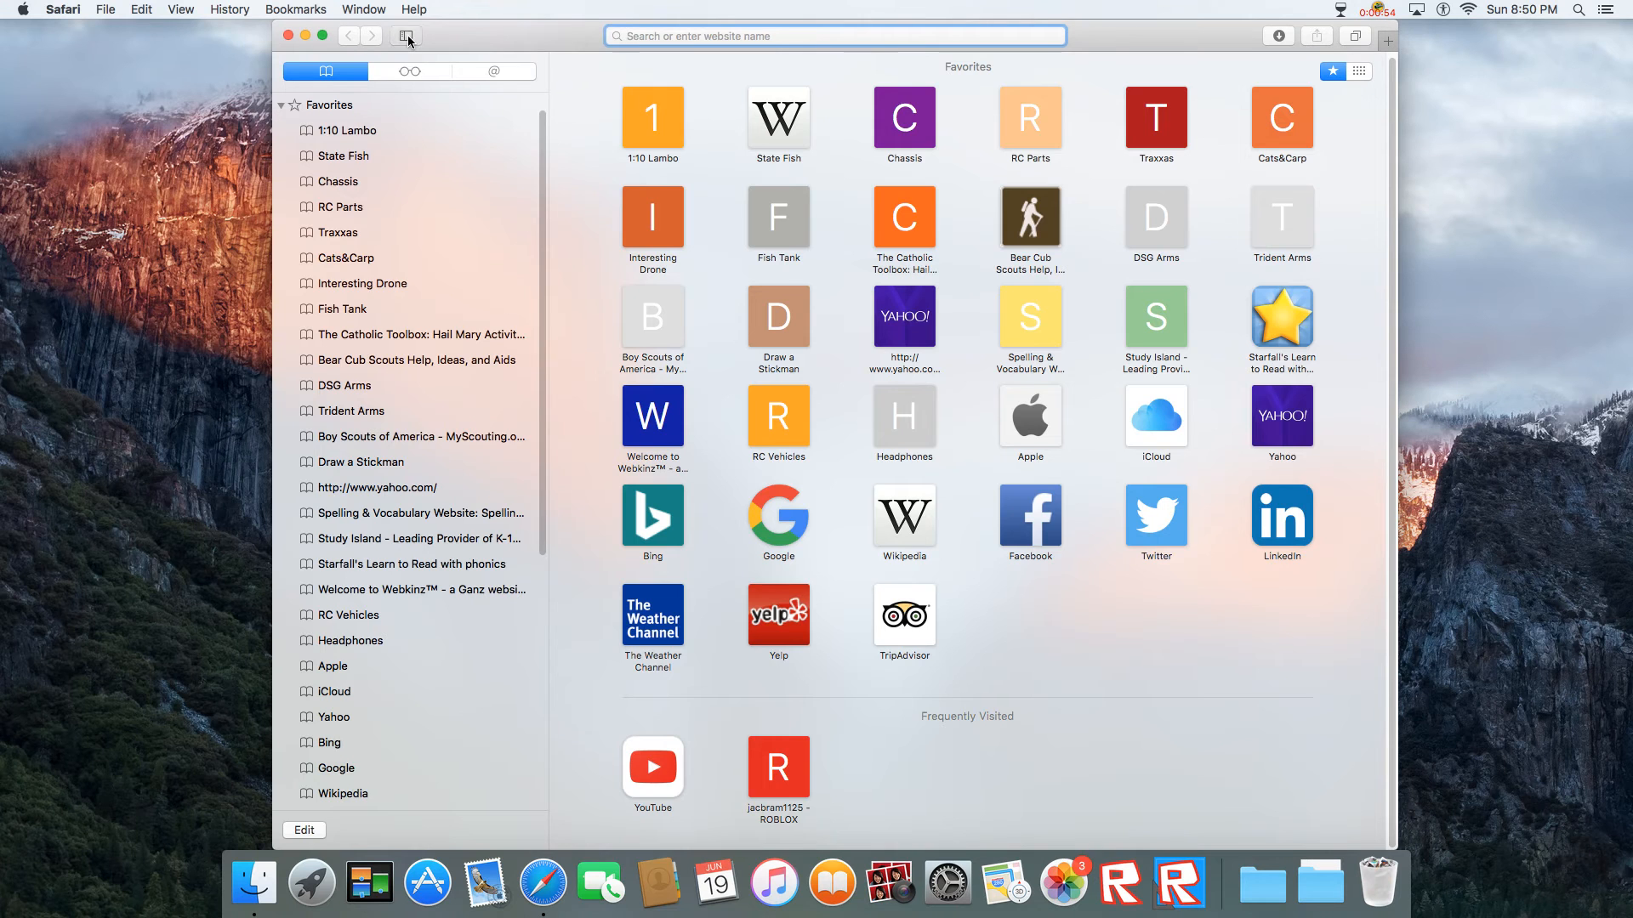
{"action": "left_click", "coordinate": [404, 36]}
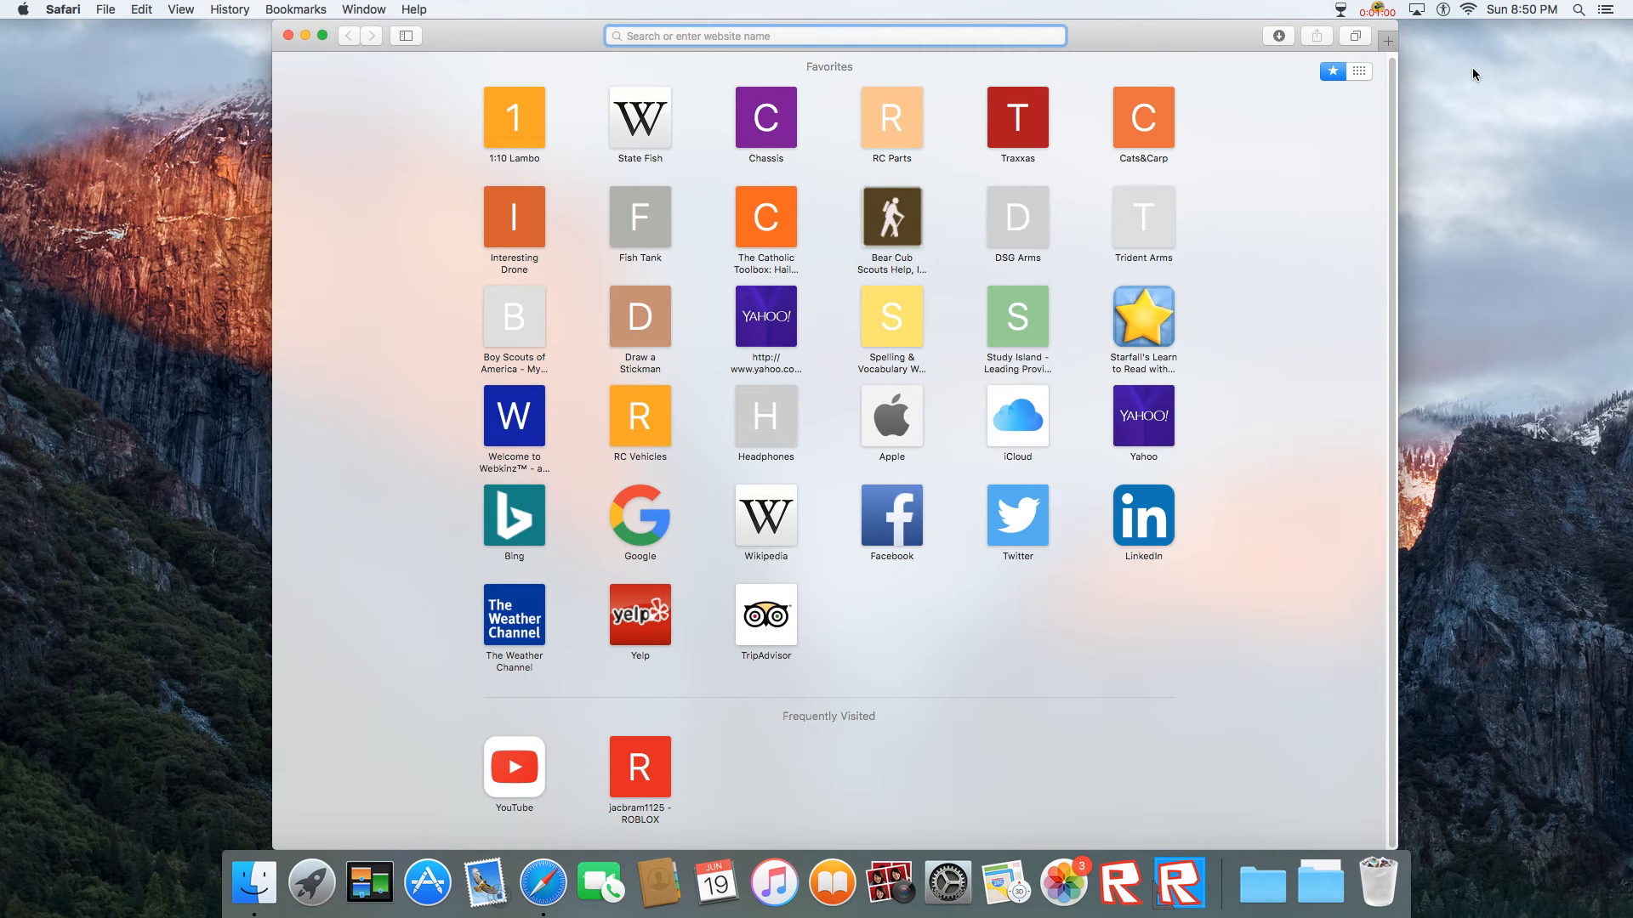
{"action": "type", "text": "andyroid.net"}
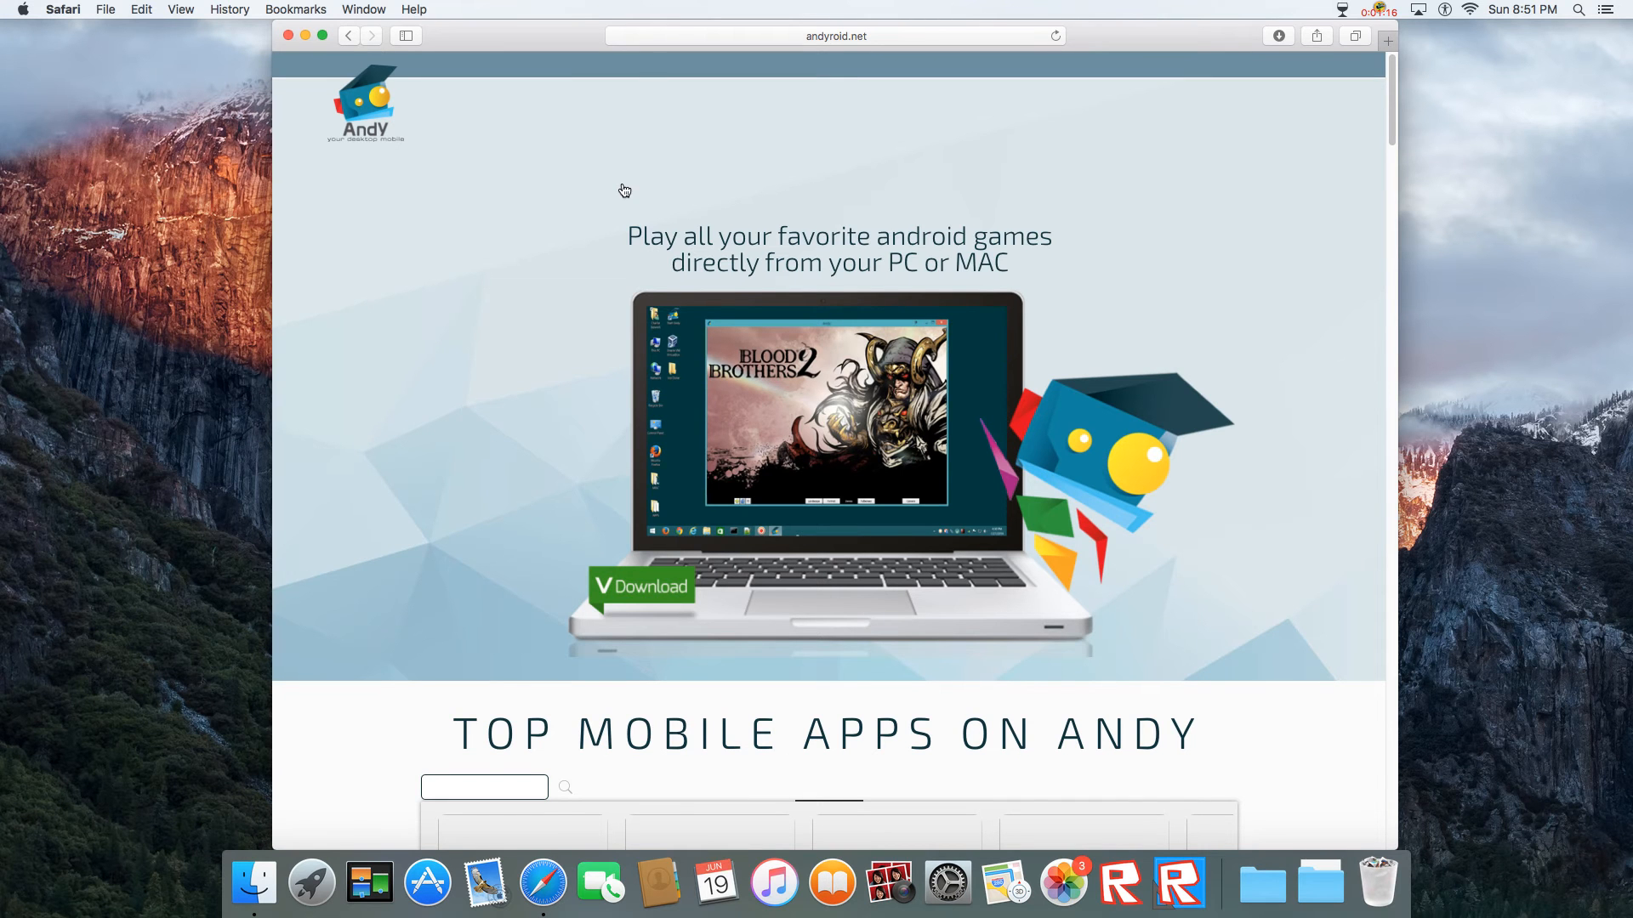
- Start the Andy for Mac download, then close the browser window
{"action": "scroll", "scroll_direction": "down", "scroll_amount": 3}
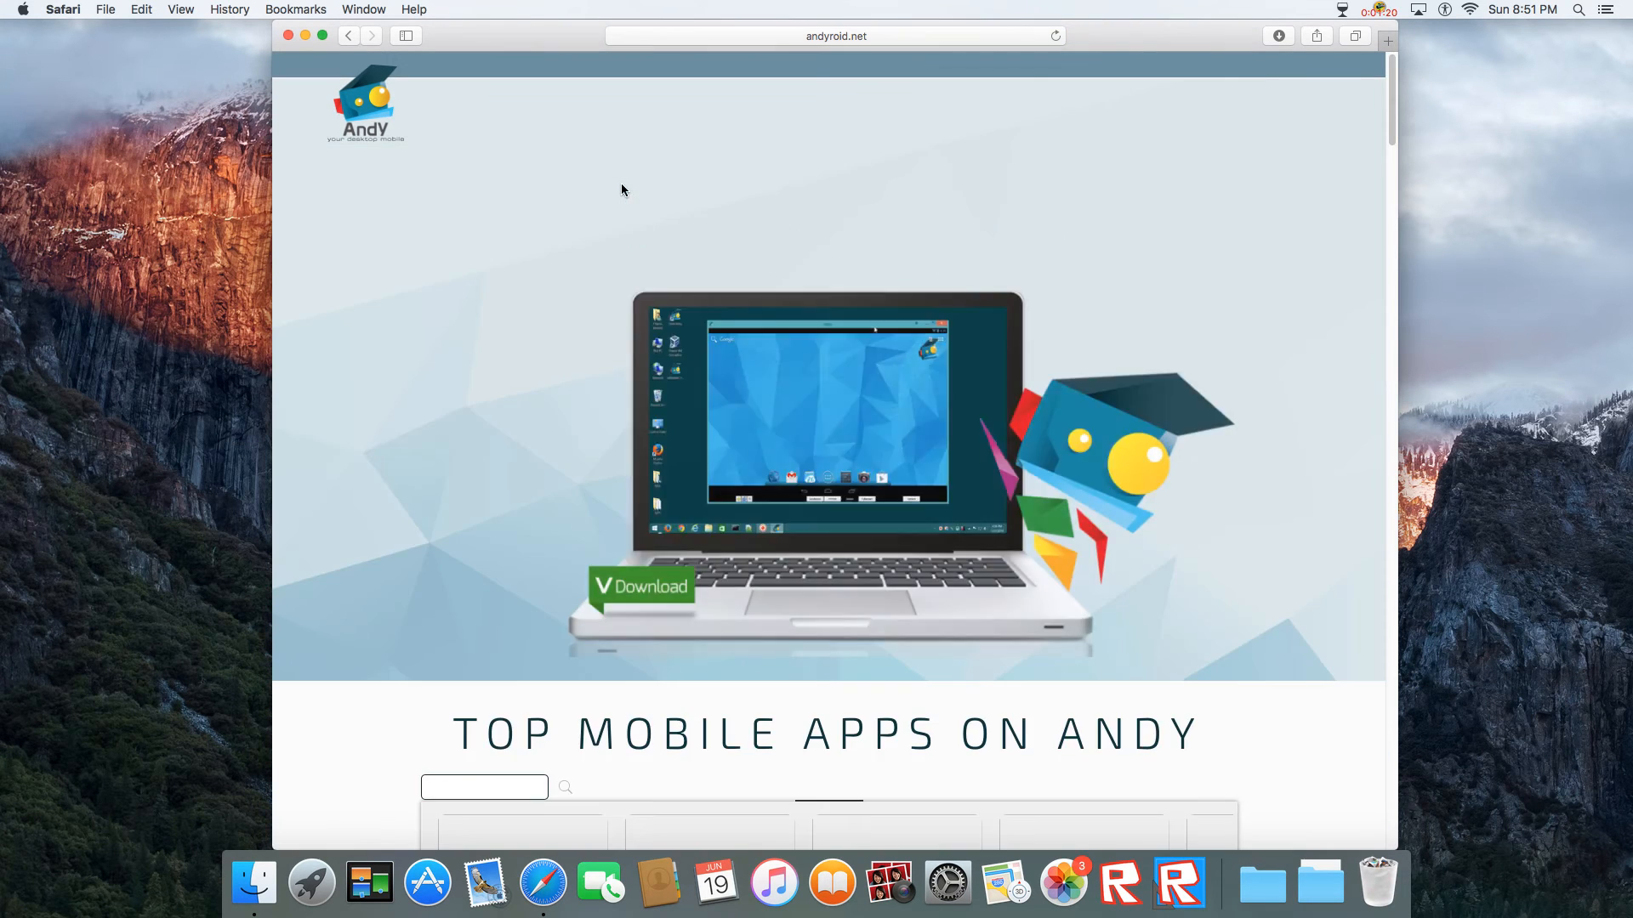
{"action": "left_click", "coordinate": [639, 586]}
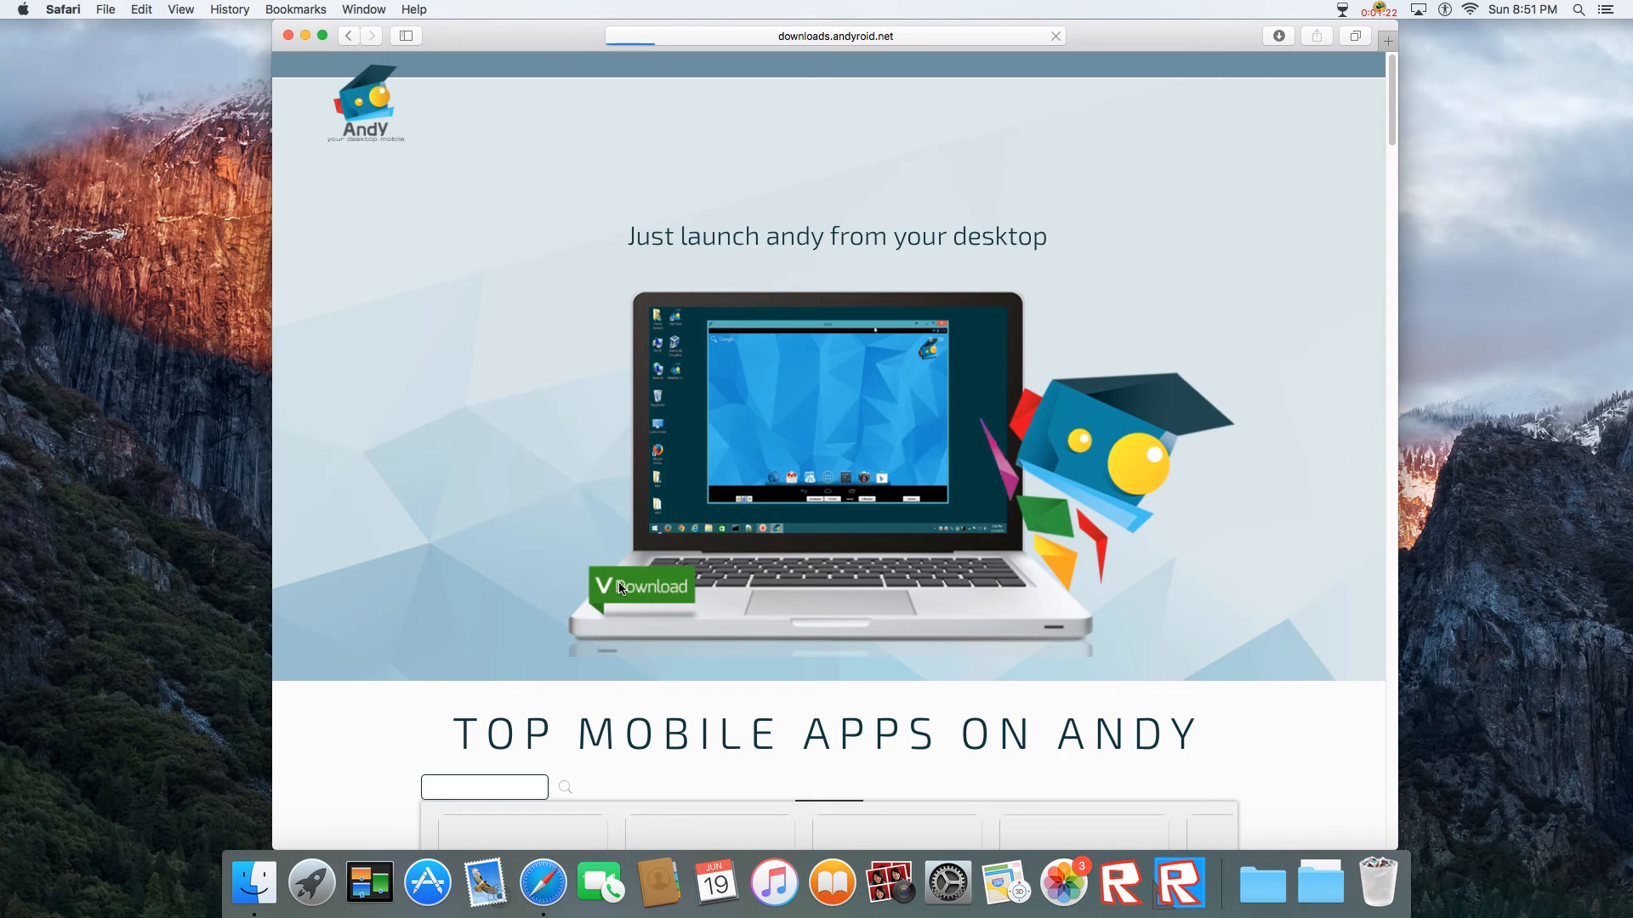
{"action": "left_click", "coordinate": [642, 587]}
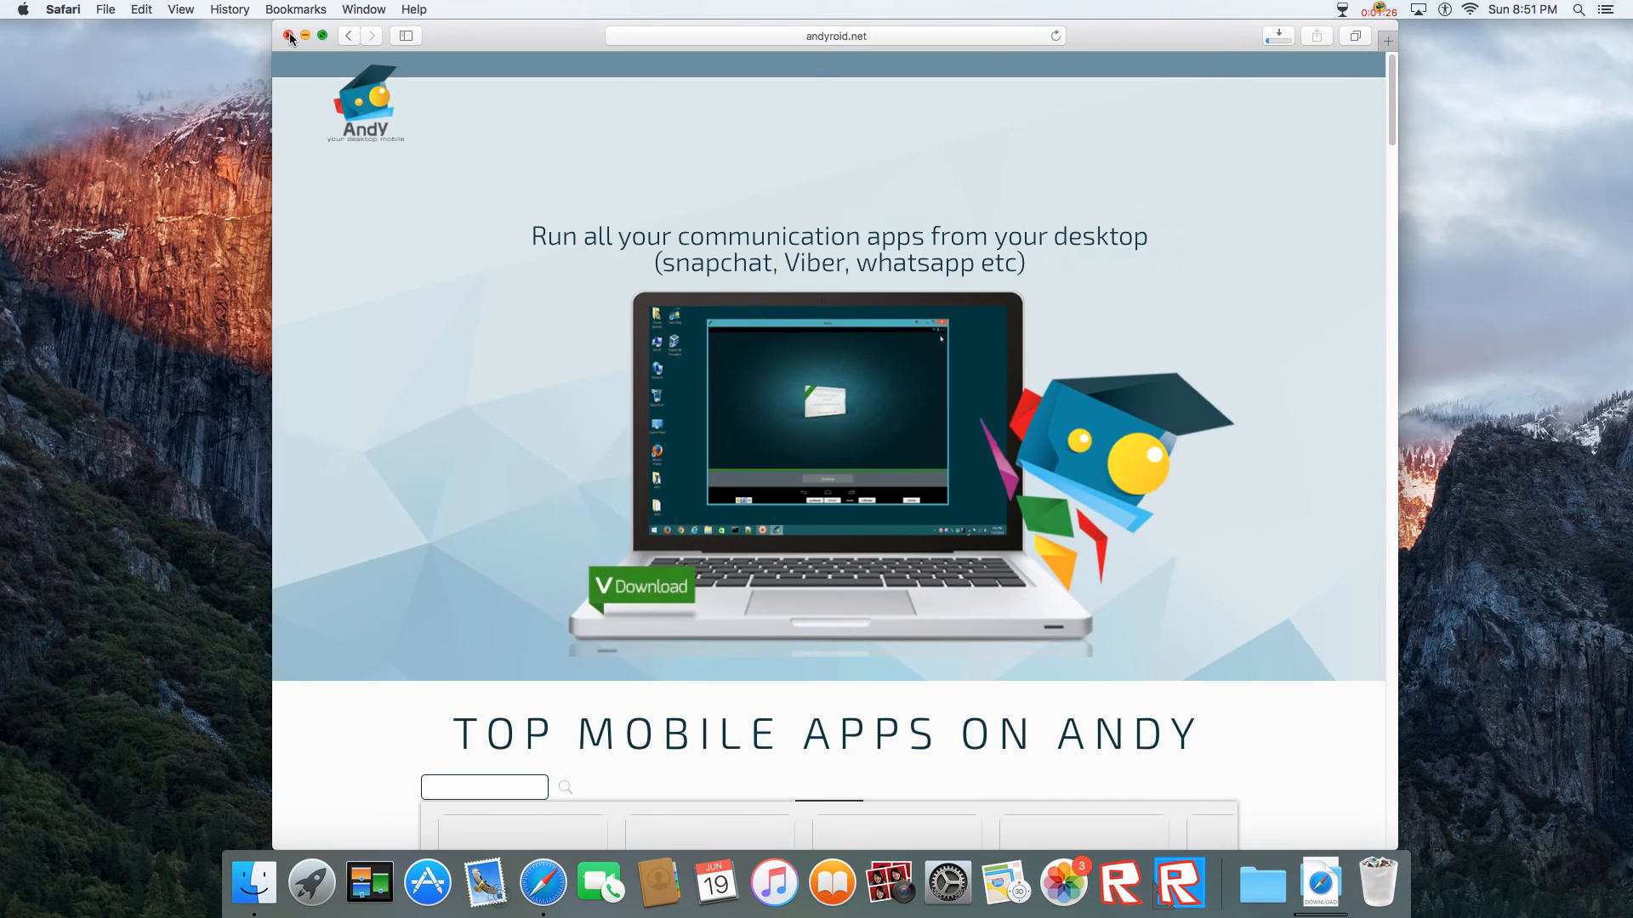
{"action": "left_click", "coordinate": [289, 36]}
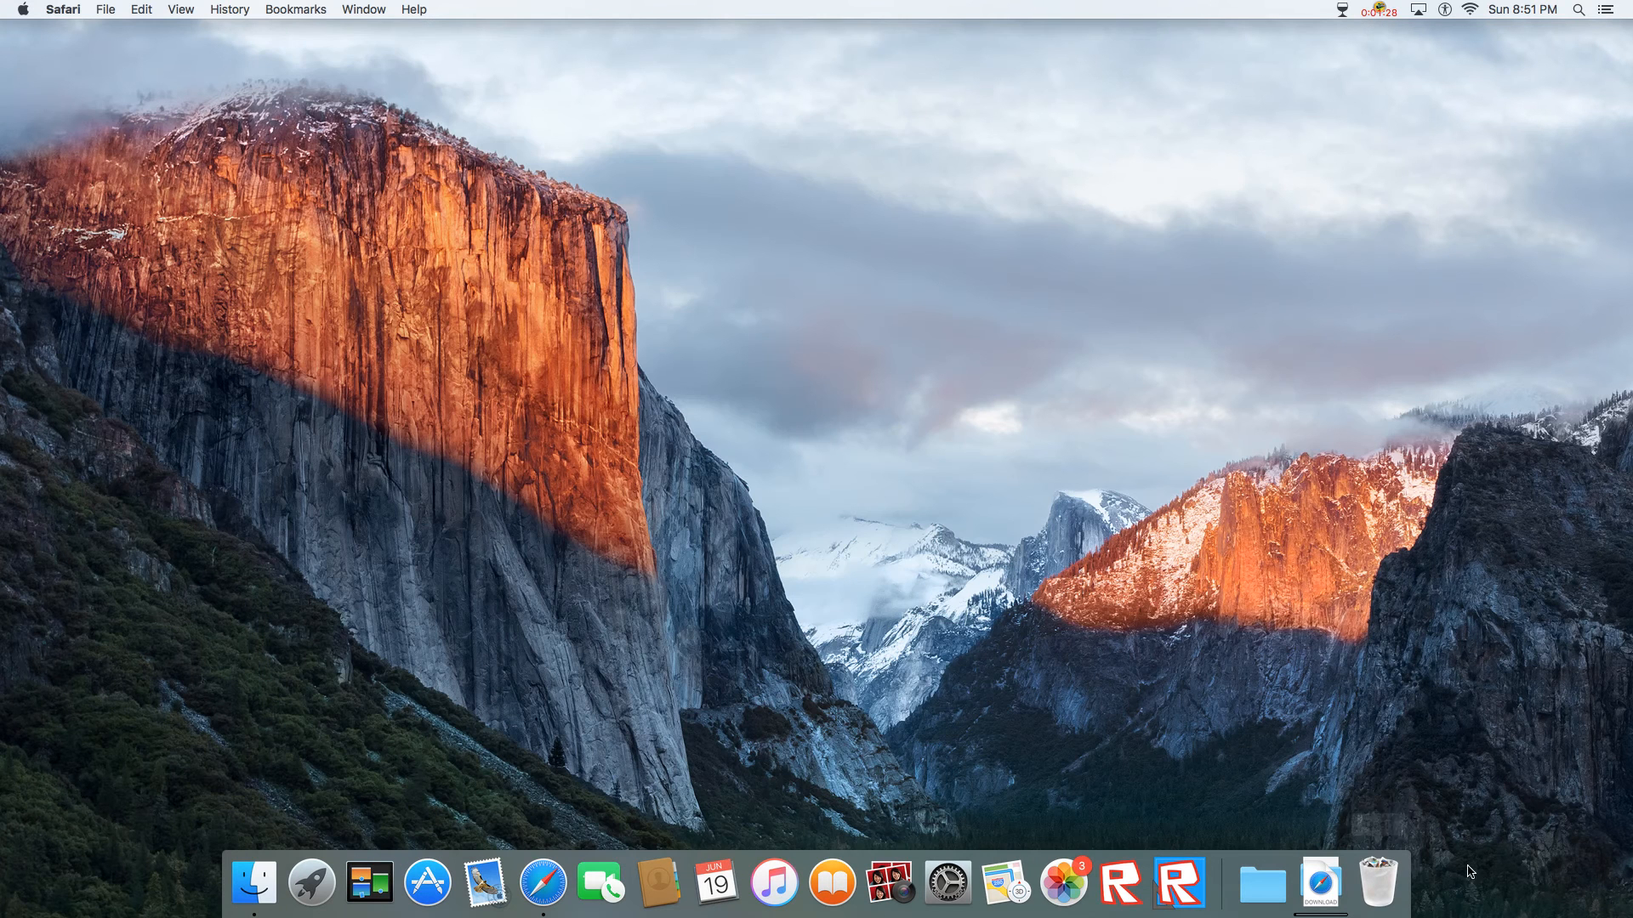
{"action": "mouse_move", "coordinate": [1320, 883]}
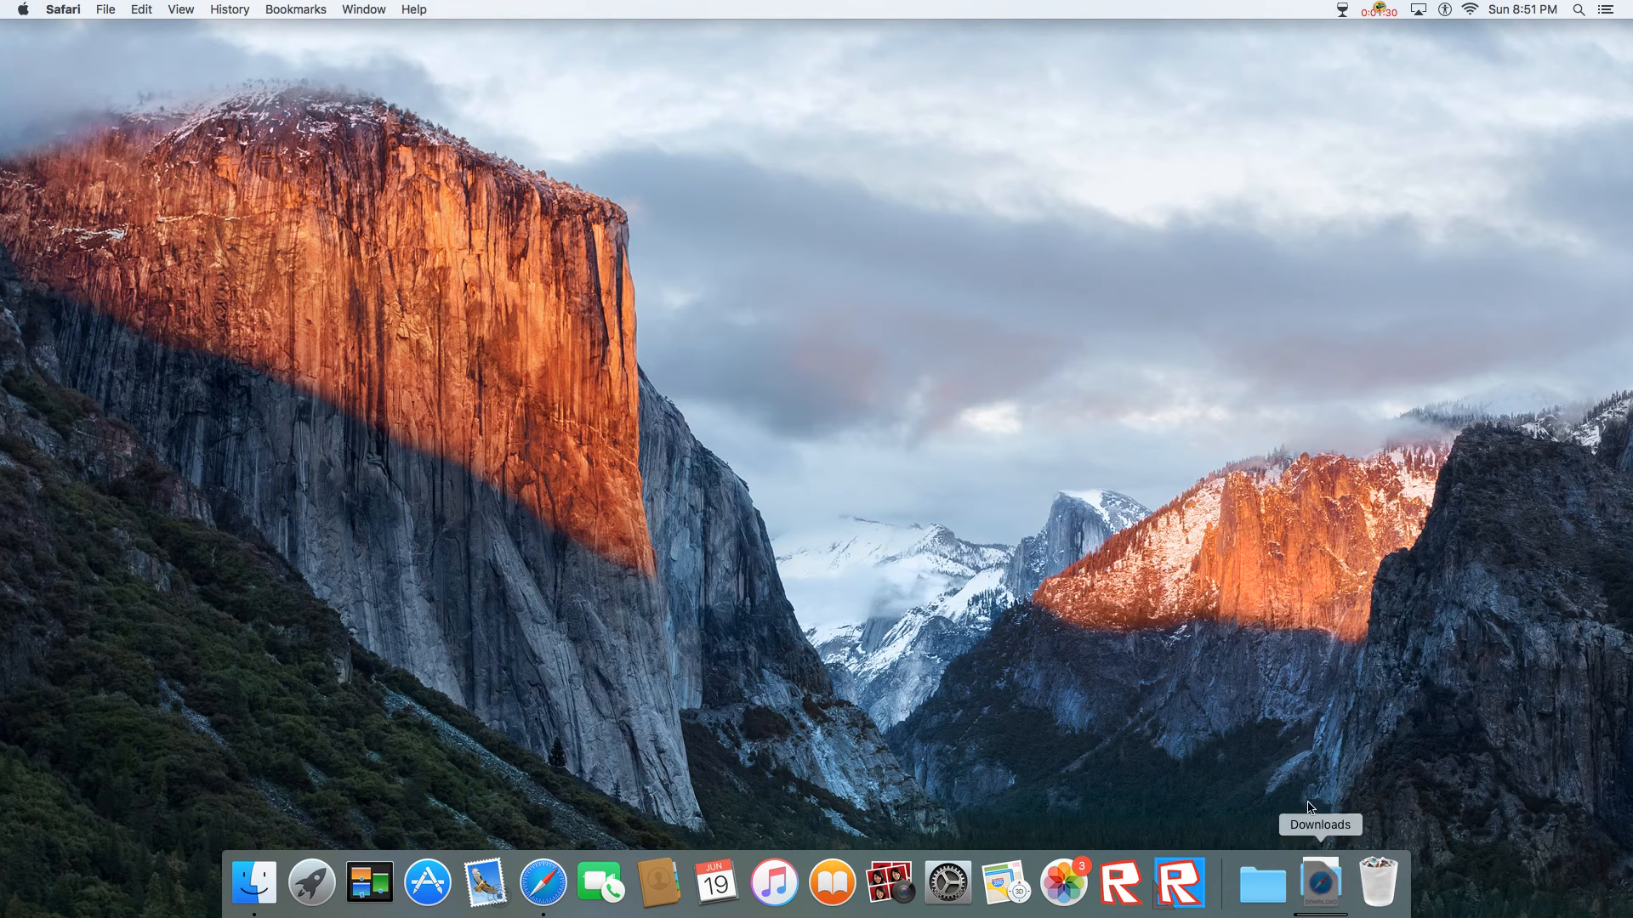
- Mount the downloaded Andy disk image from the Downloads stack and select Andy.pkg
{"action": "left_click", "coordinate": [1380, 10]}
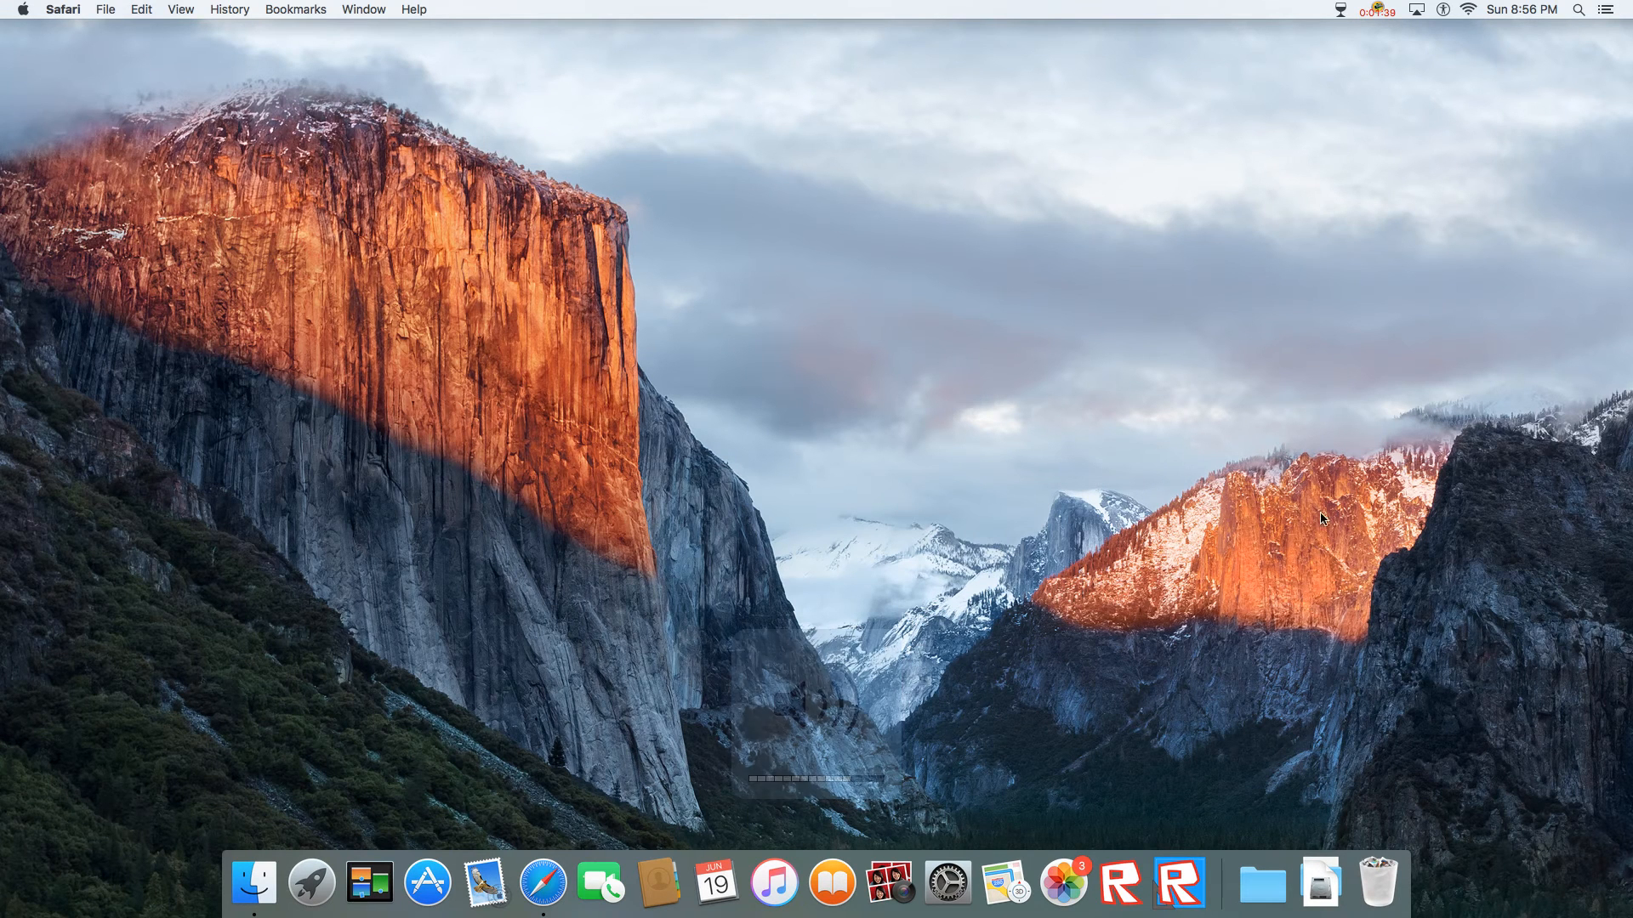
{"action": "left_click", "coordinate": [1320, 883]}
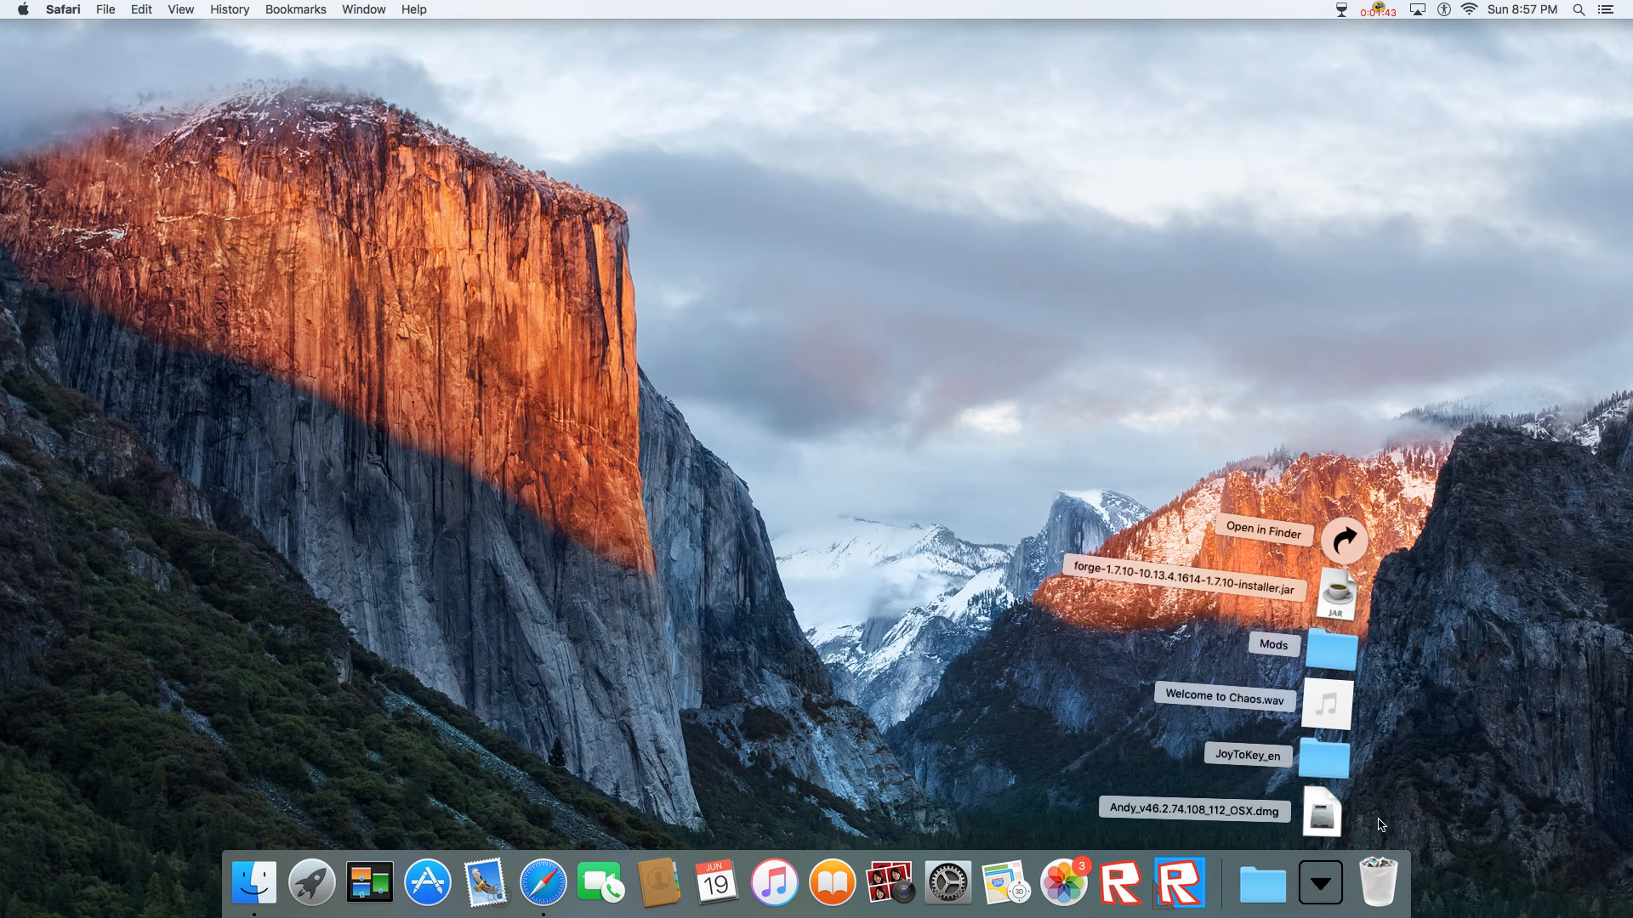
{"action": "double_click", "coordinate": [1321, 810]}
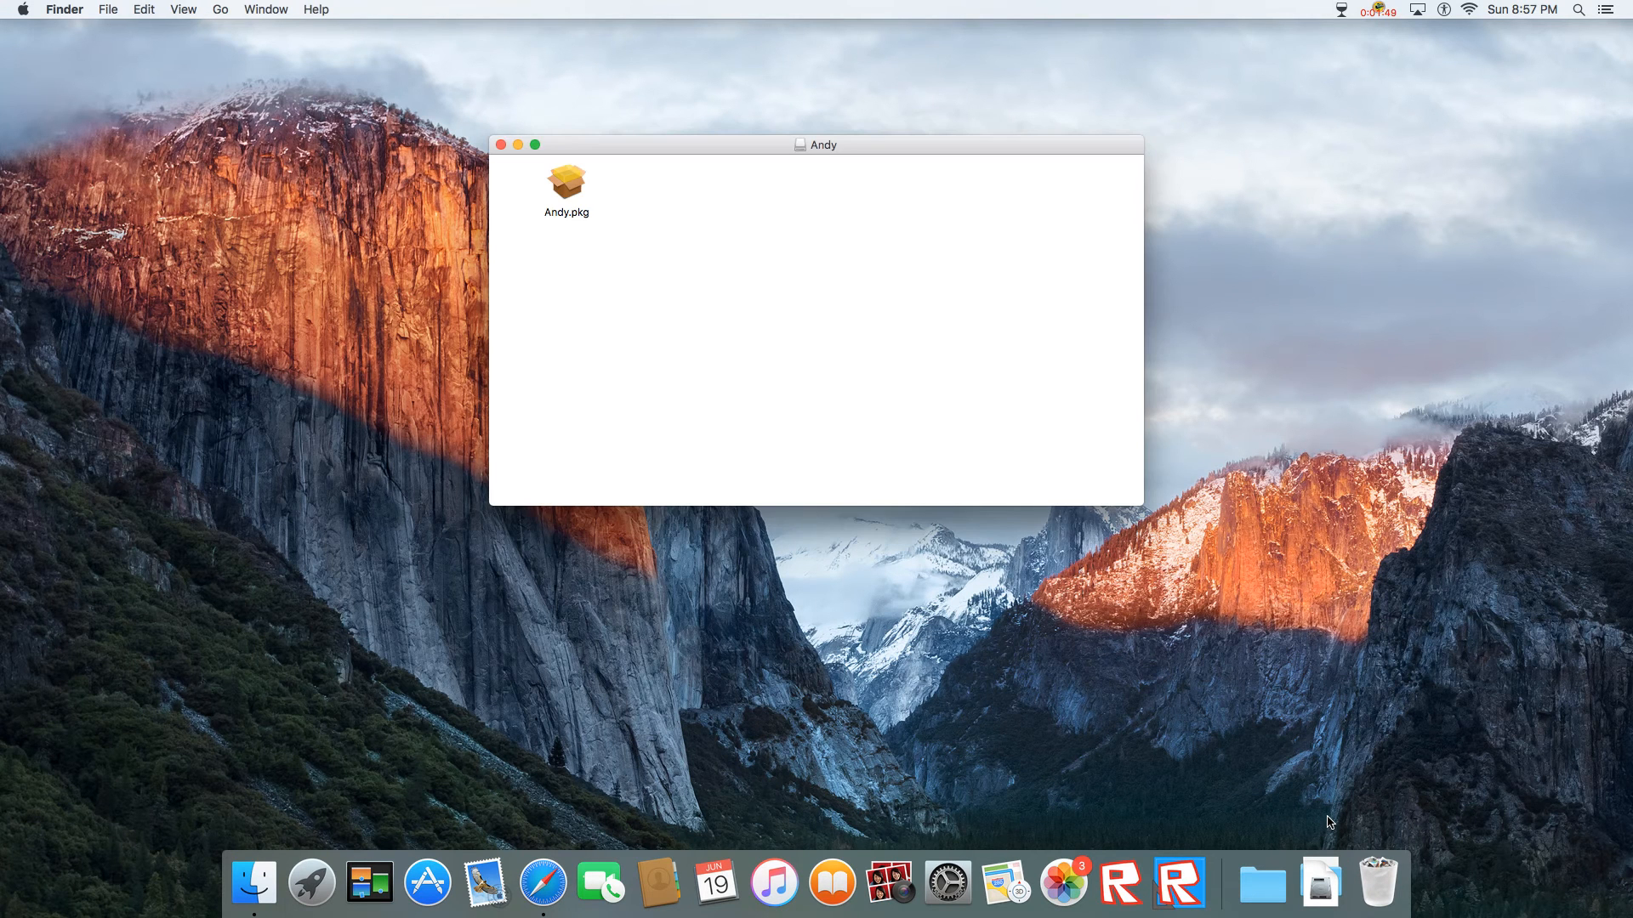
{"action": "mouse_move", "coordinate": [452, 236]}
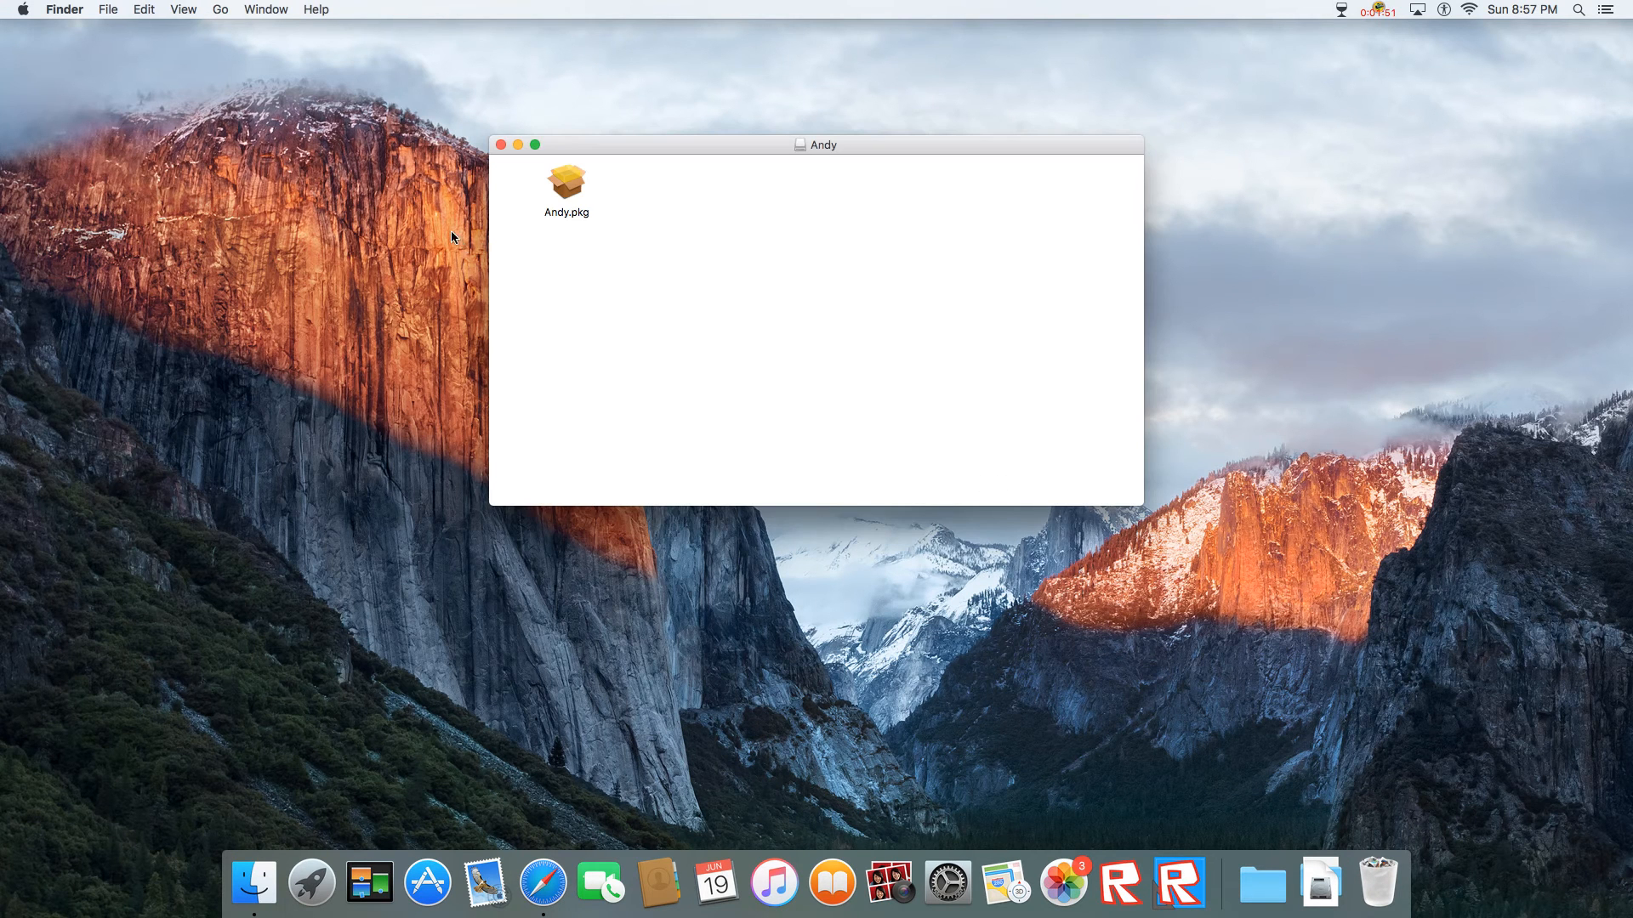
{"action": "left_click", "coordinate": [565, 187]}
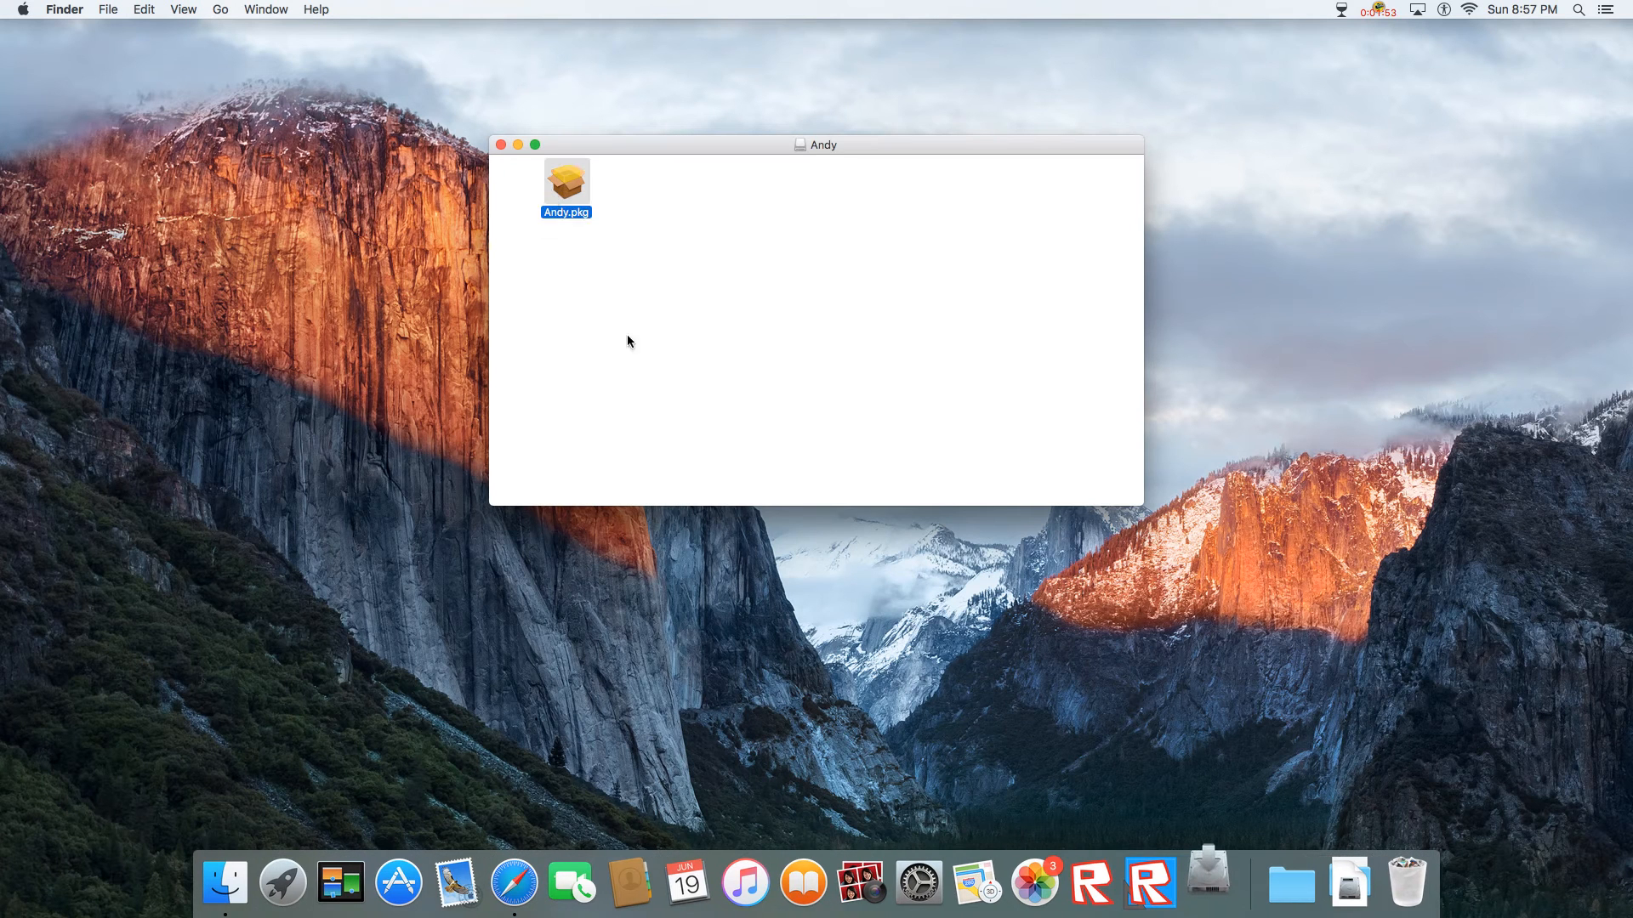
- Run the Andy.pkg installer and accept the software license agreement
{"action": "double_click", "coordinate": [566, 182]}
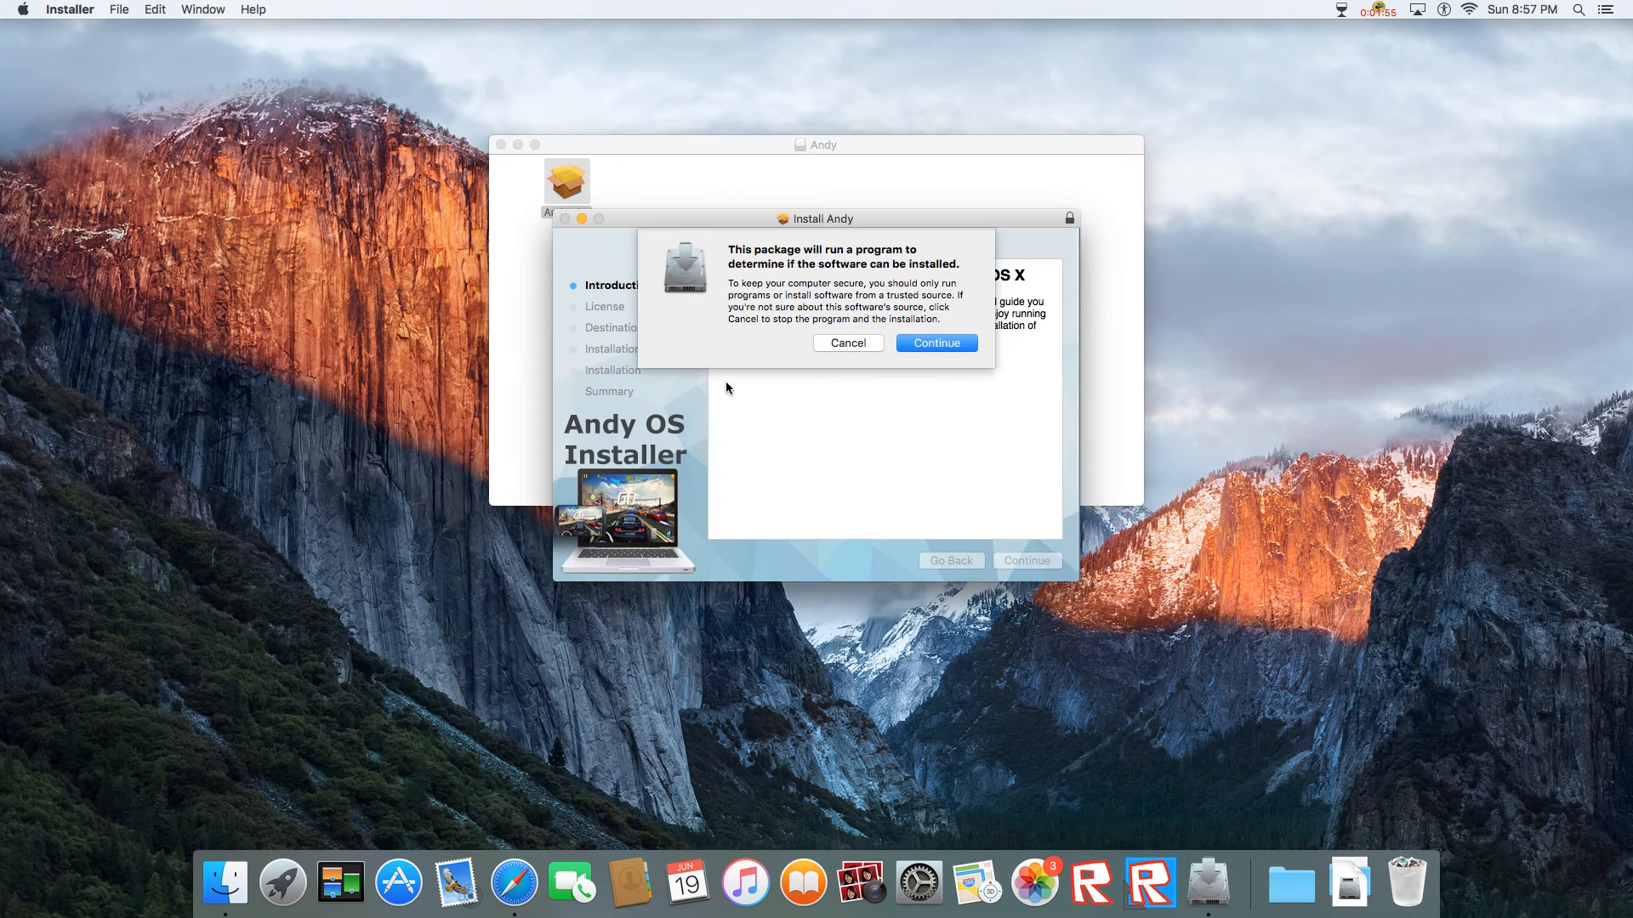
{"action": "left_click", "coordinate": [936, 342]}
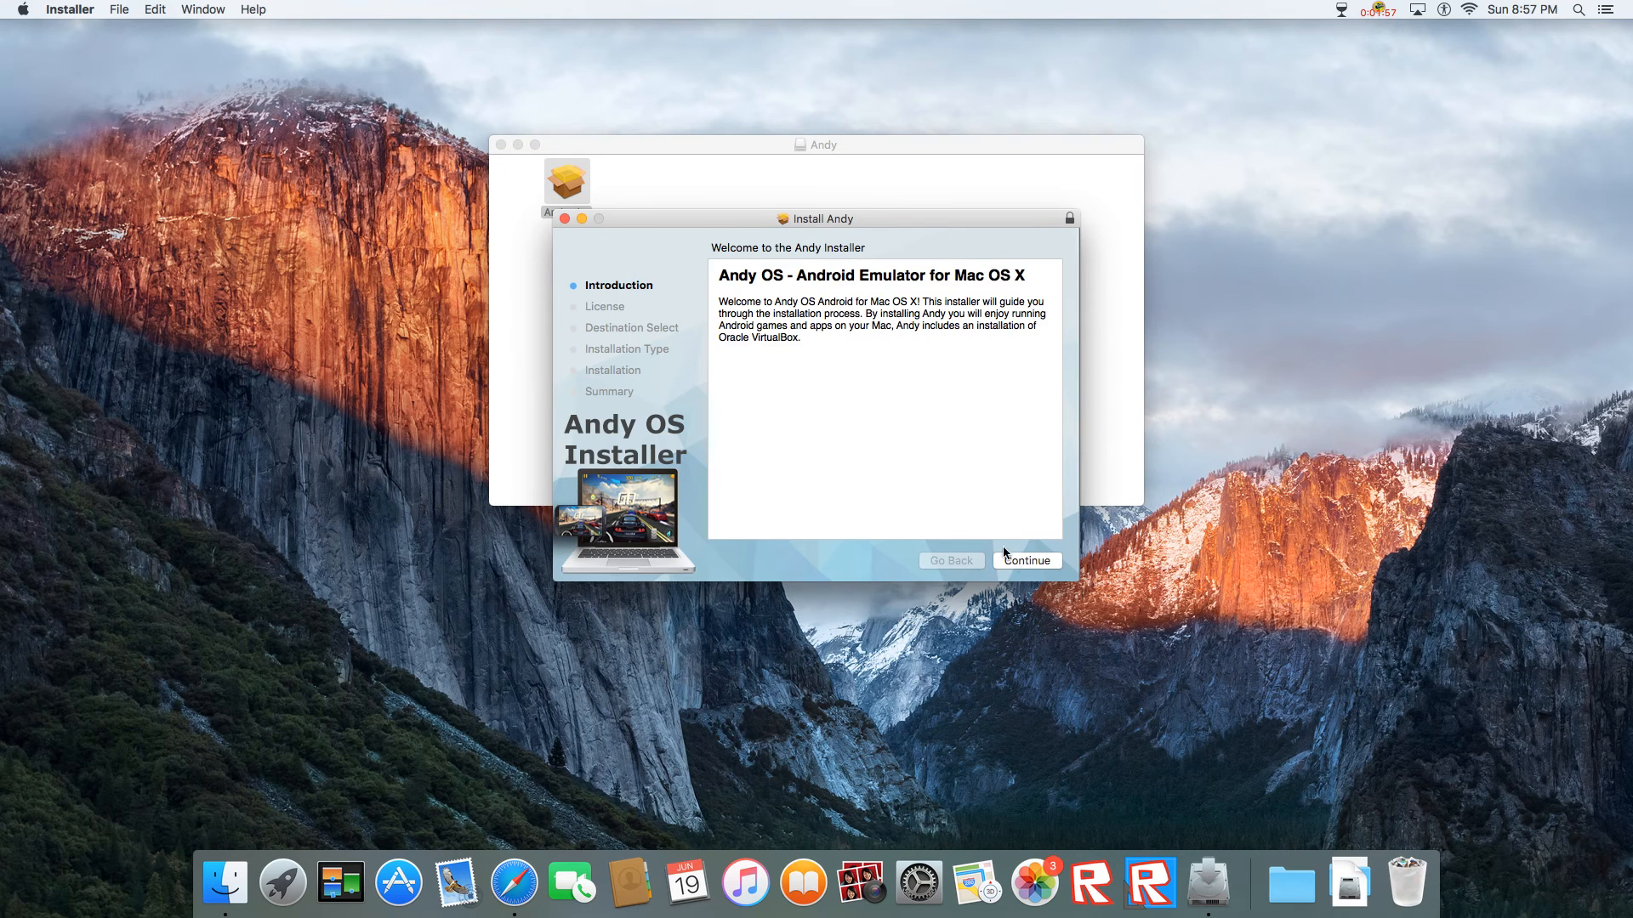
{"action": "left_click", "coordinate": [1024, 560]}
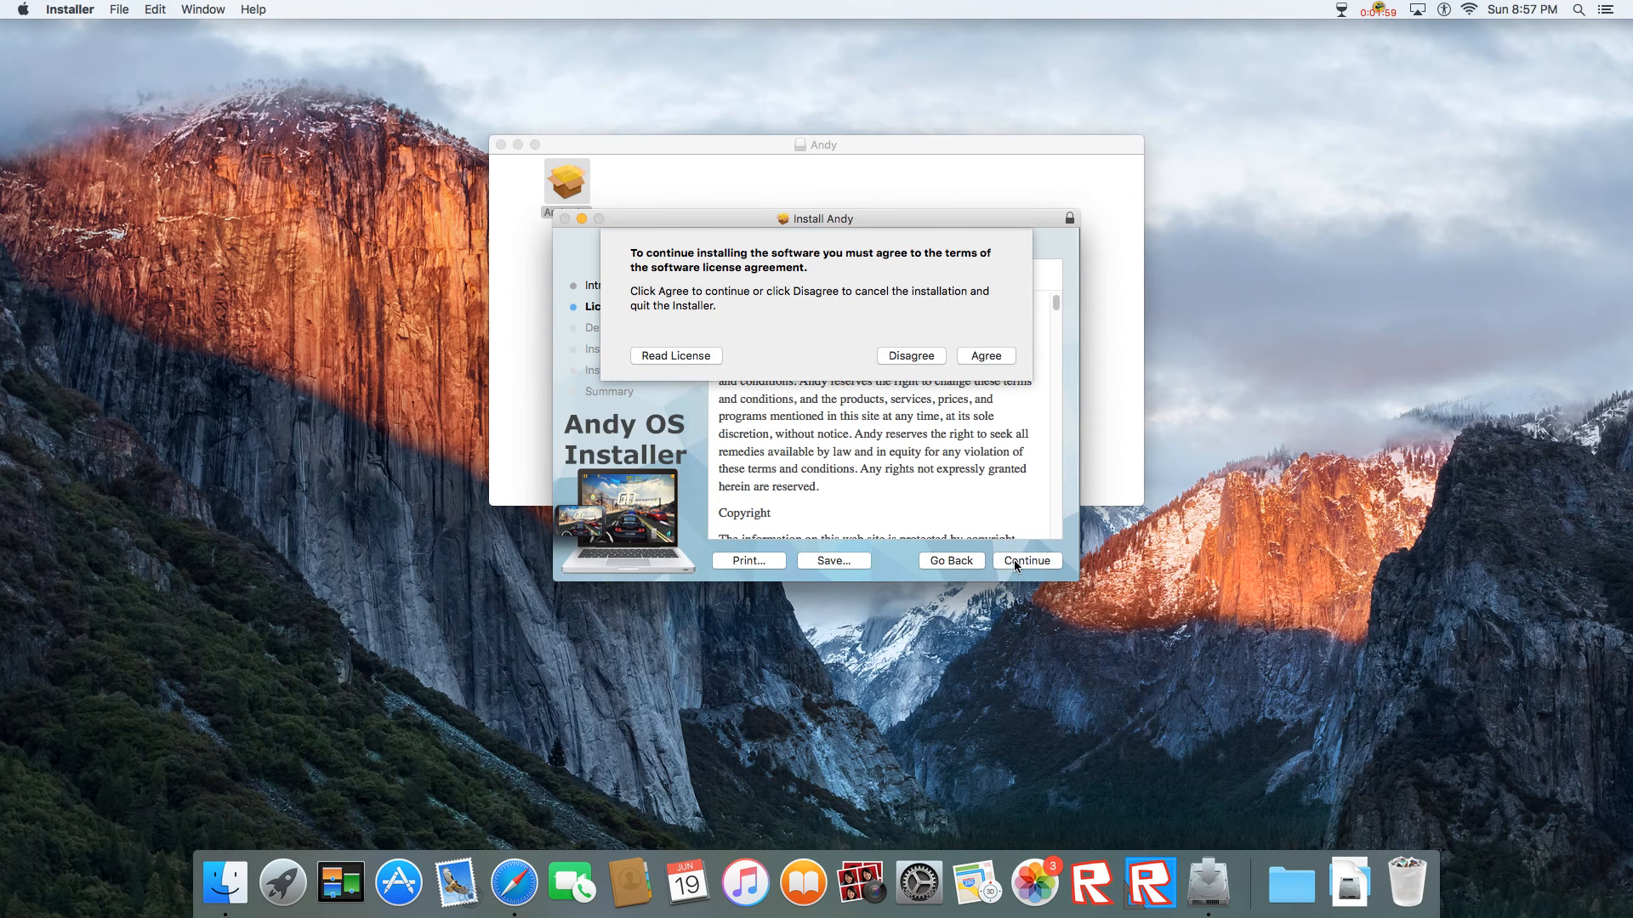
{"action": "left_click", "coordinate": [985, 355]}
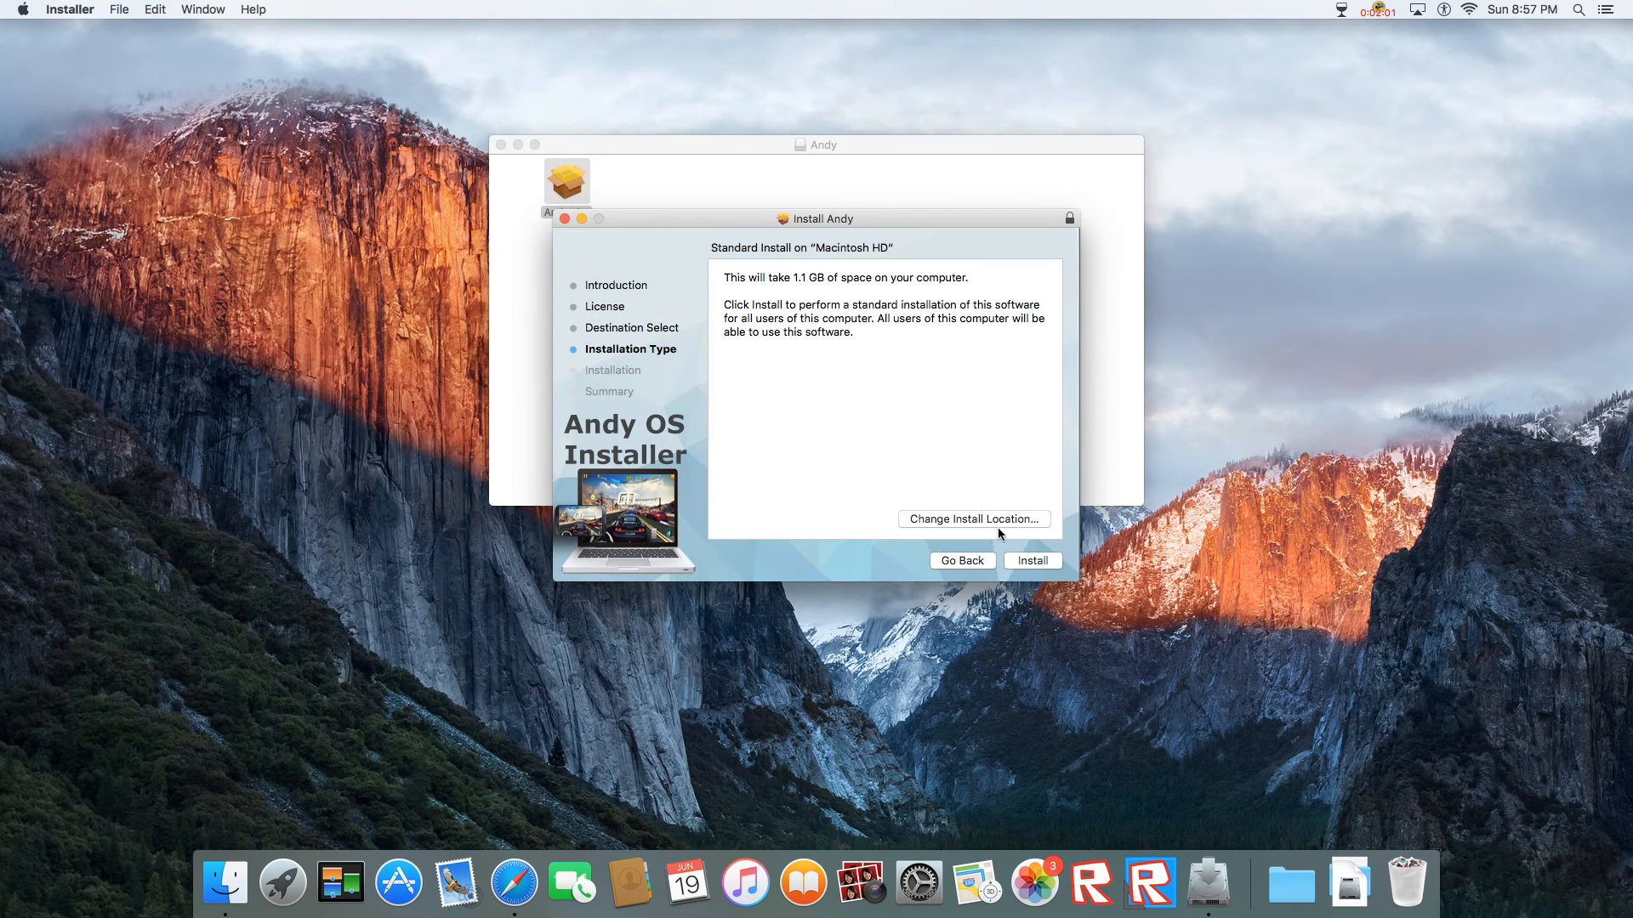
- Authorize the standard installation and wait for it to complete successfully
{"action": "left_click", "coordinate": [1031, 560]}
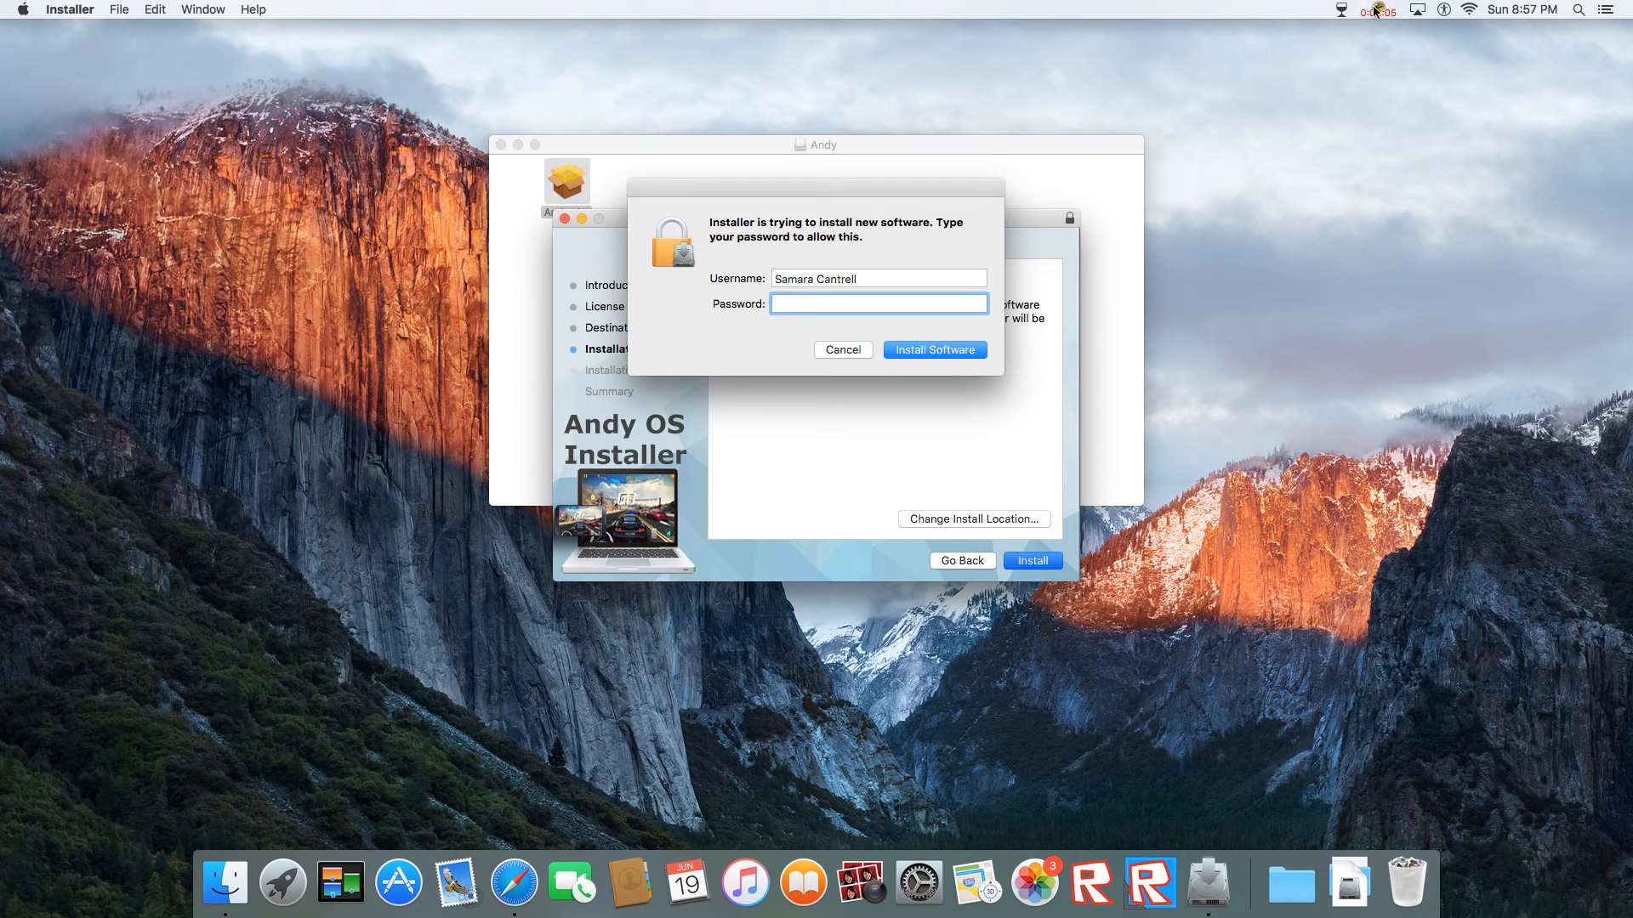
{"action": "left_click", "coordinate": [934, 349]}
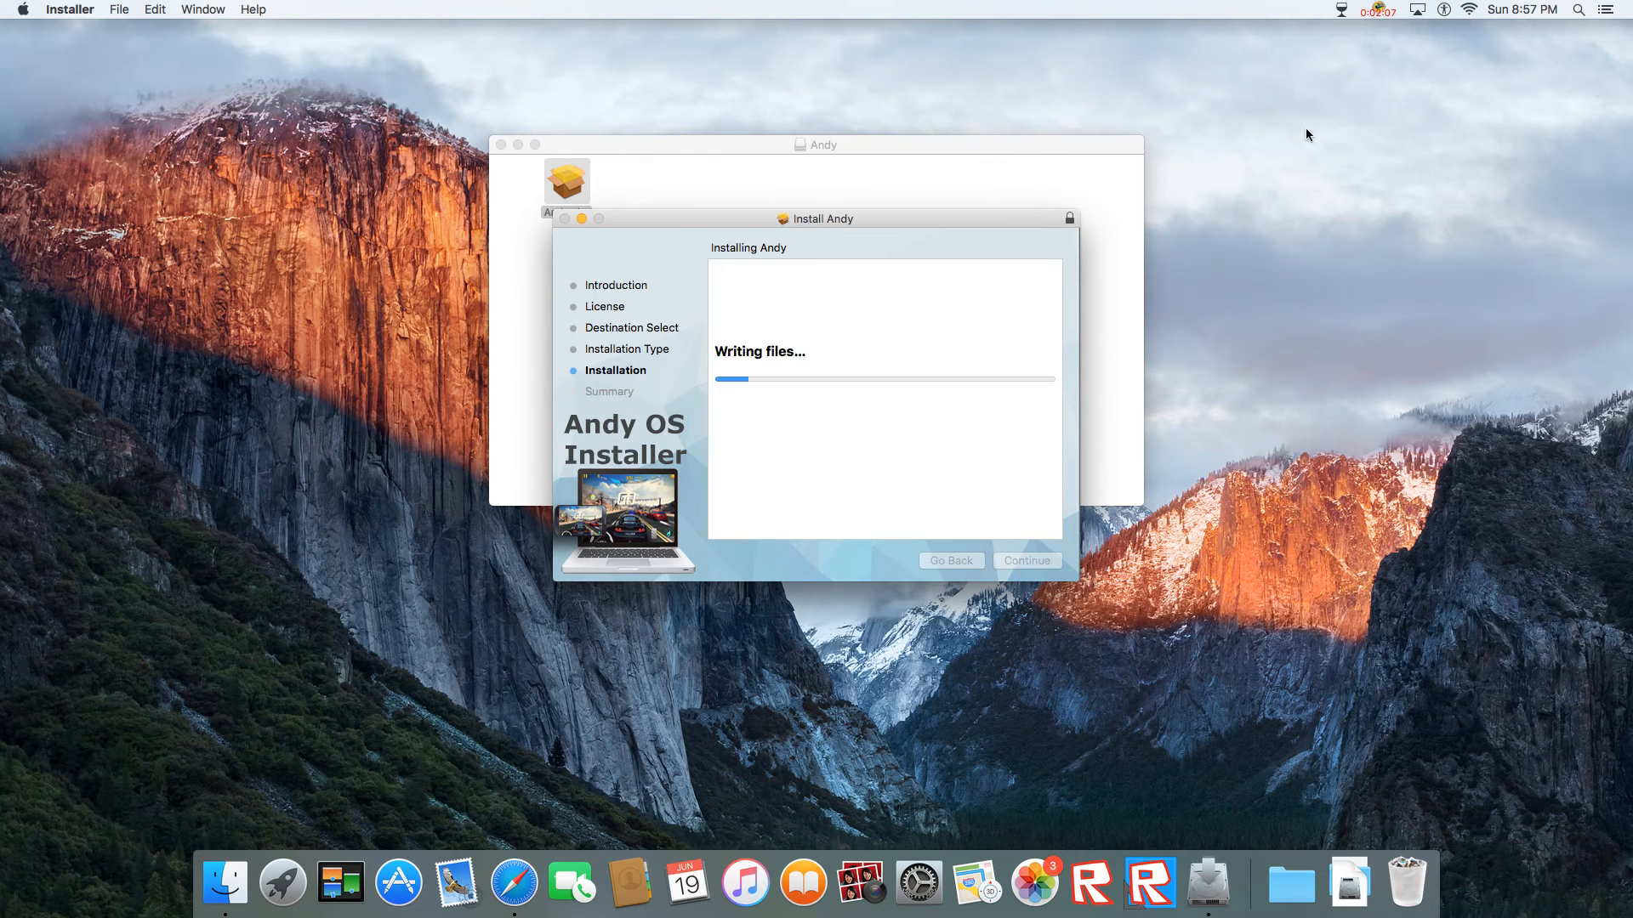
{"action": "mouse_move", "coordinate": [944, 299]}
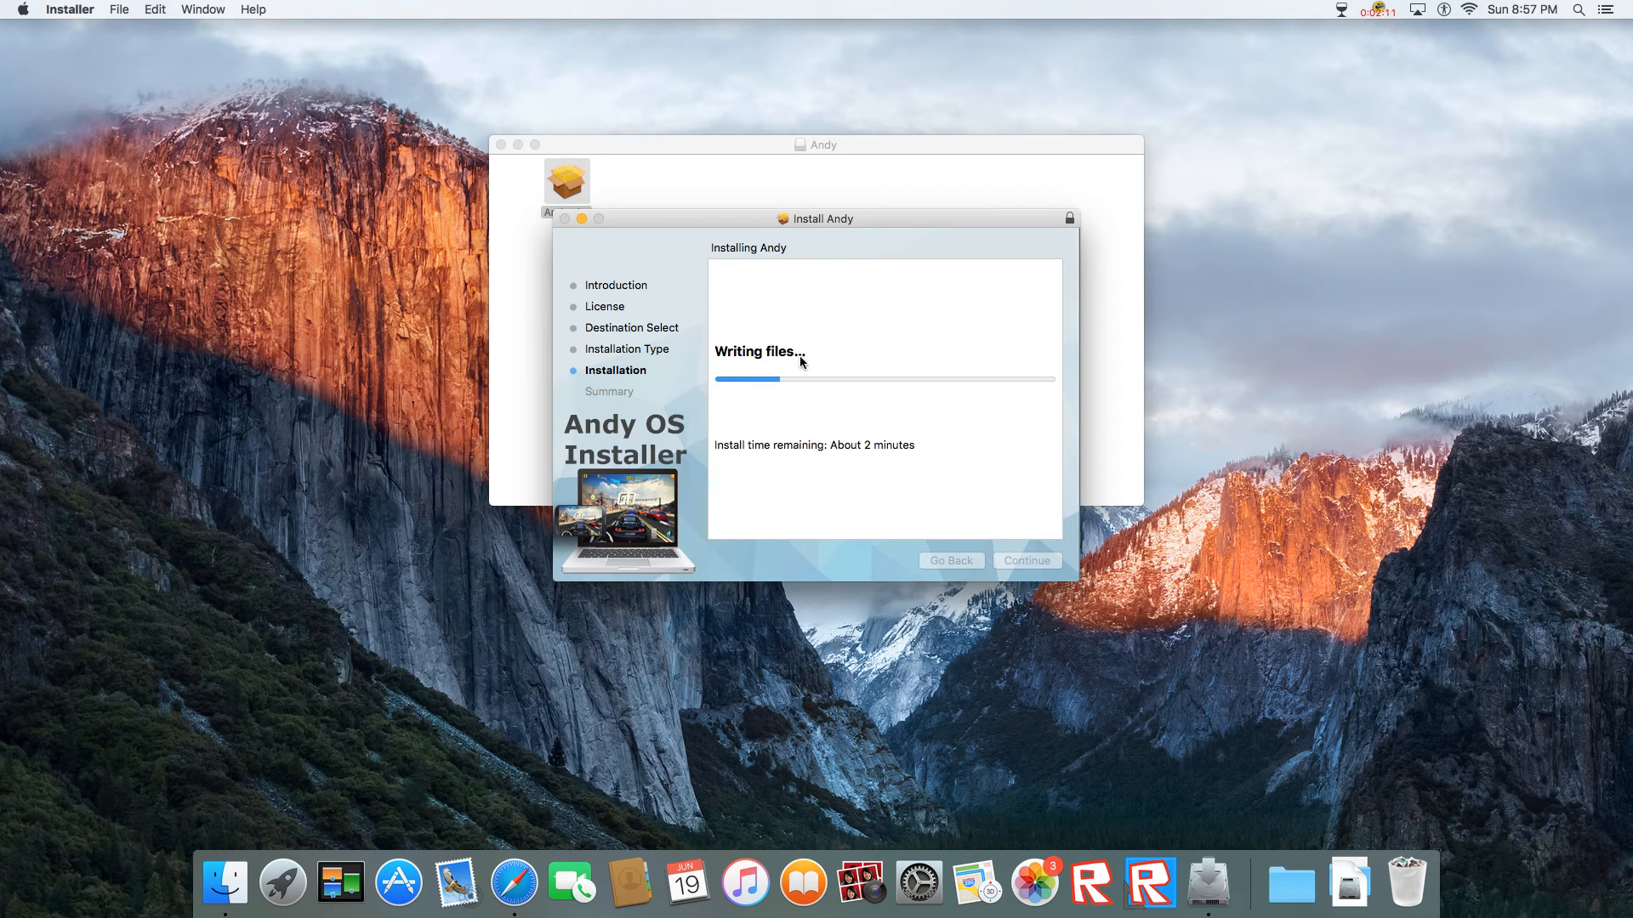
{"action": "mouse_move", "coordinate": [1425, 328]}
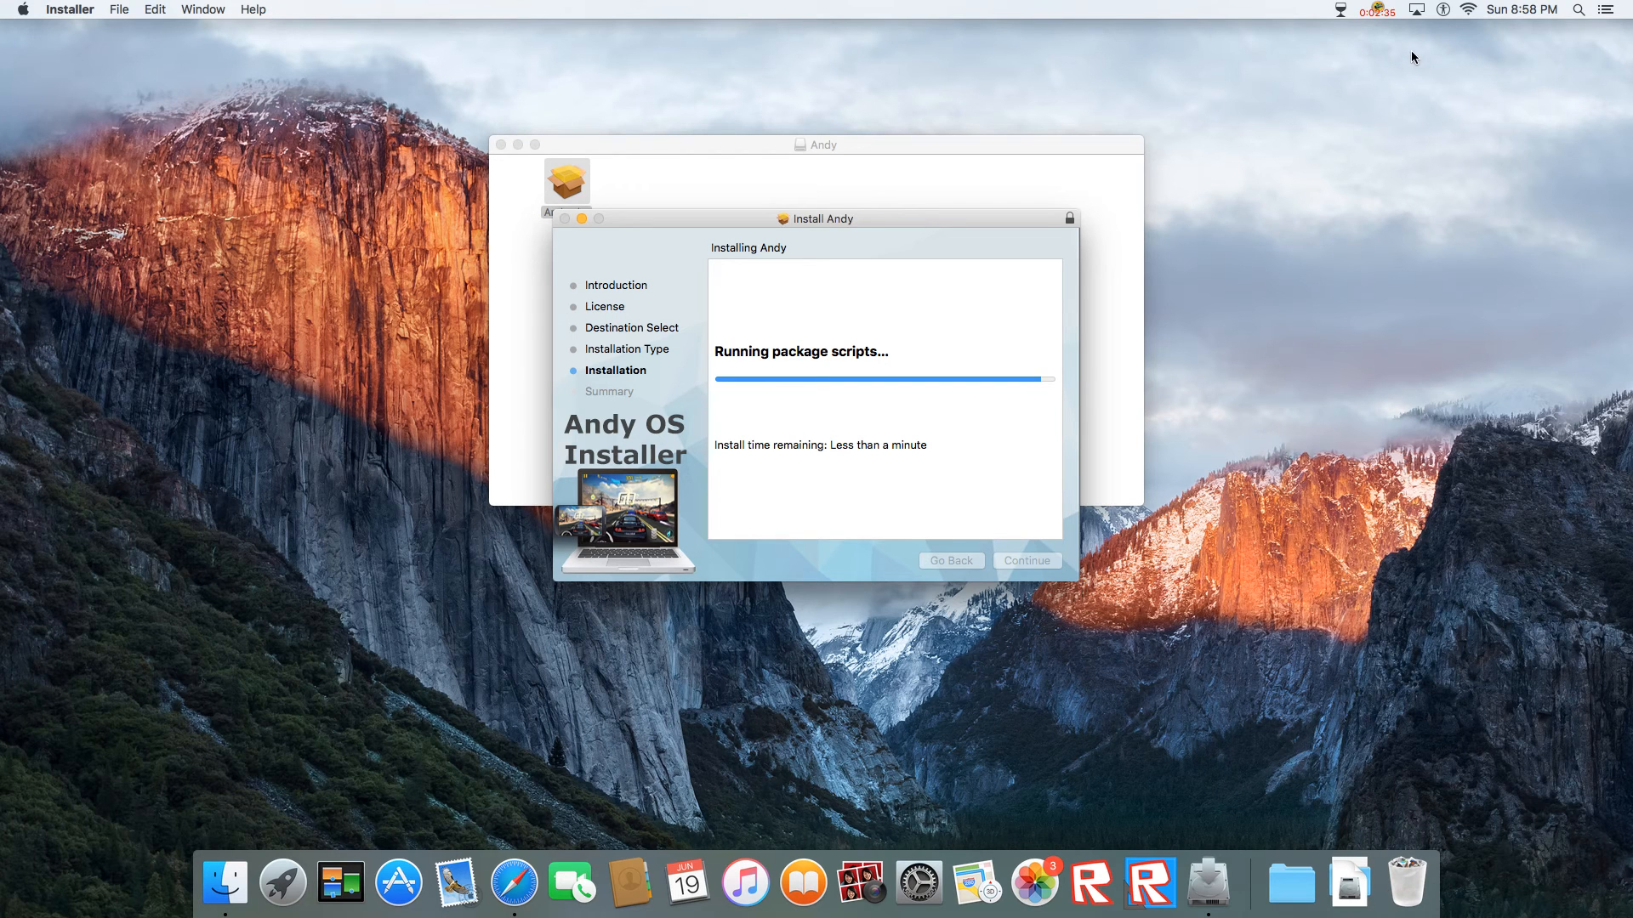
{"action": "mouse_move", "coordinate": [1296, 7]}
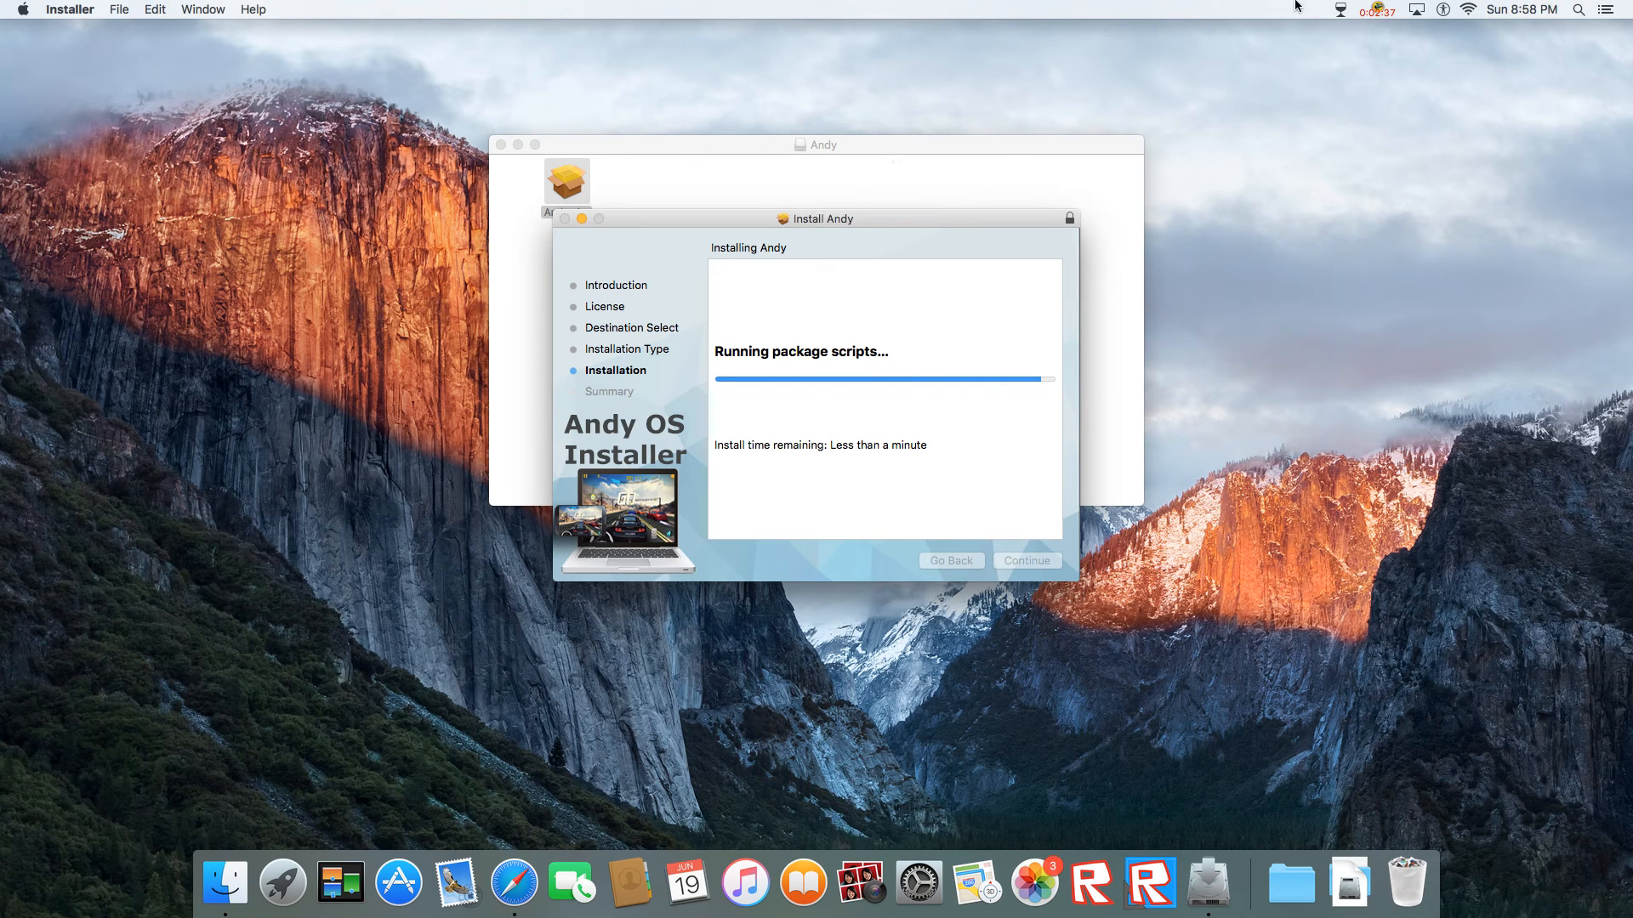
{"action": "mouse_move", "coordinate": [869, 270]}
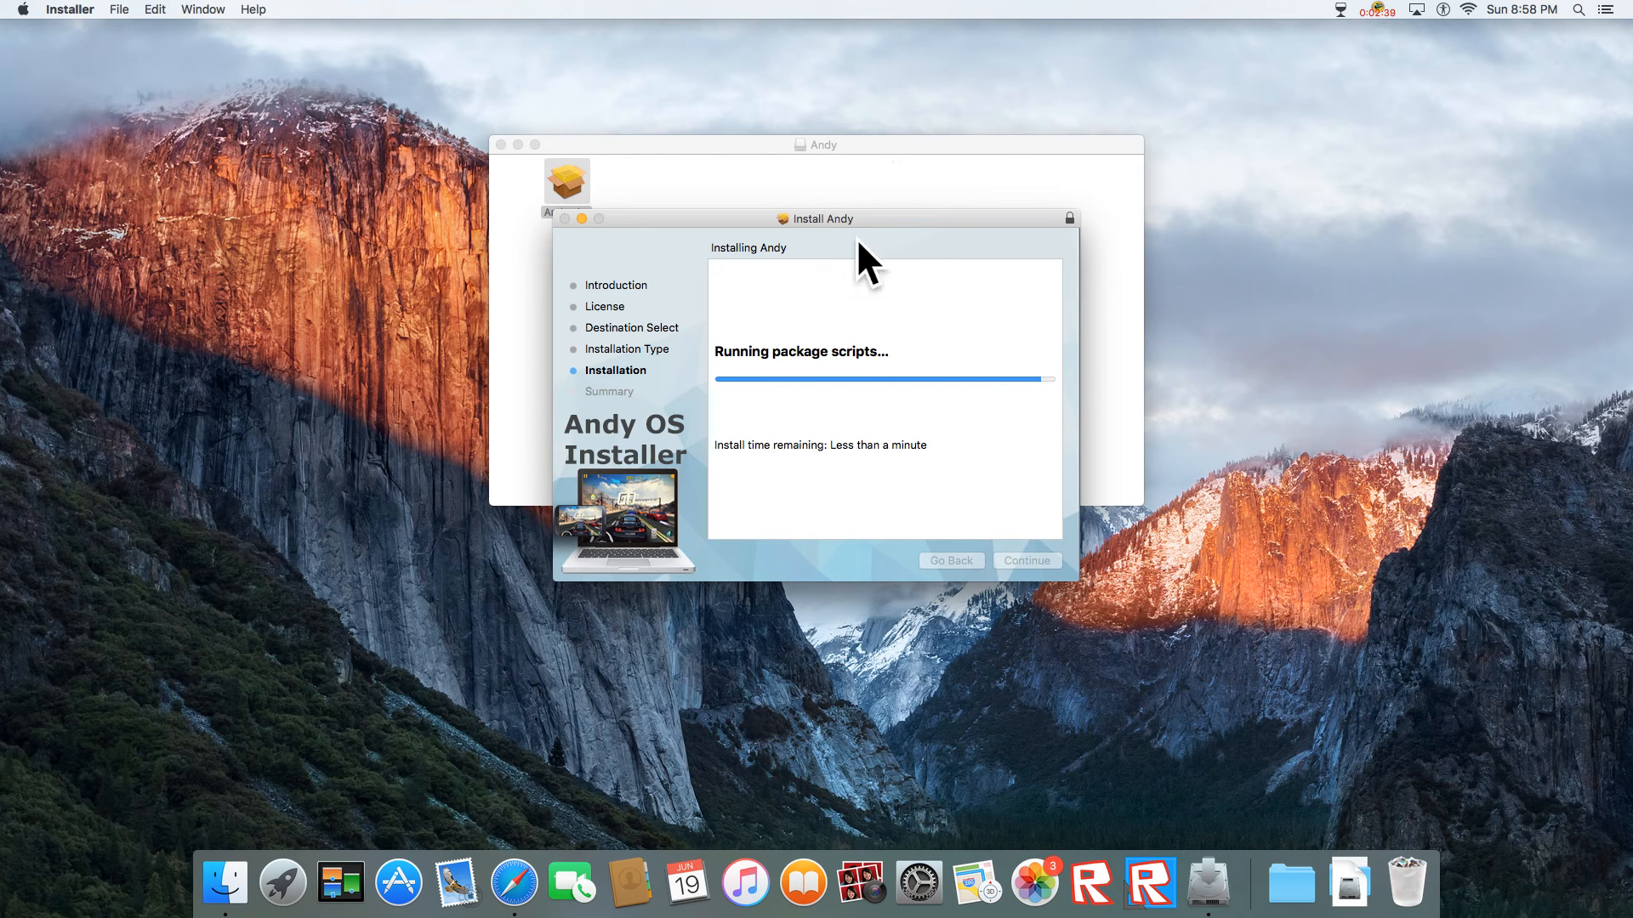
{"action": "mouse_move", "coordinate": [1263, 323]}
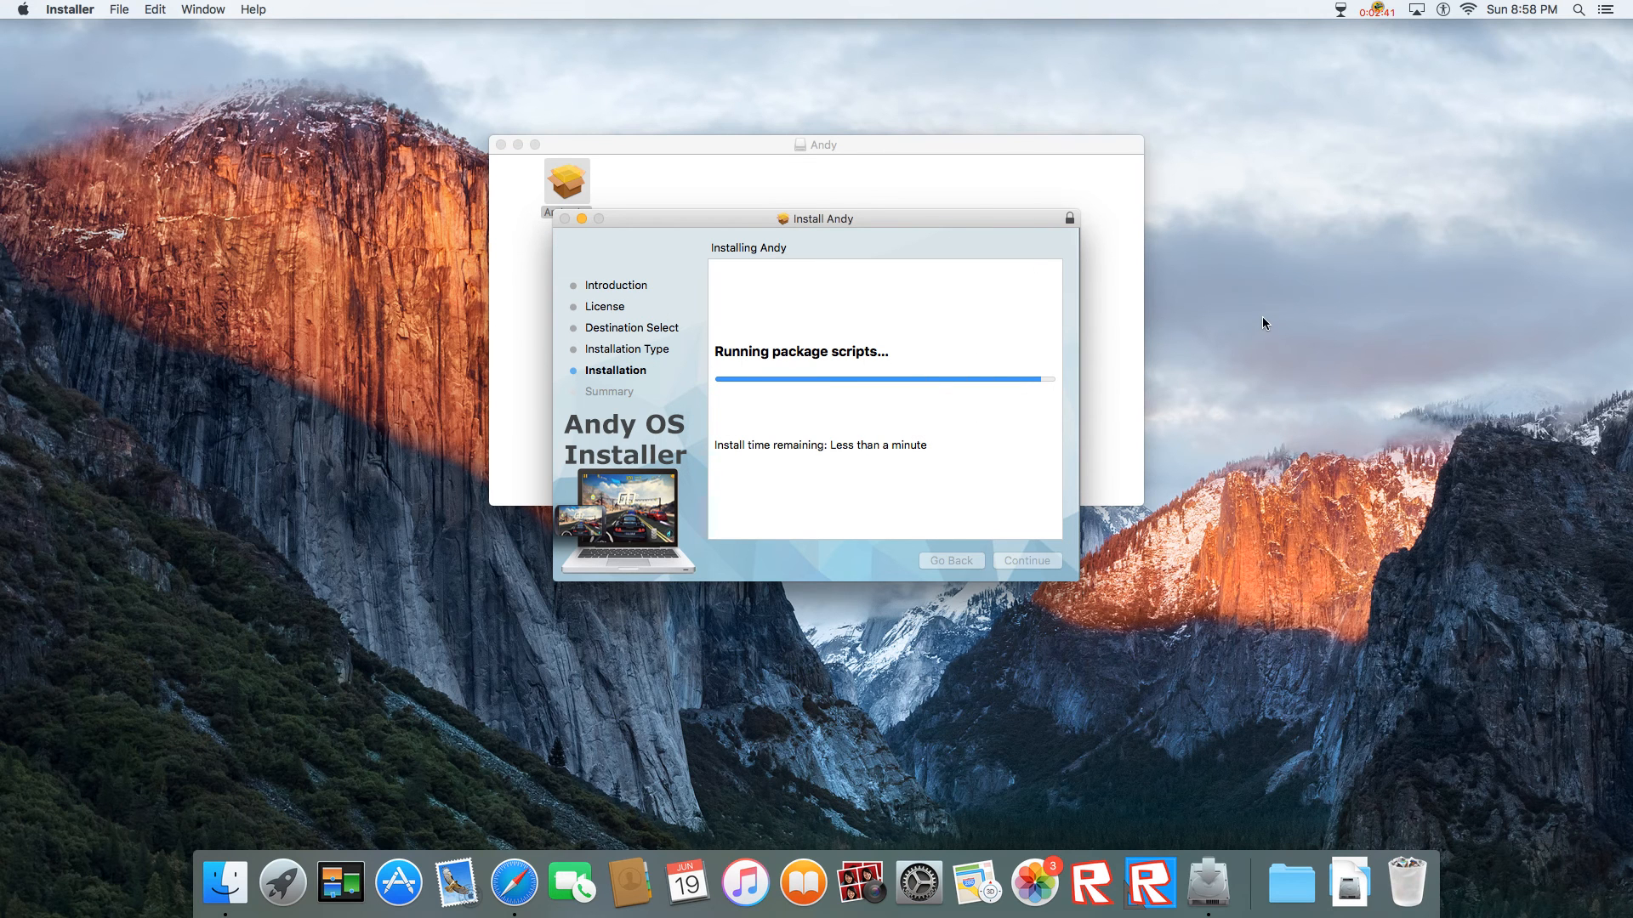
{"action": "left_click", "coordinate": [1376, 11]}
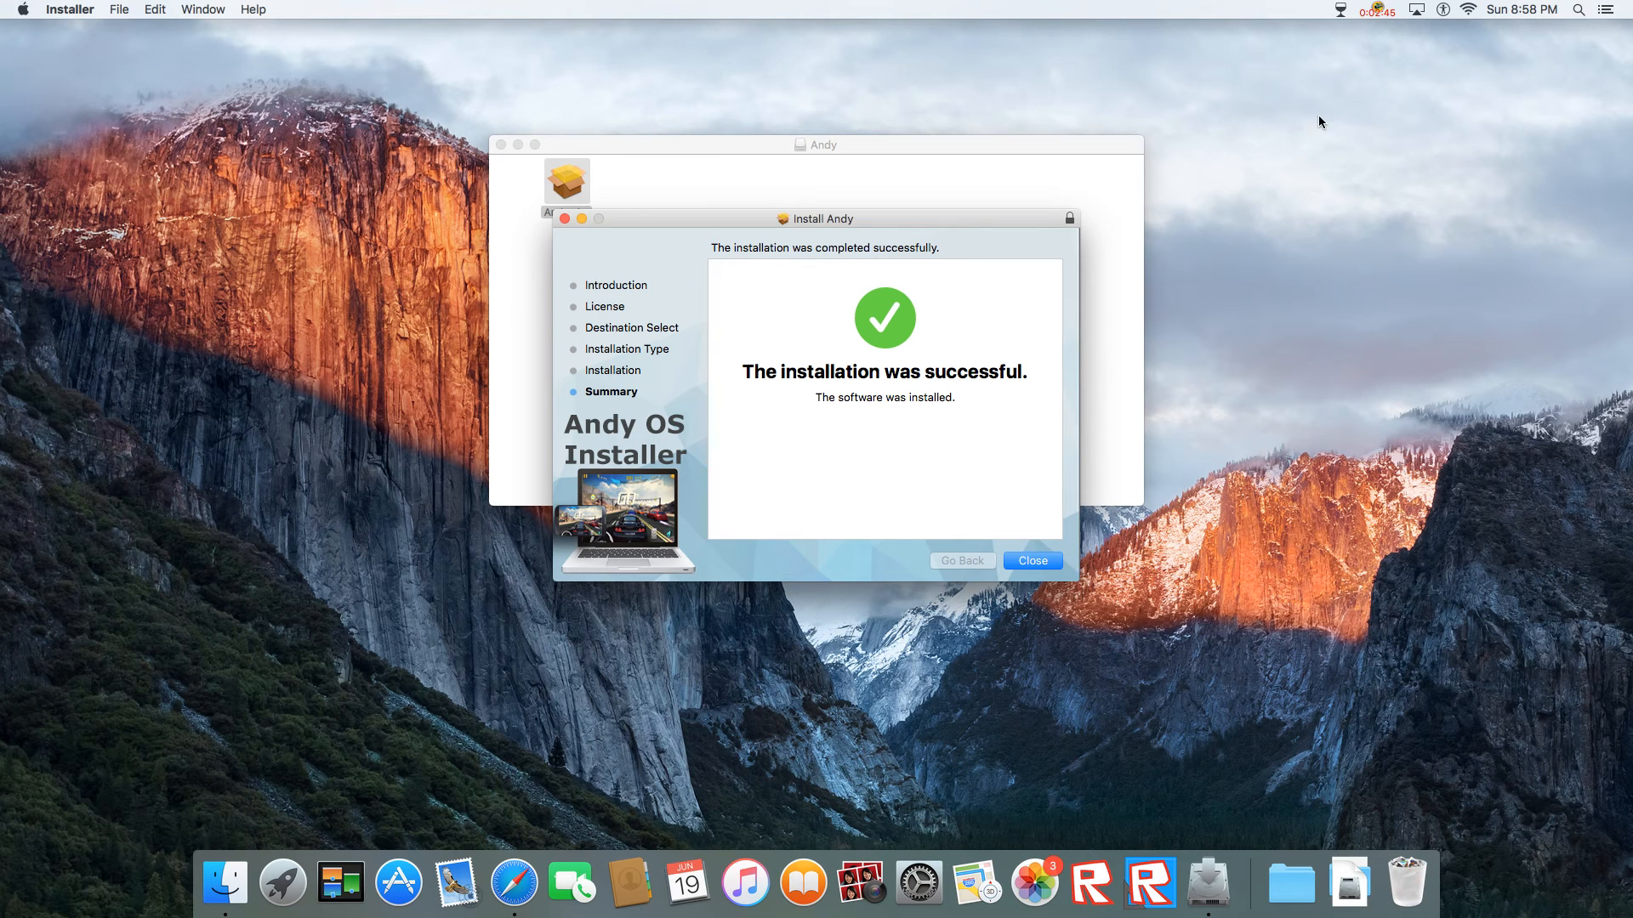
{"action": "mouse_move", "coordinate": [1034, 577]}
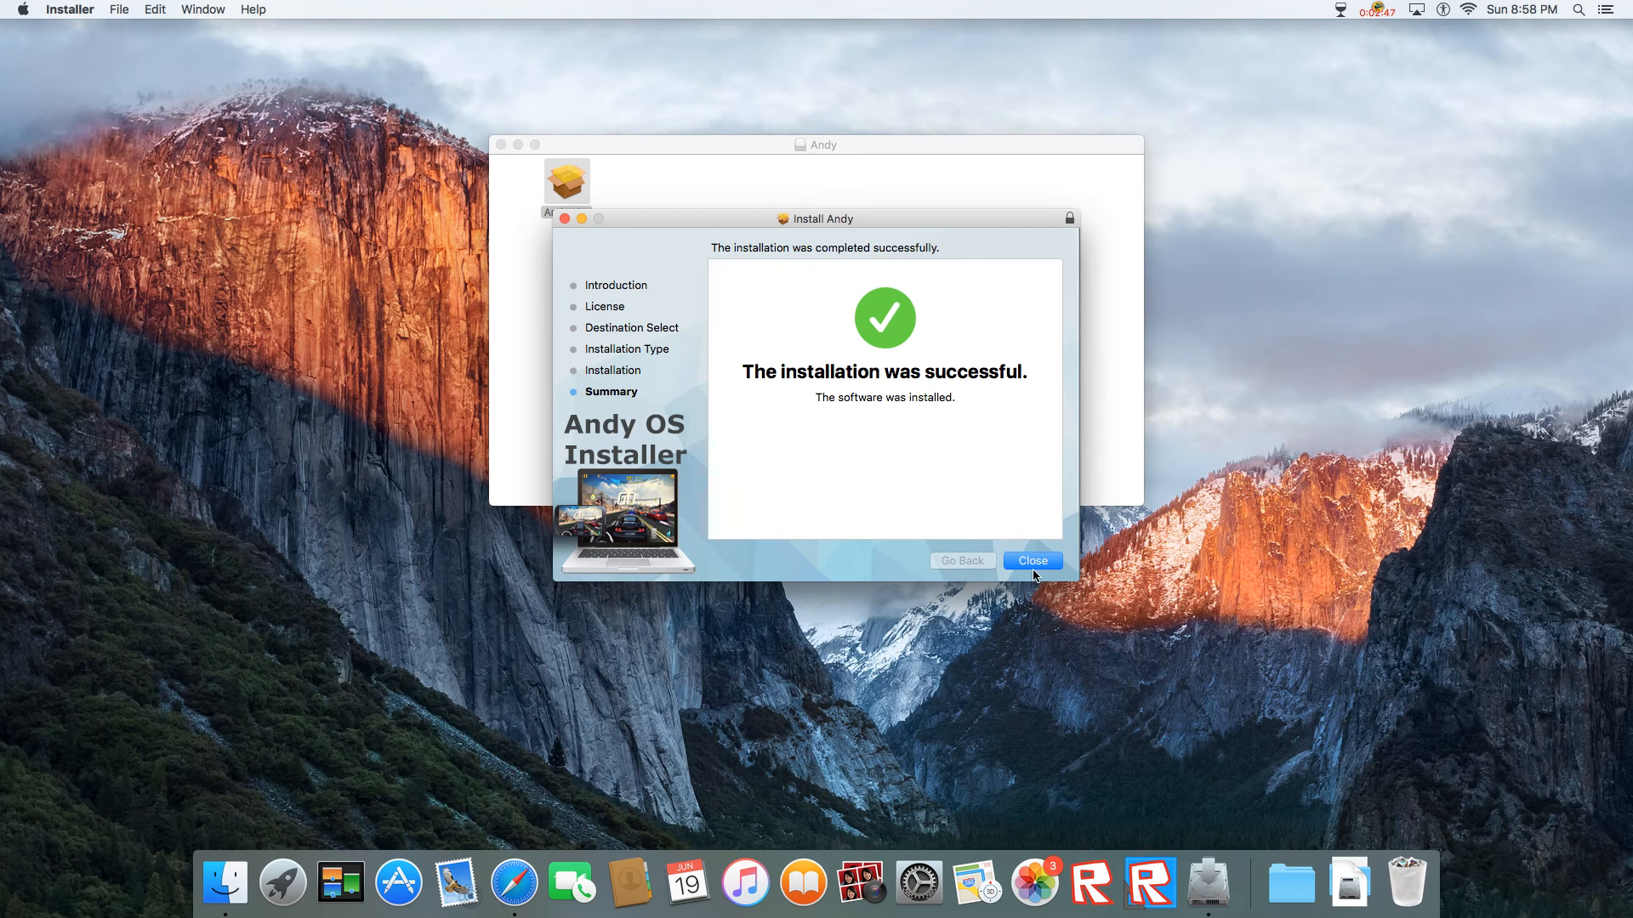
- Close the installer and start the Andy app from Launchpad
{"action": "left_click", "coordinate": [1033, 560]}
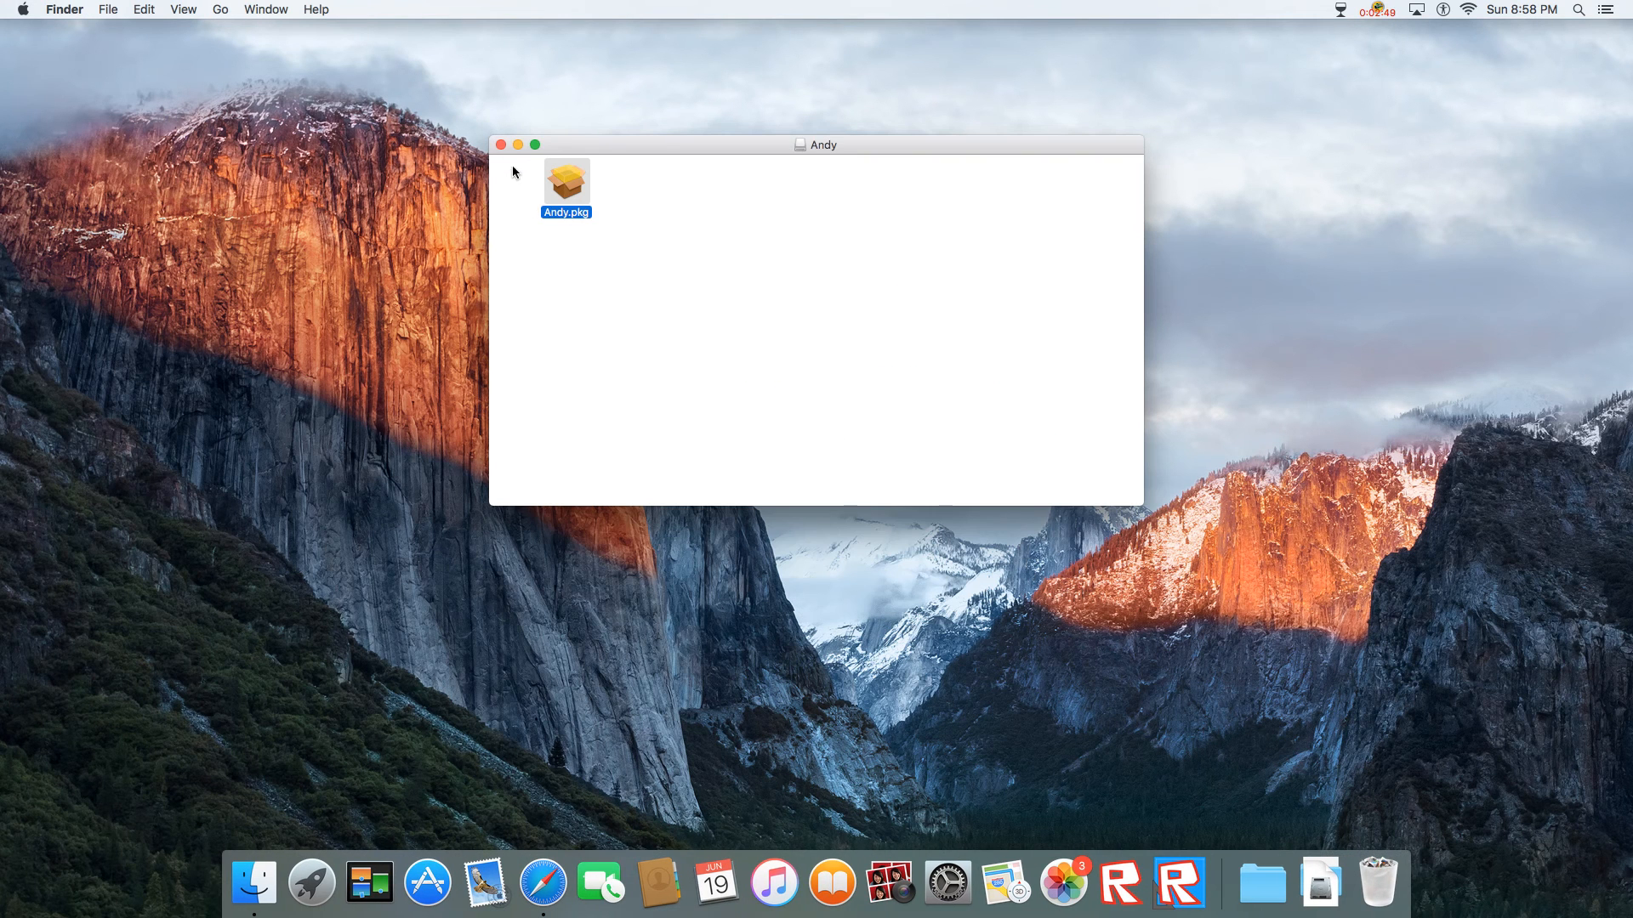
{"action": "left_click", "coordinate": [310, 883]}
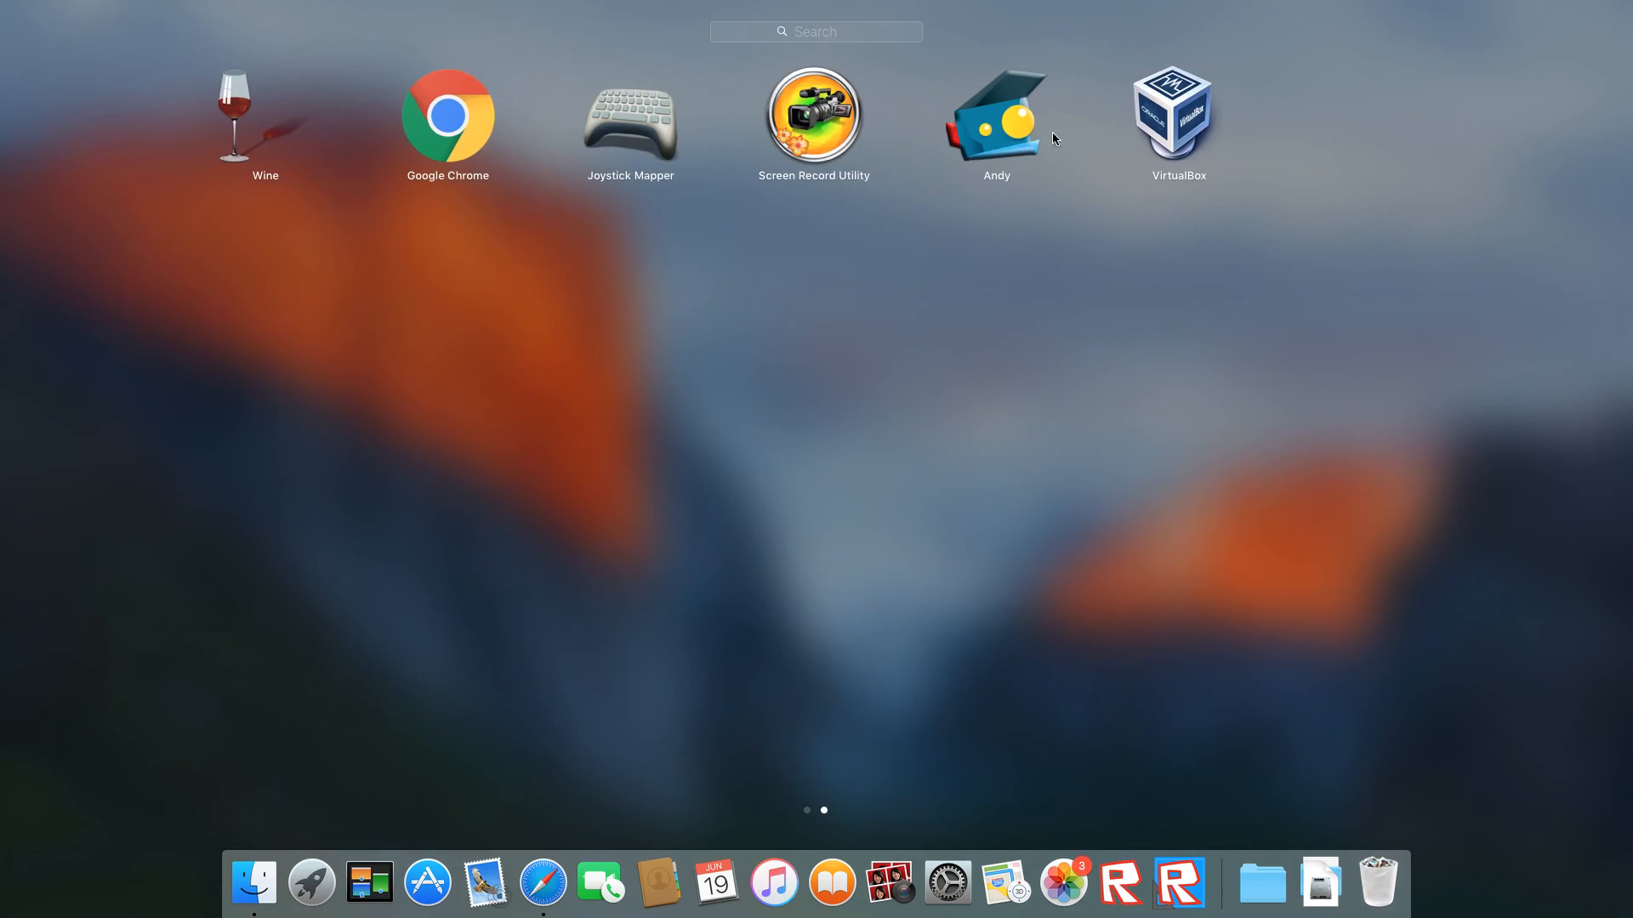
{"action": "key", "text": "escape"}
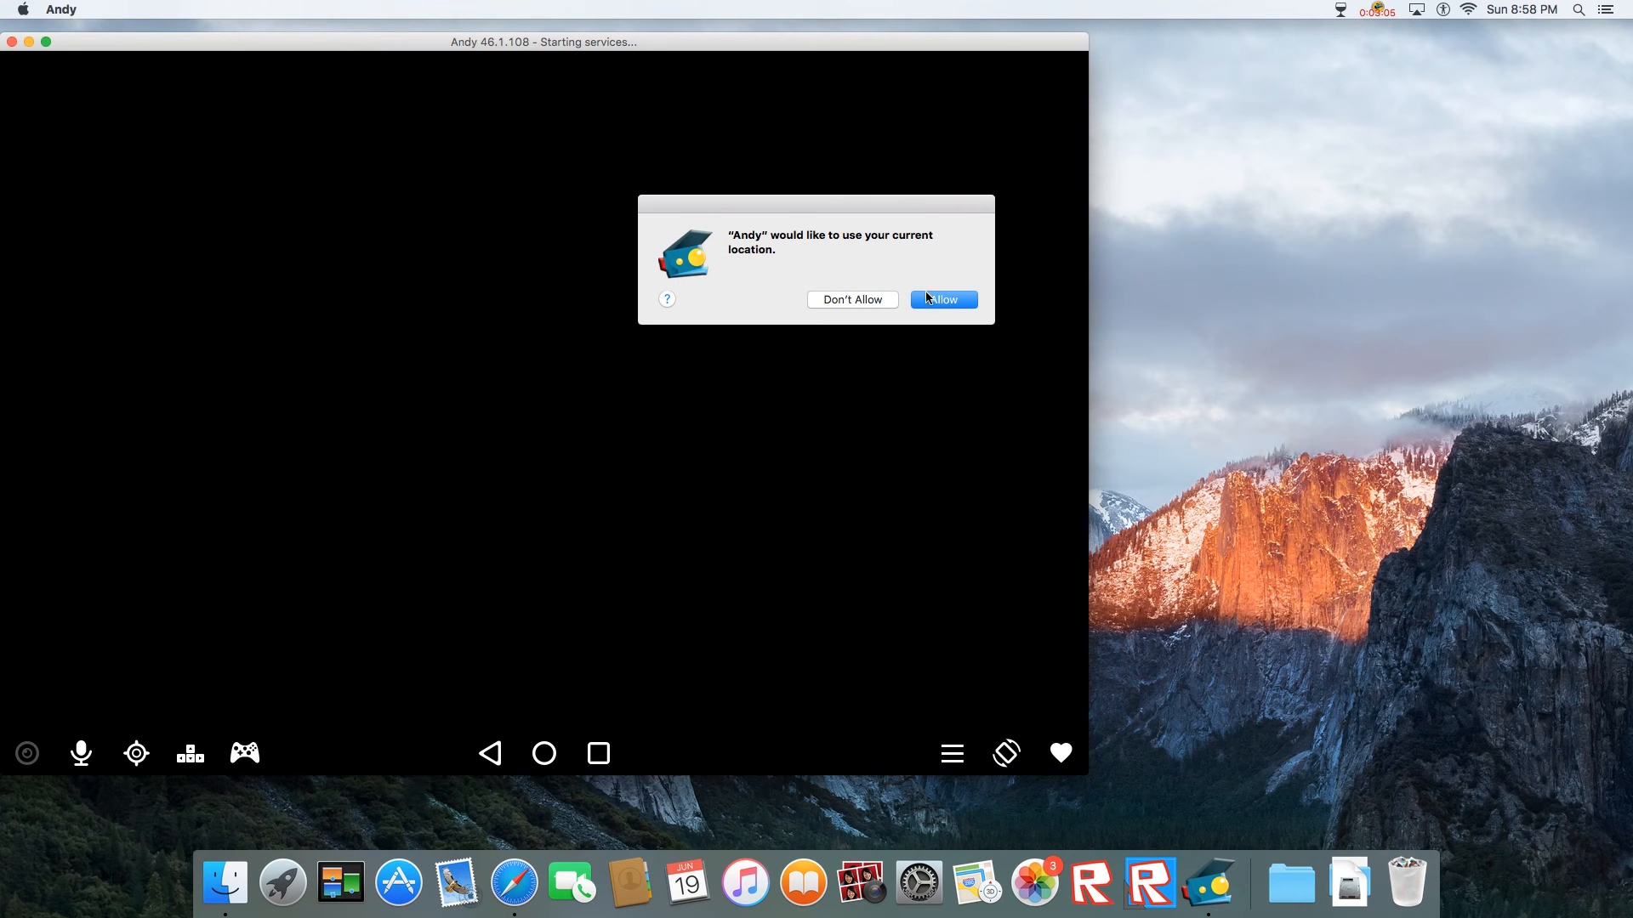
- Allow Andy to use the current location and let Android boot
{"action": "left_click", "coordinate": [943, 299]}
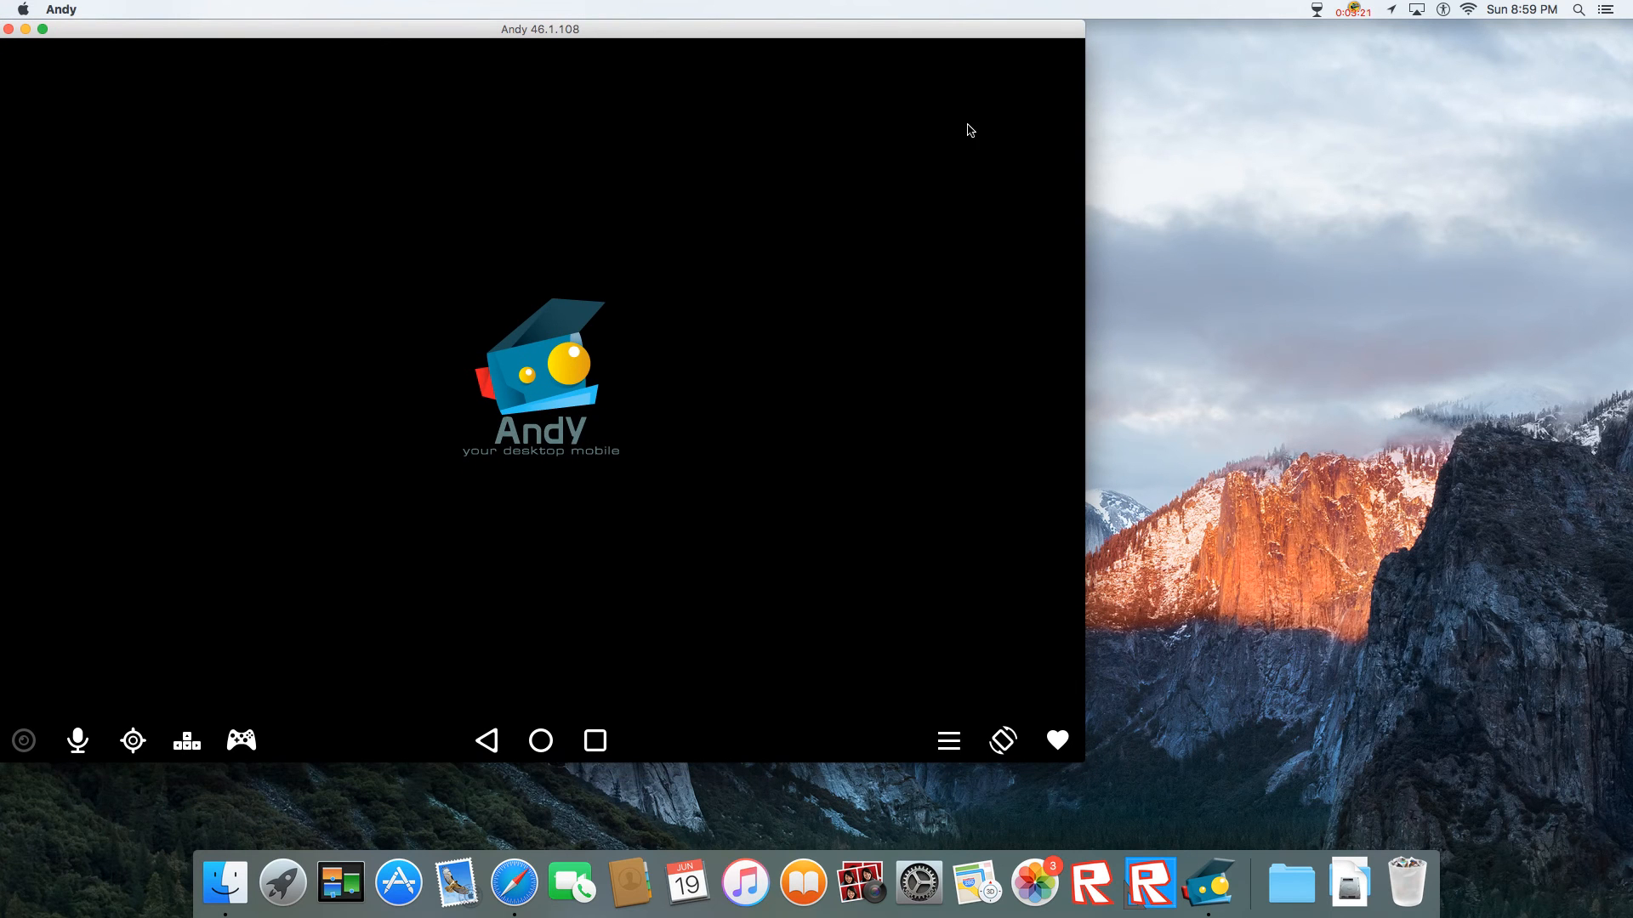
{"action": "mouse_move", "coordinate": [908, 349]}
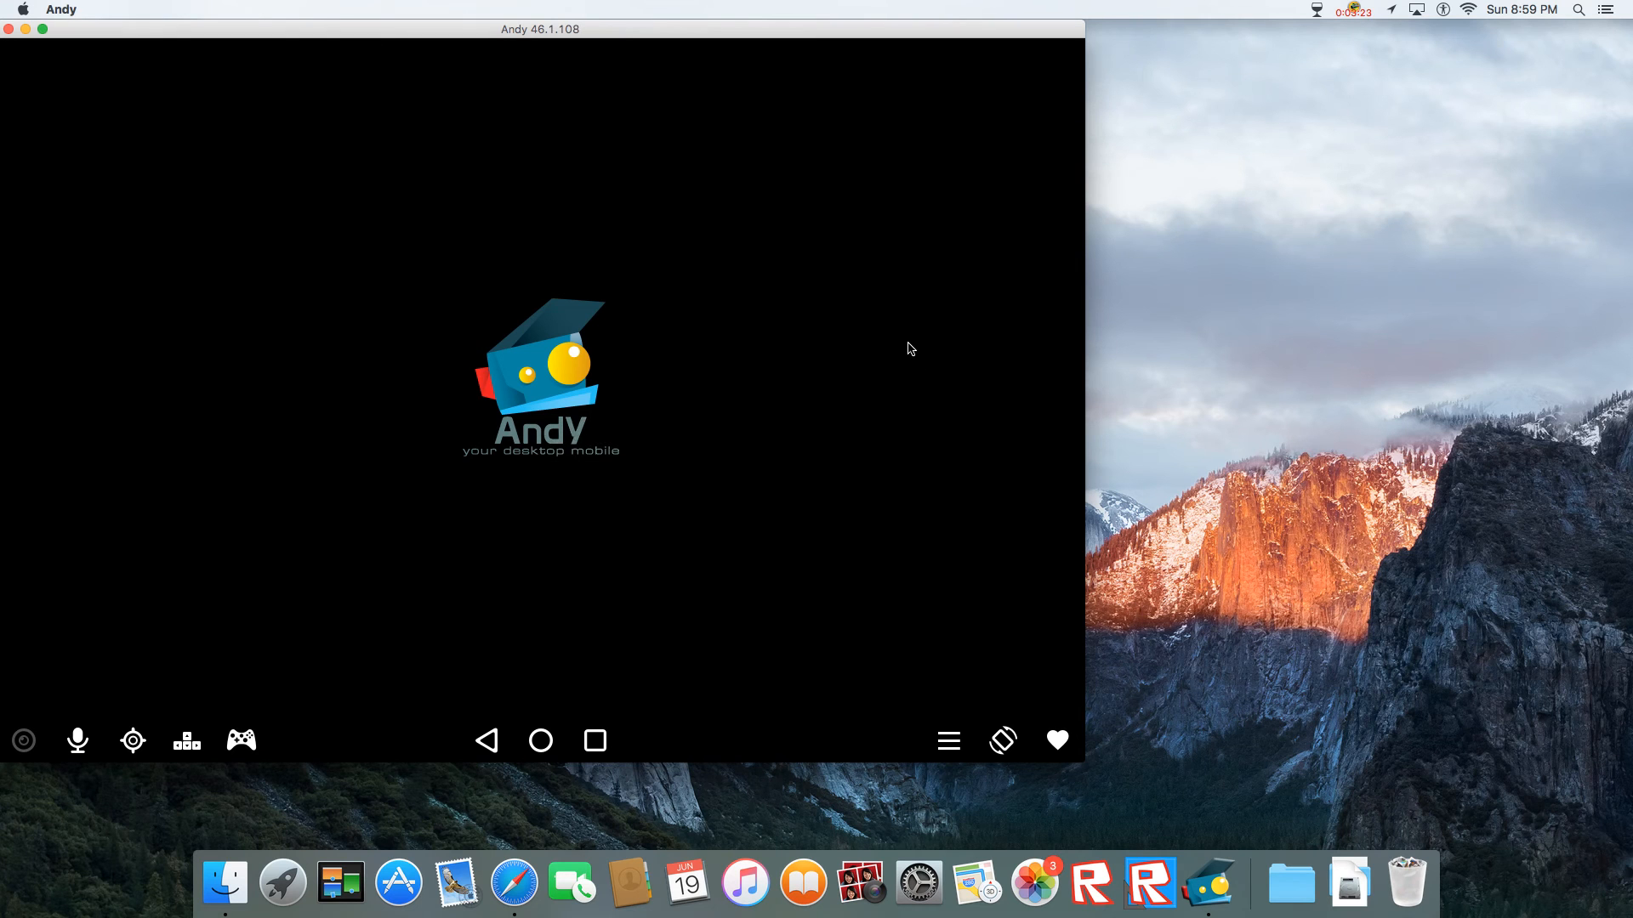
{"action": "mouse_move", "coordinate": [896, 479]}
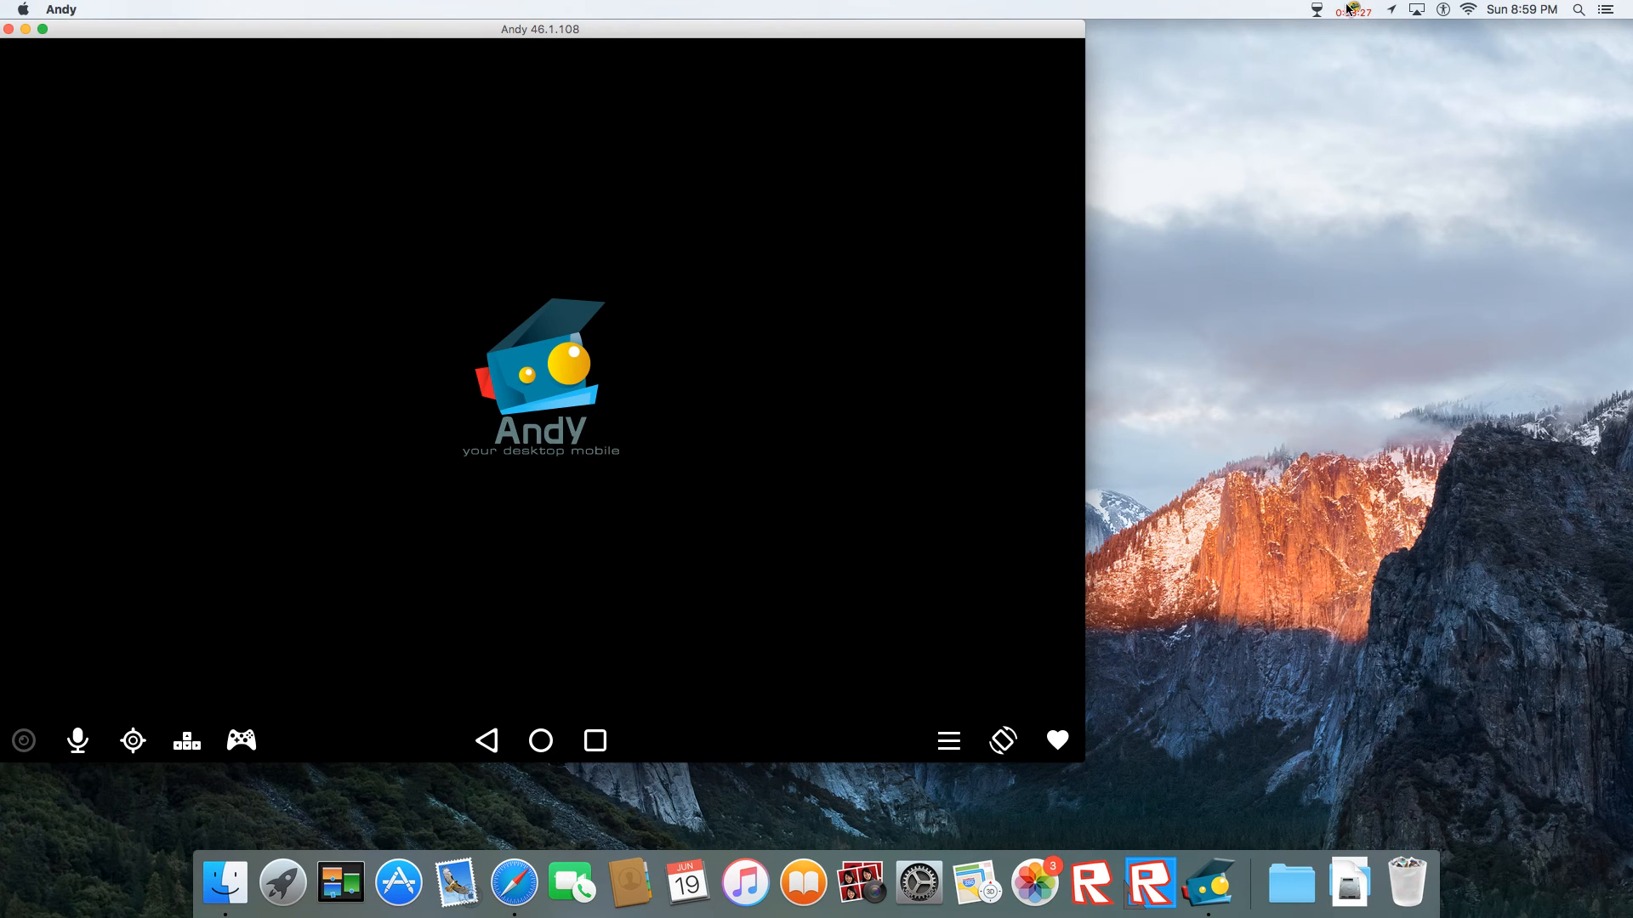
{"action": "mouse_move", "coordinate": [1344, 49]}
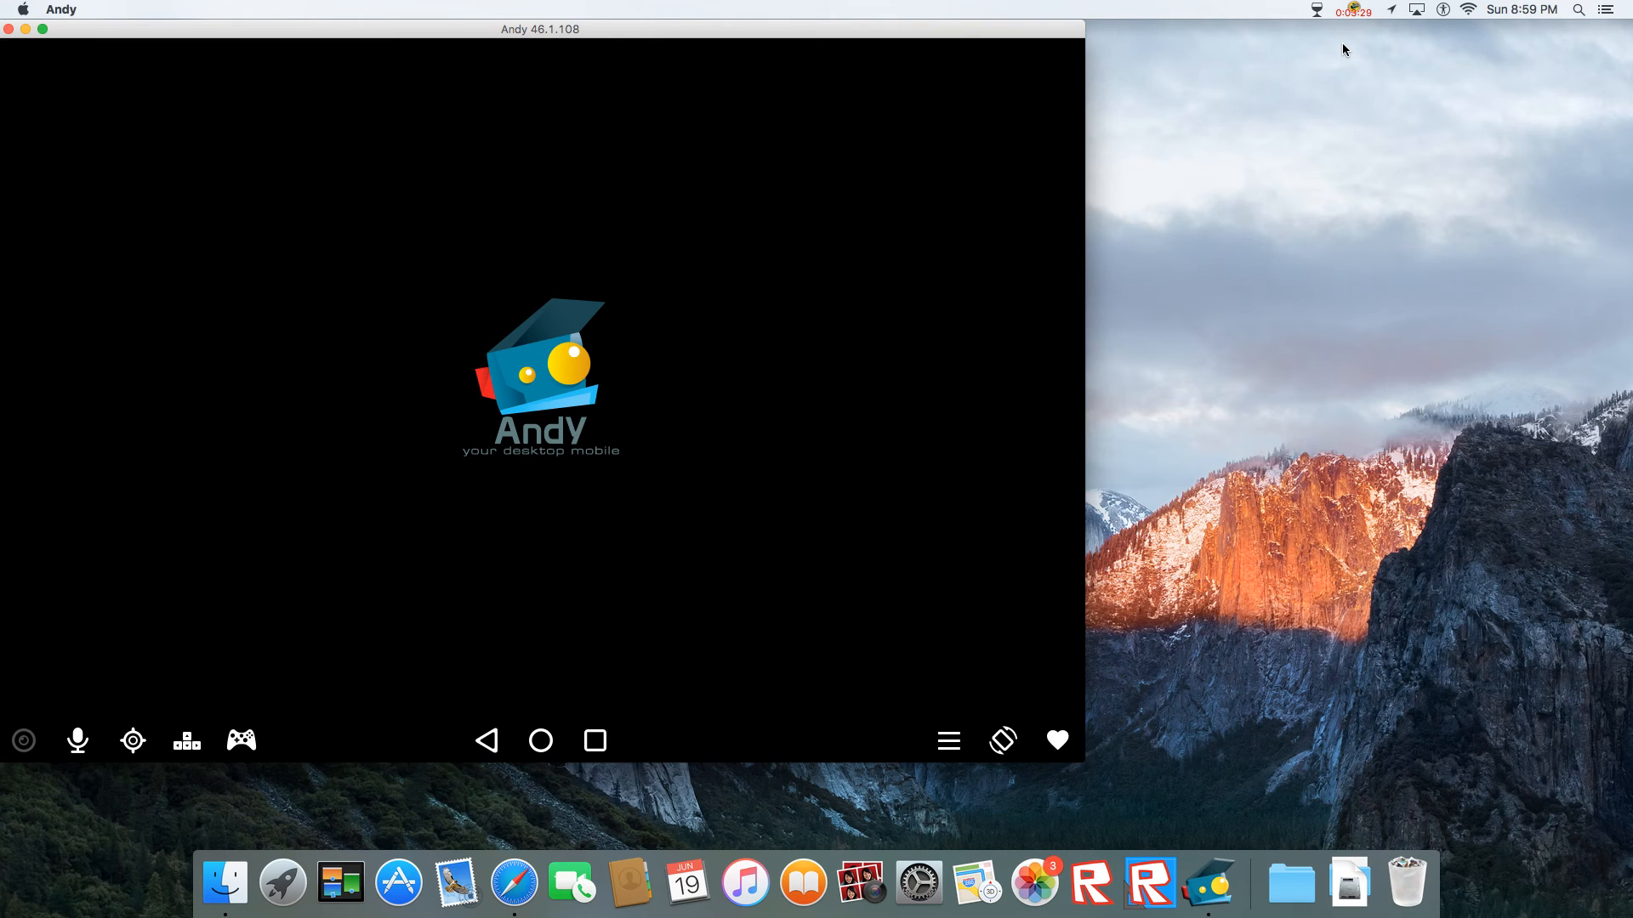
{"action": "mouse_move", "coordinate": [999, 284]}
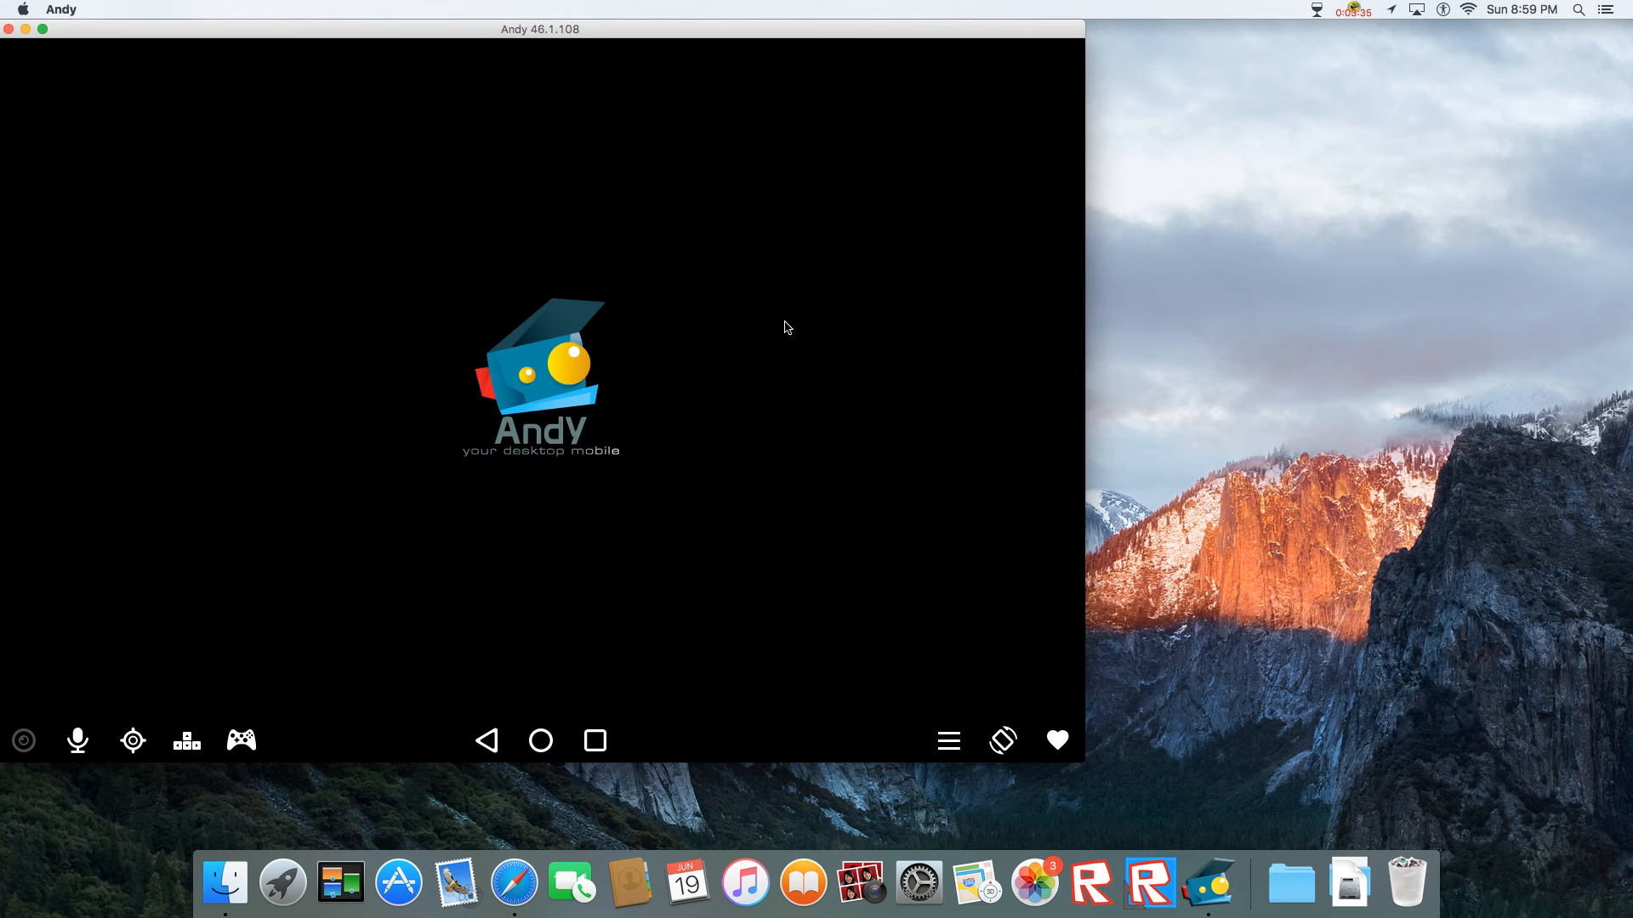
{"action": "mouse_move", "coordinate": [1592, 26]}
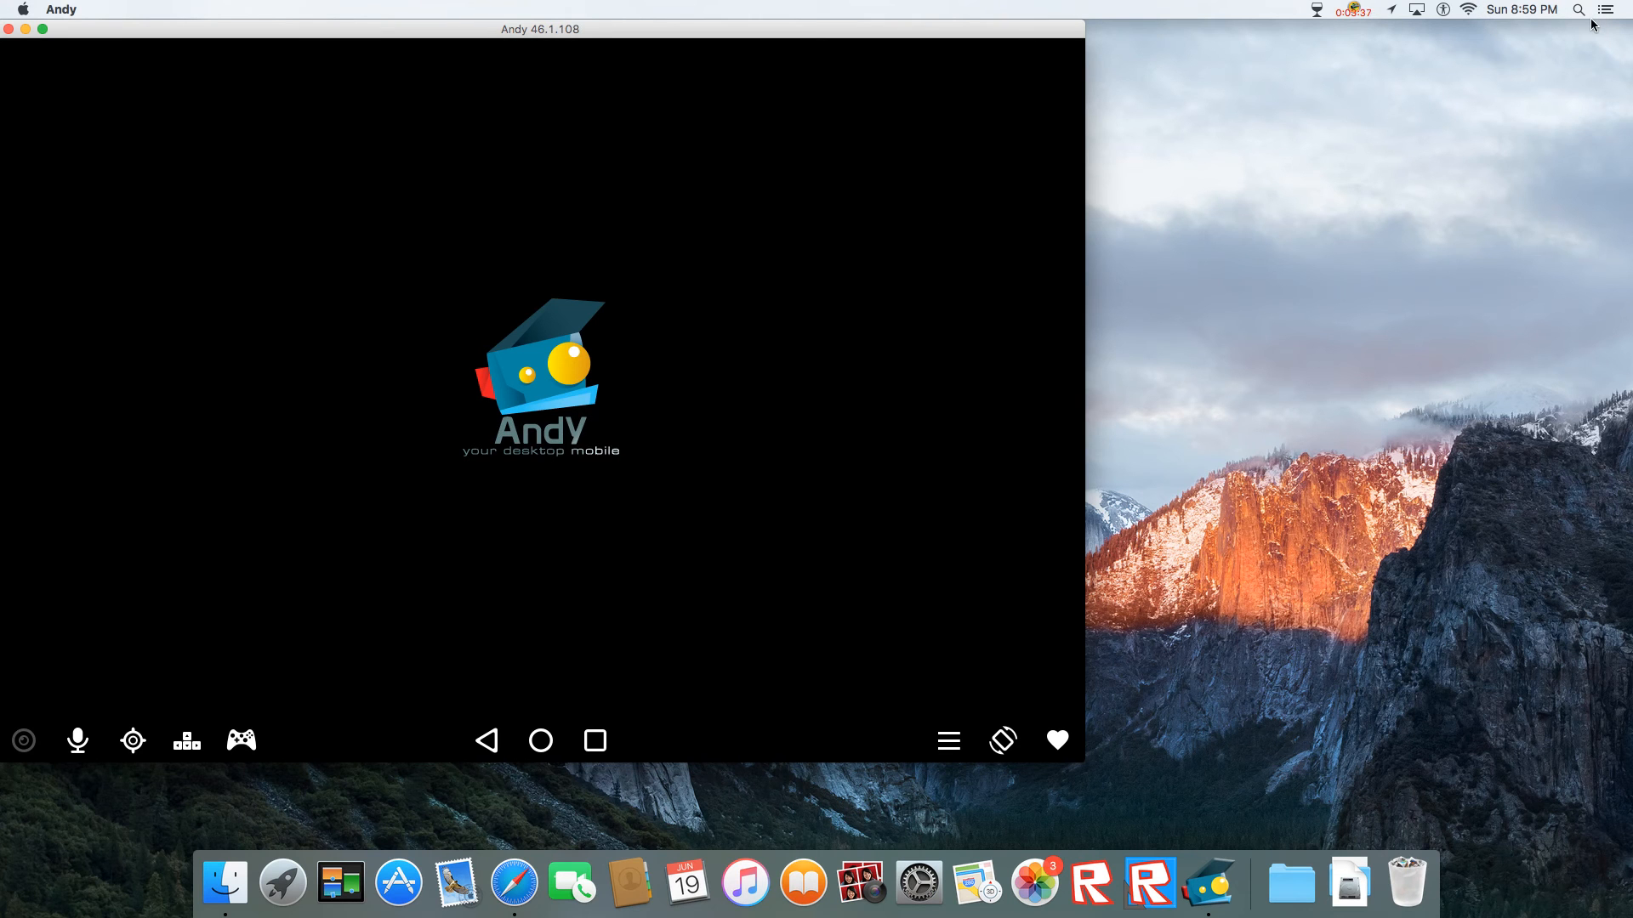
{"action": "mouse_move", "coordinate": [1623, 245]}
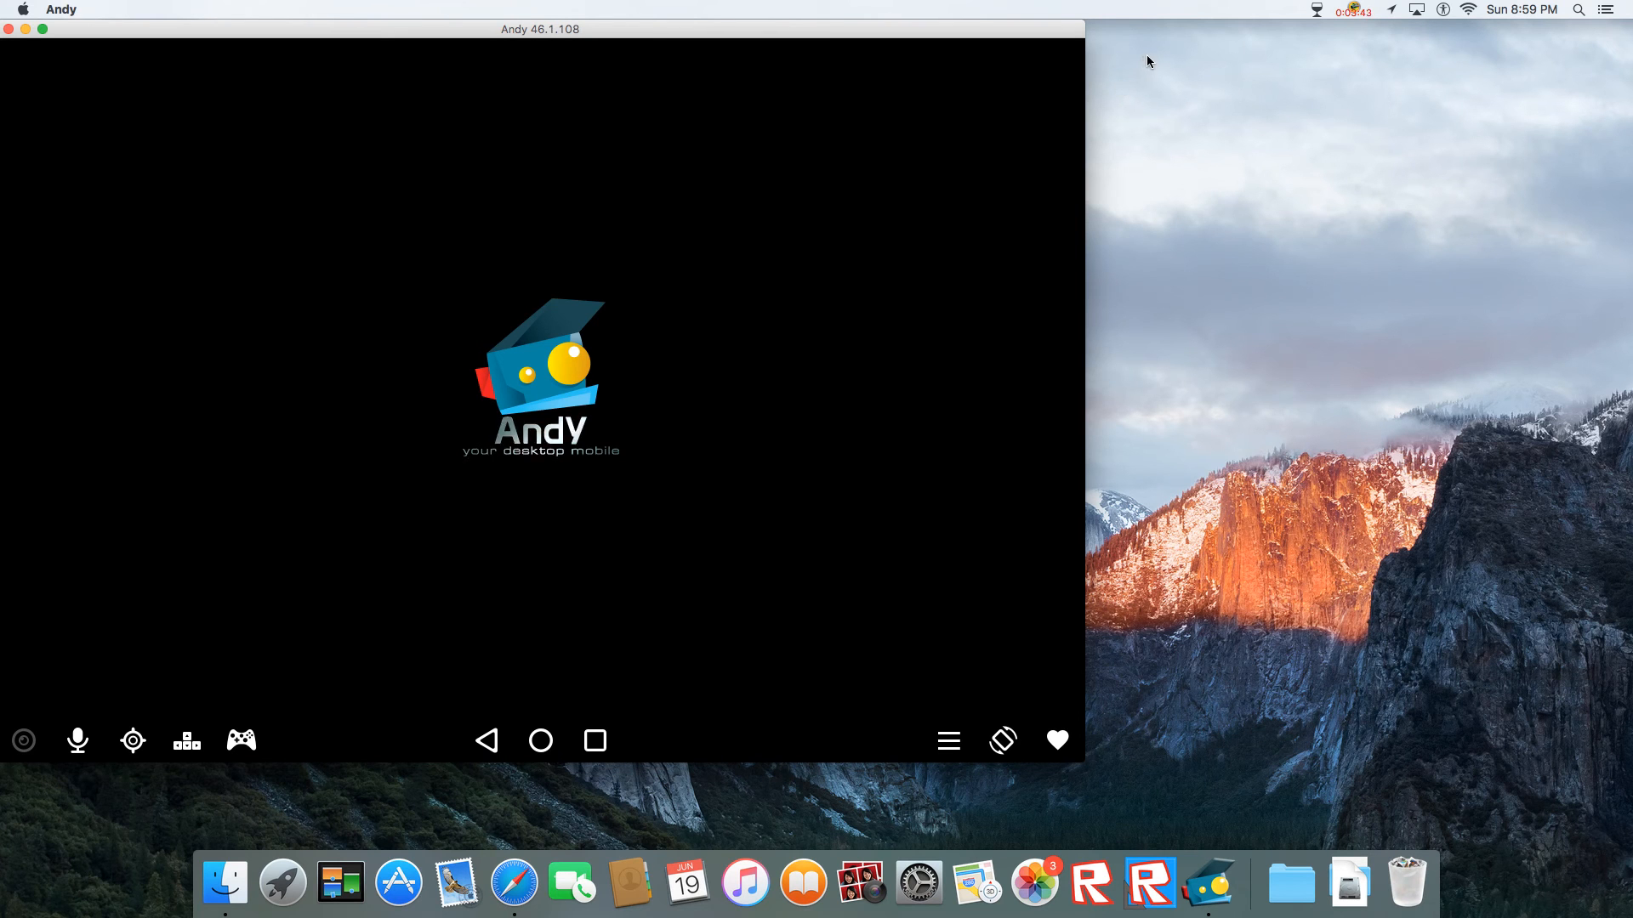
{"action": "mouse_move", "coordinate": [1414, 67]}
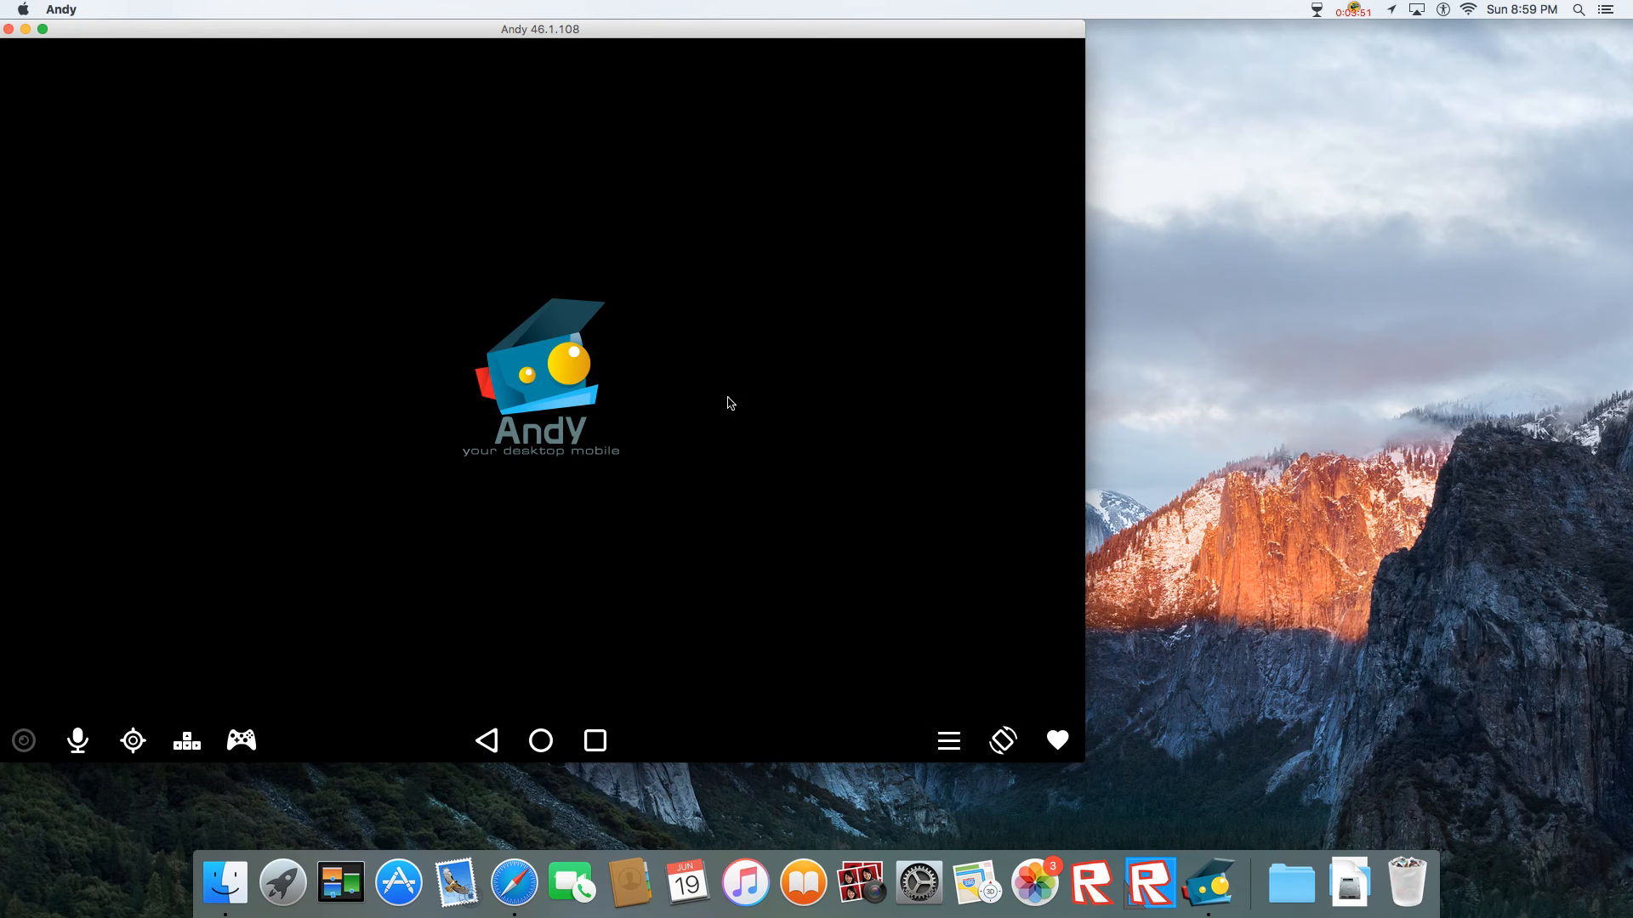
{"action": "mouse_move", "coordinate": [1106, 335]}
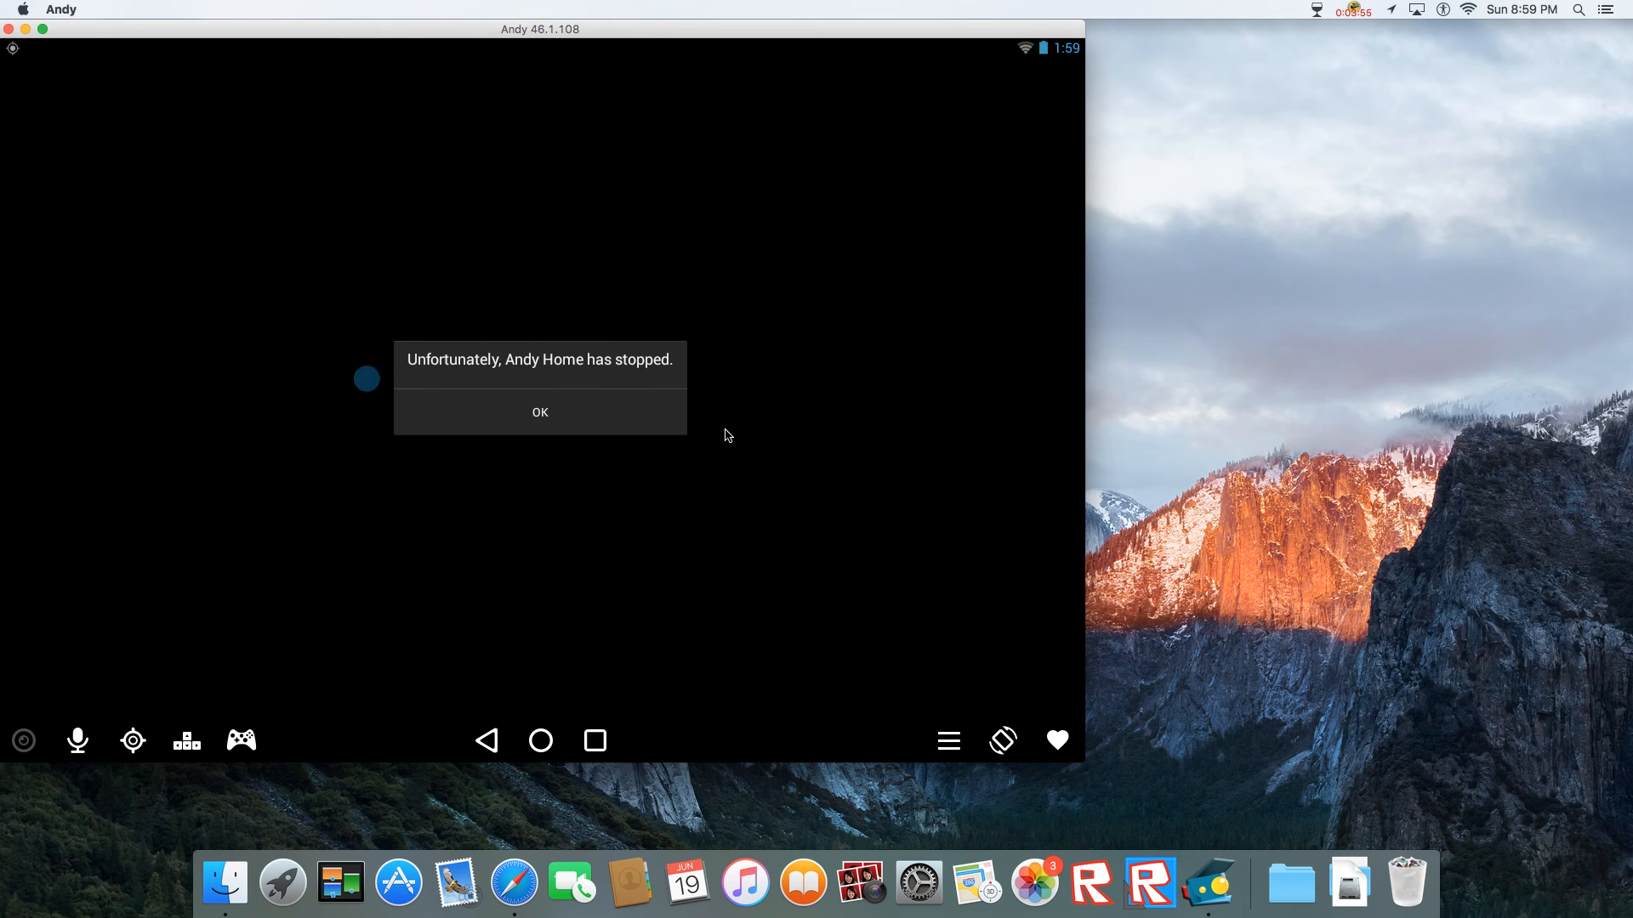
- Dismiss the Andy Home crash message, skip Google account setup and tap an app on the home screen
{"action": "left_click", "coordinate": [539, 412]}
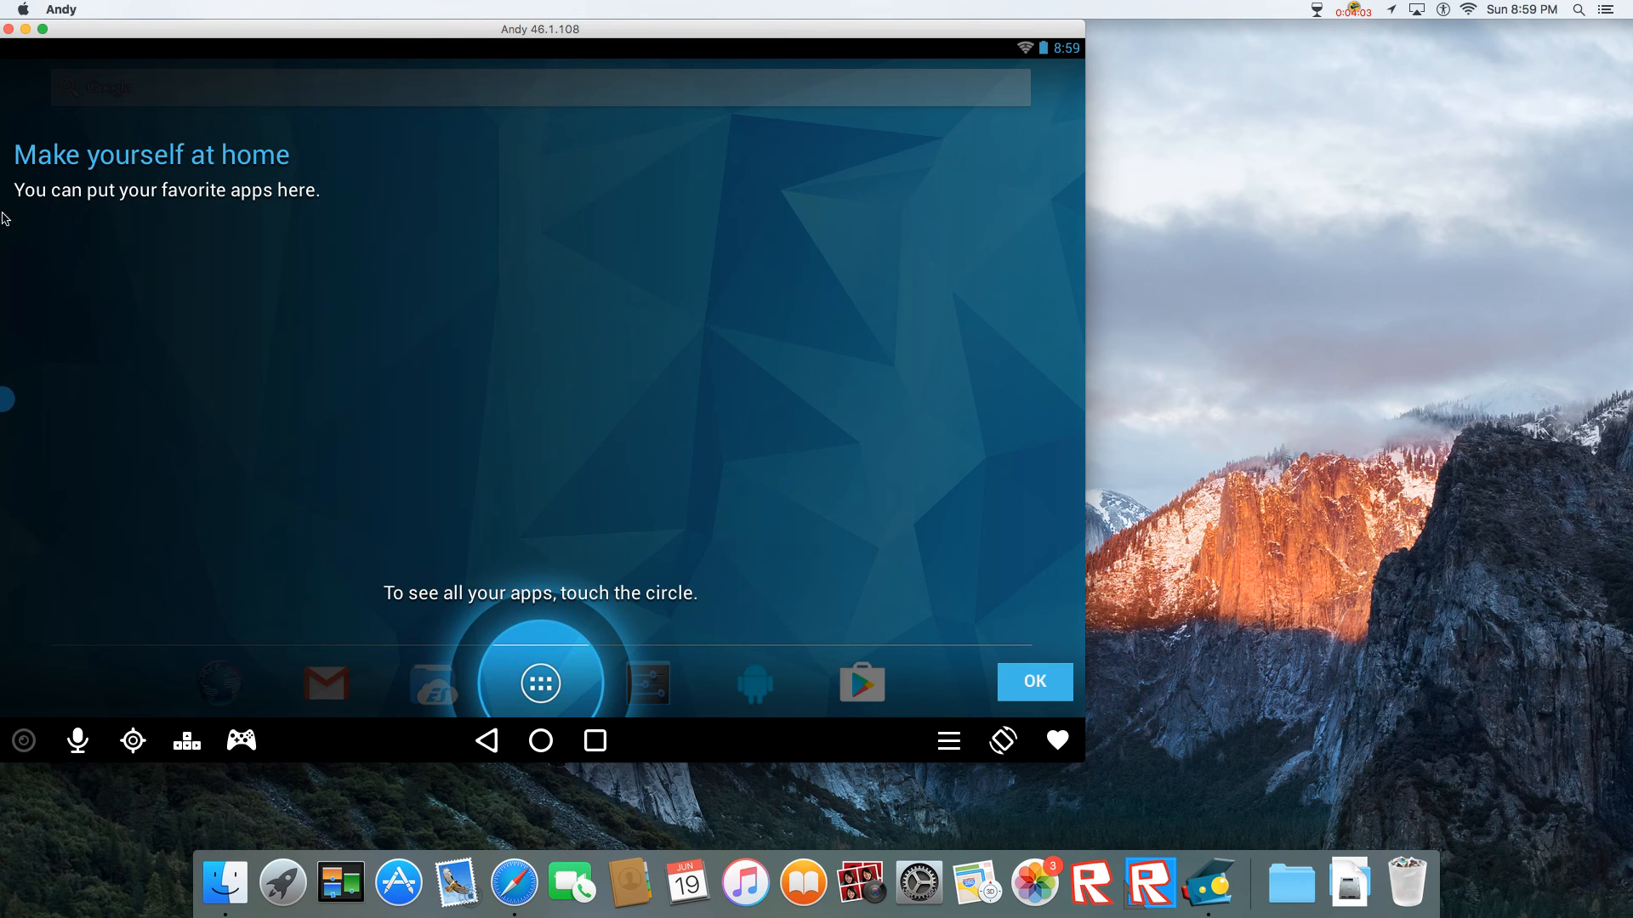
{"action": "mouse_move", "coordinate": [469, 584]}
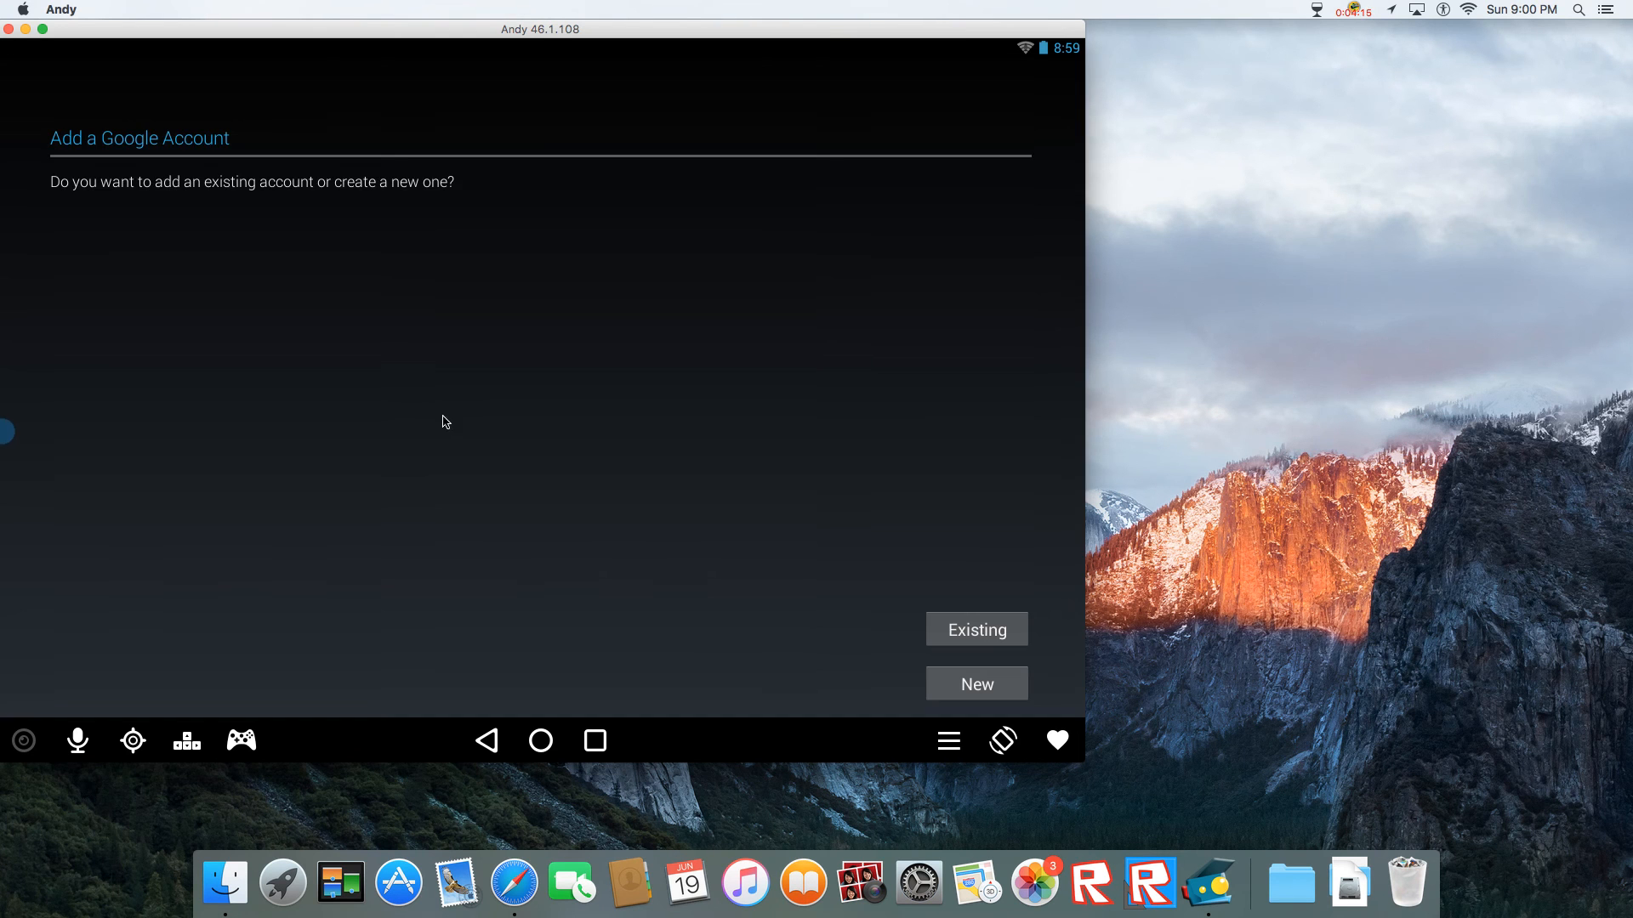
{"action": "left_click", "coordinate": [540, 742]}
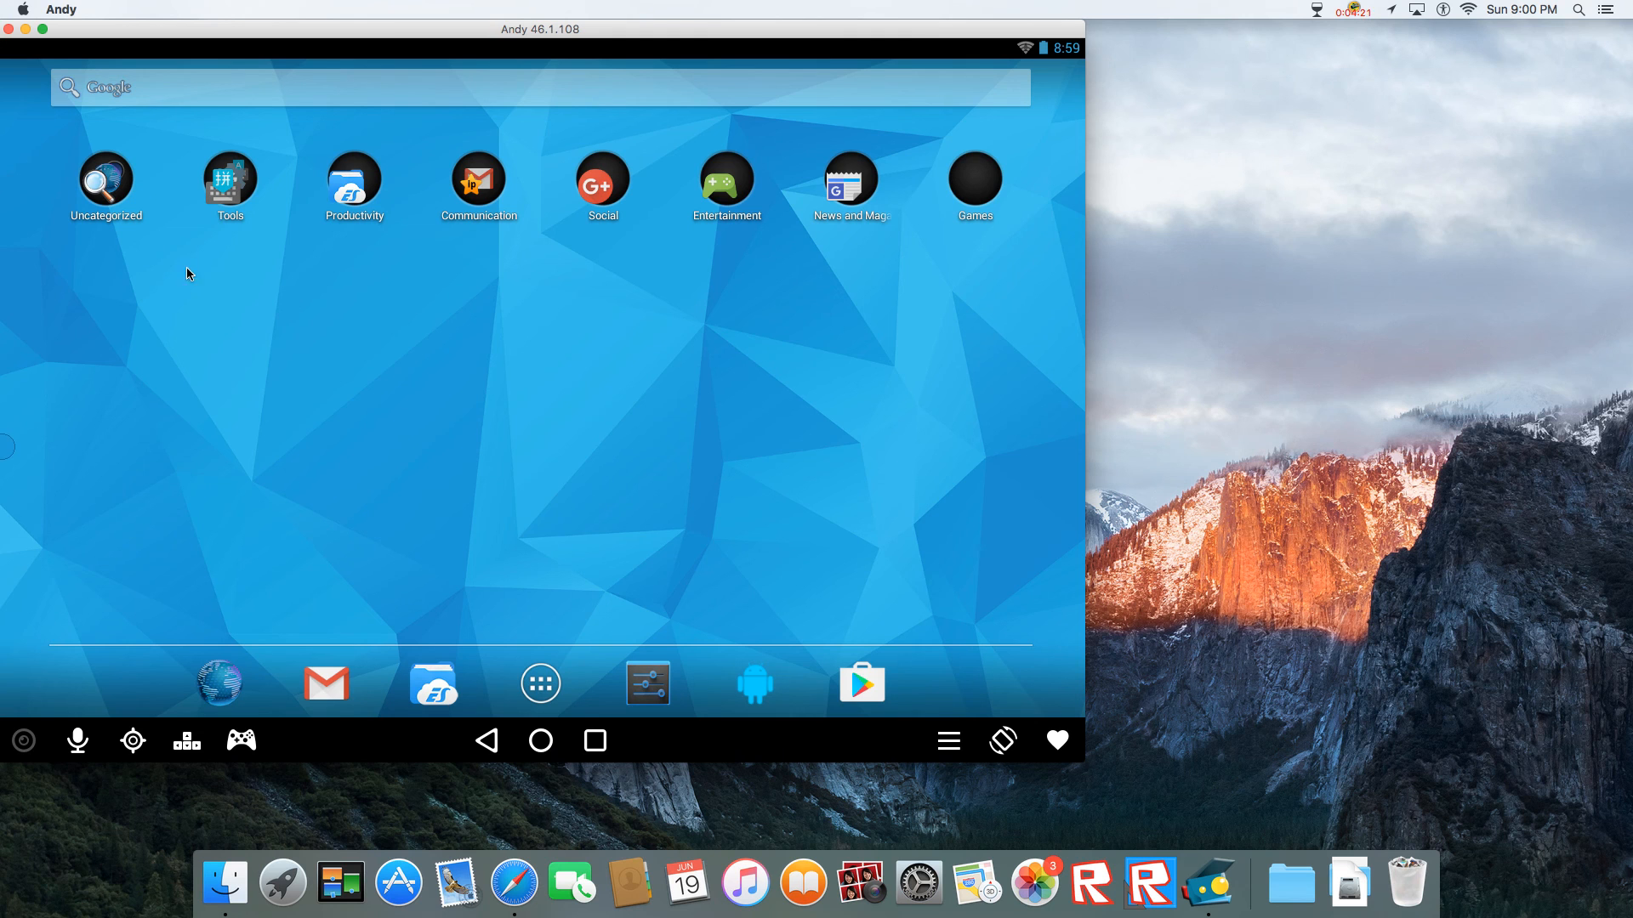
{"action": "mouse_move", "coordinate": [187, 267]}
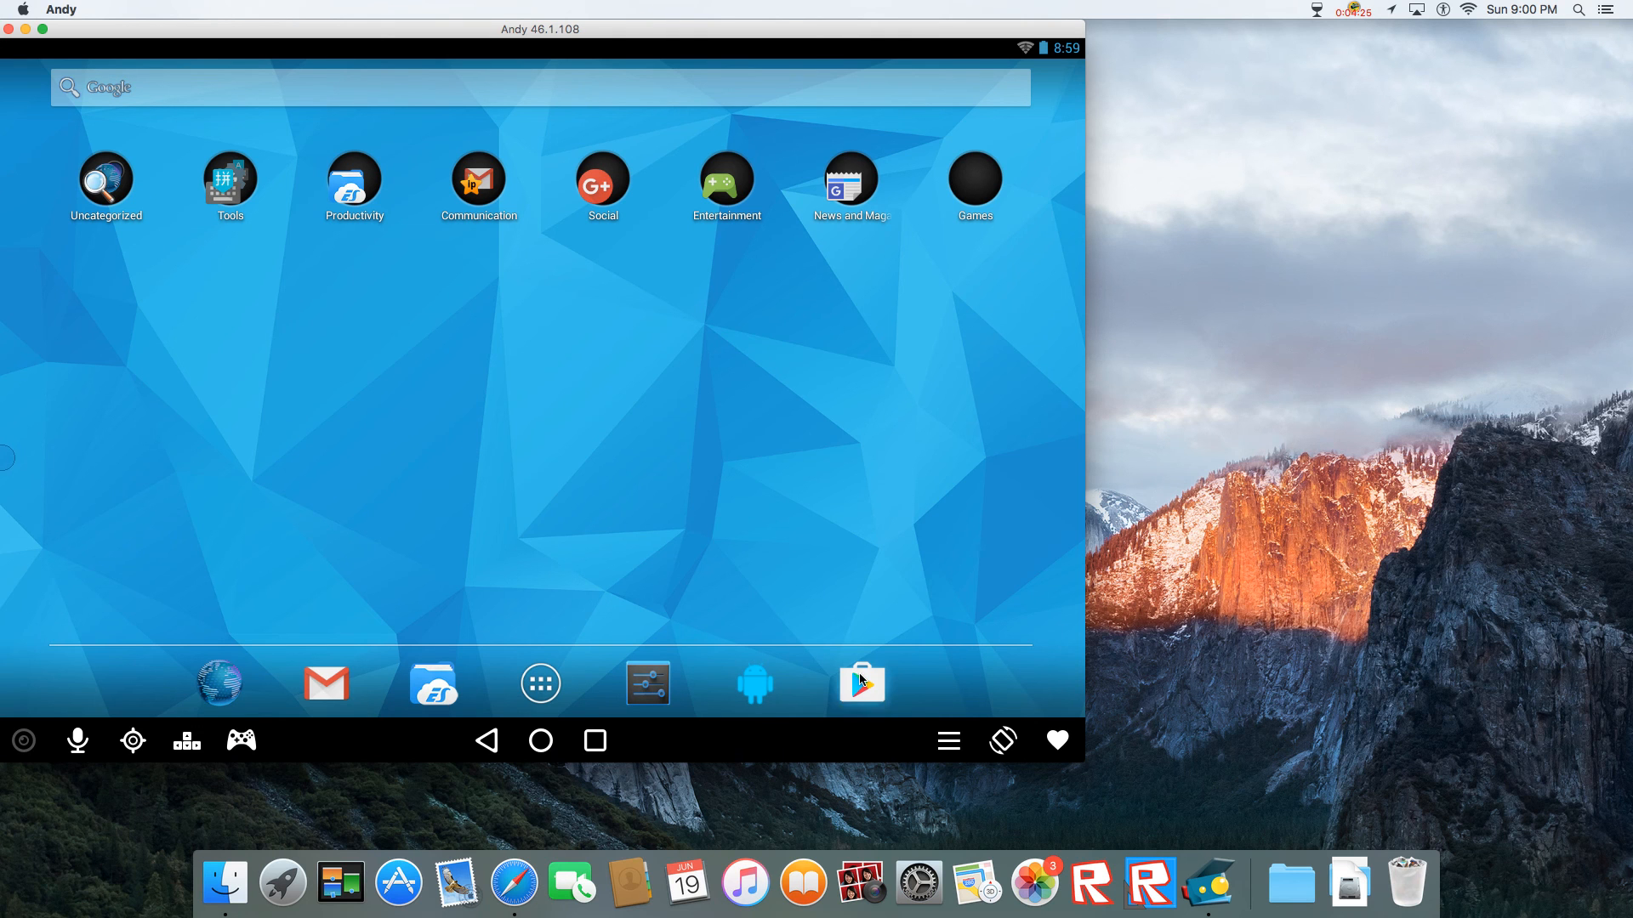
{"action": "left_click", "coordinate": [860, 683]}
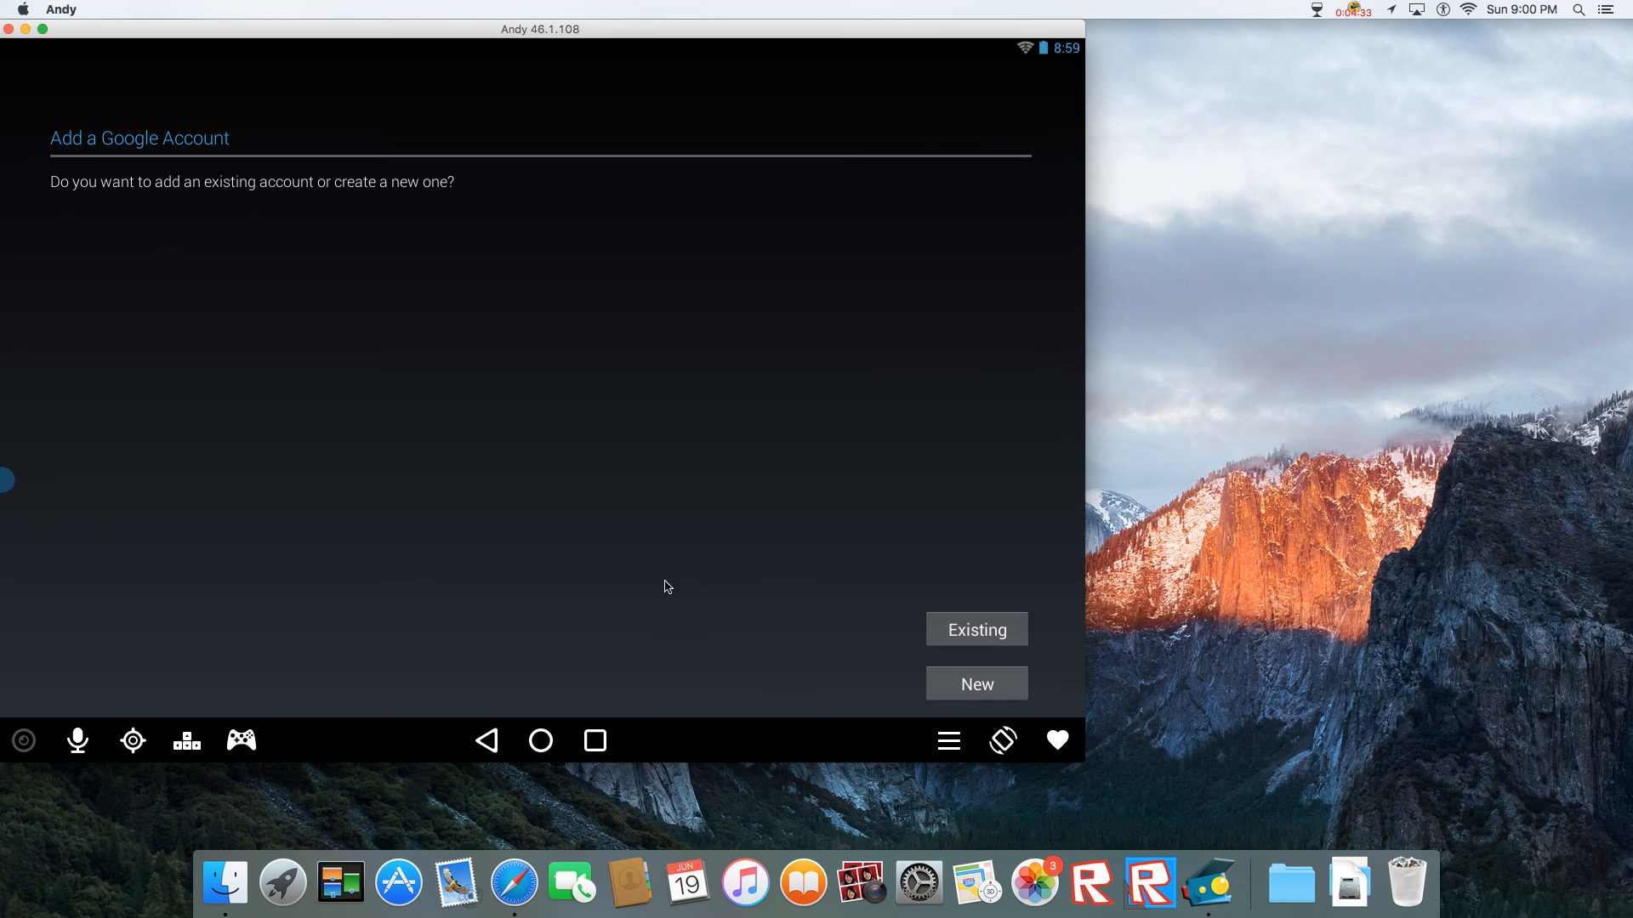
{"action": "mouse_move", "coordinate": [512, 743]}
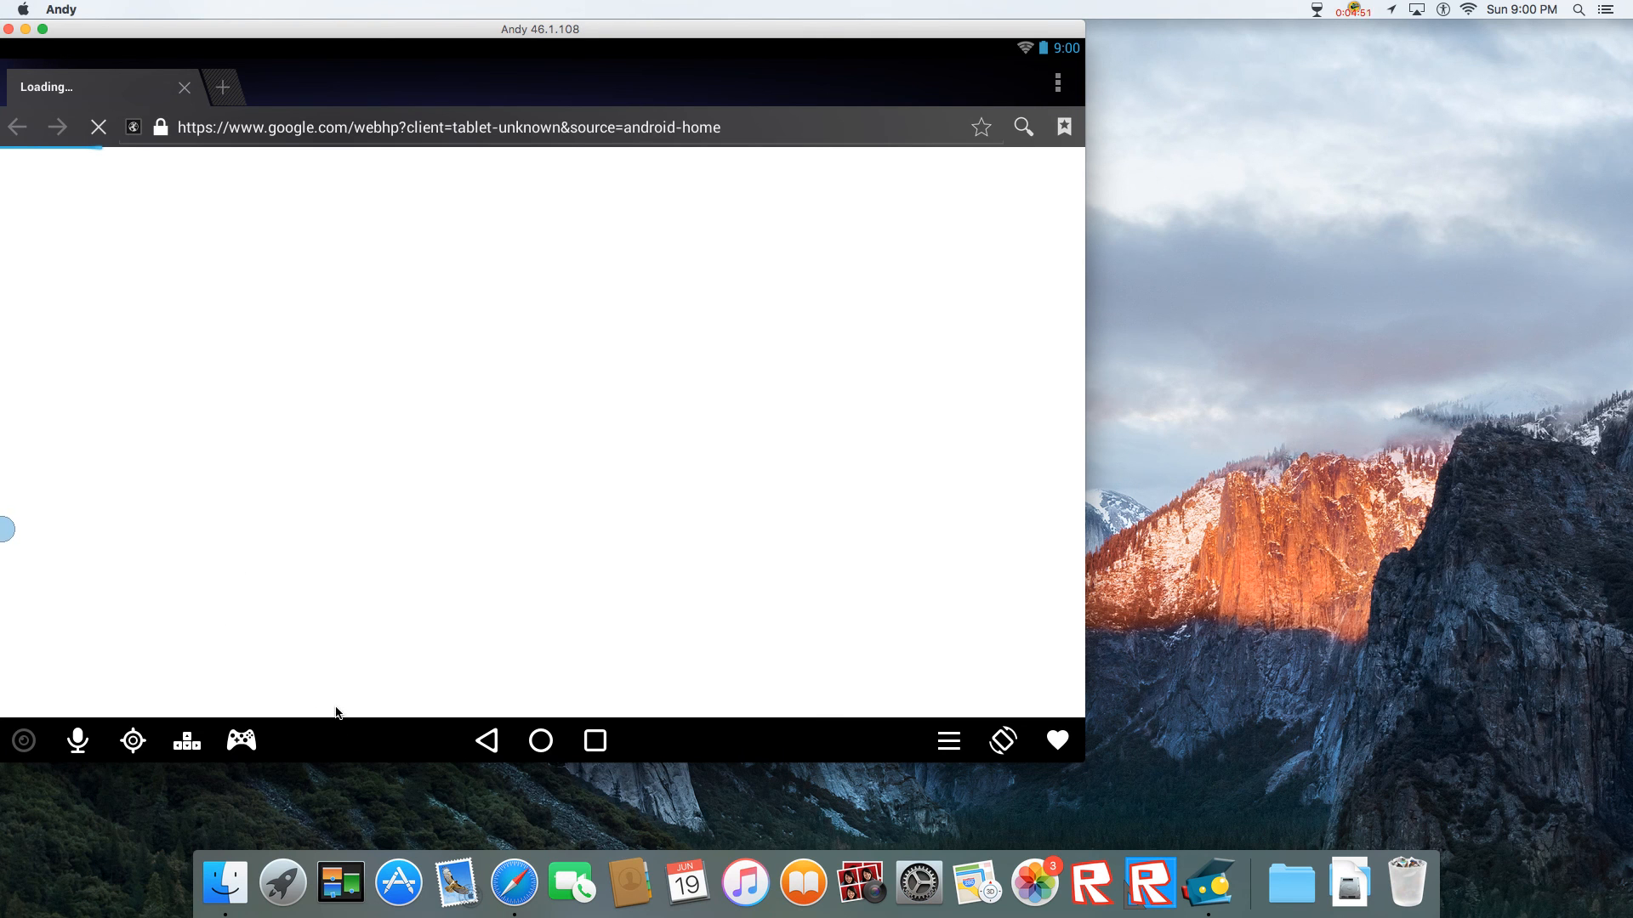
{"action": "mouse_move", "coordinate": [5, 510]}
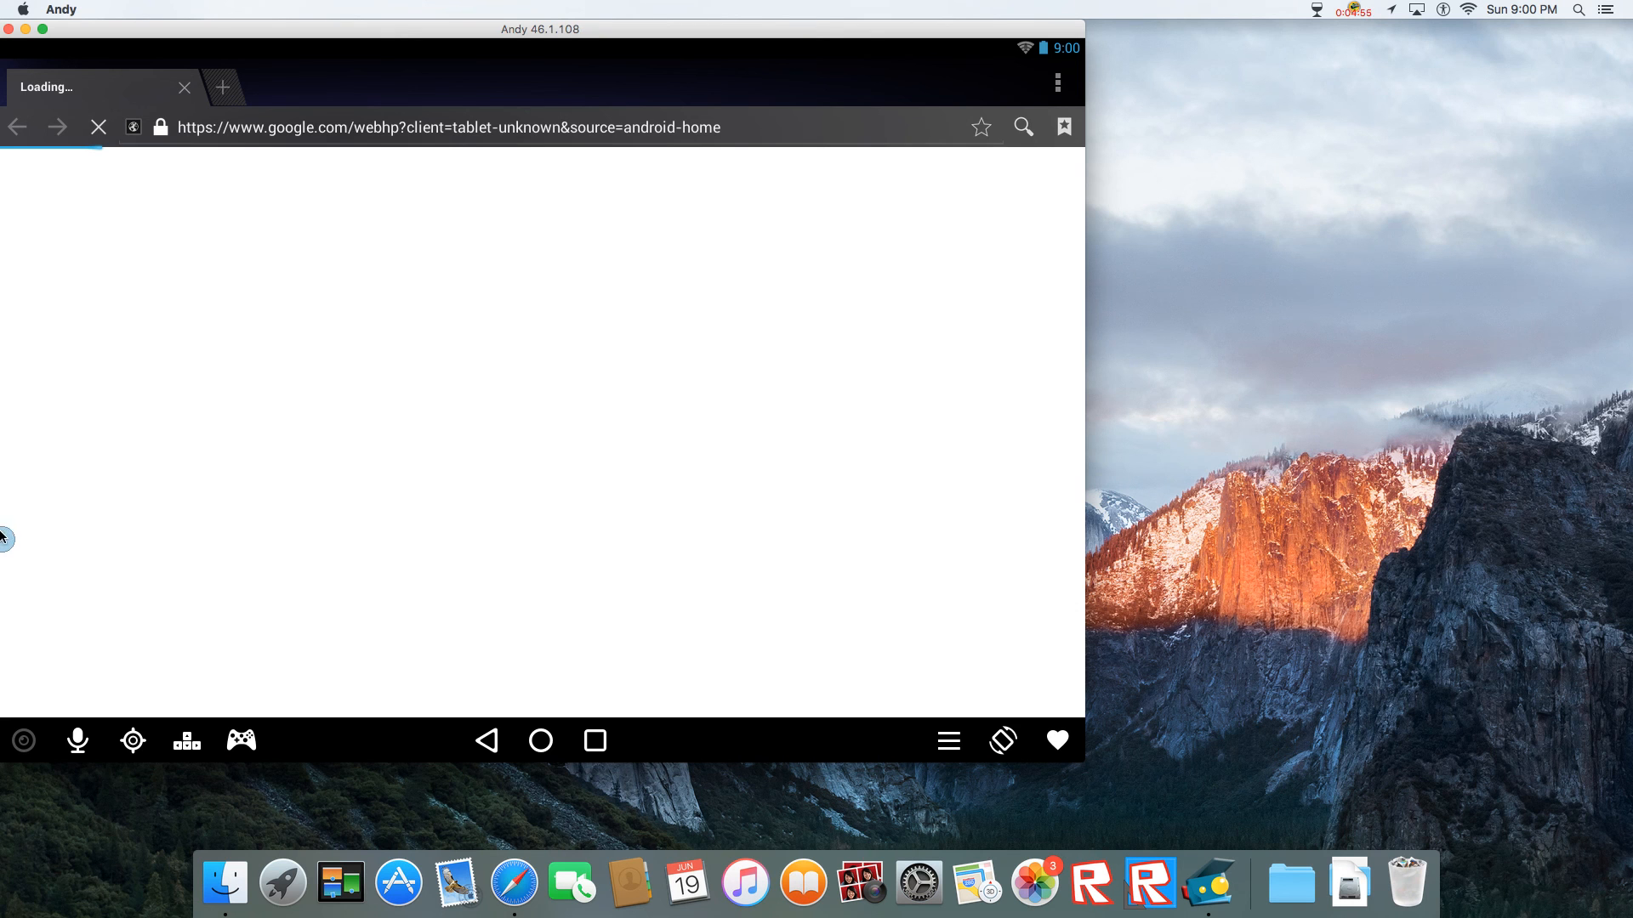
{"action": "mouse_move", "coordinate": [201, 267]}
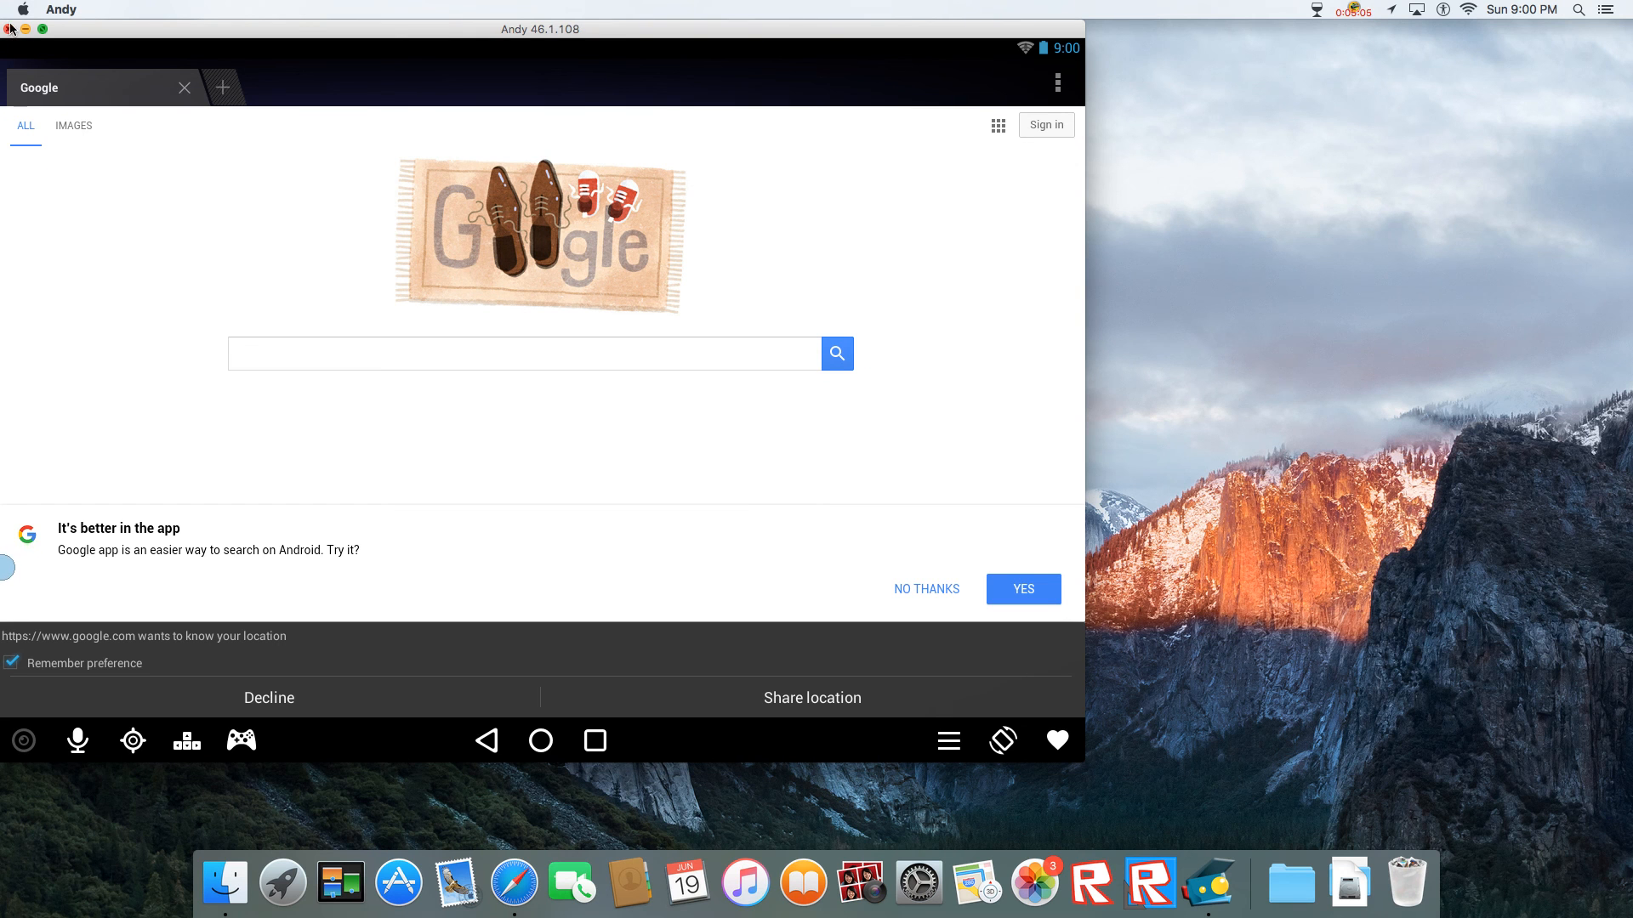
- Close the Andy emulator window once Google has loaded in the Android browser
{"action": "left_click", "coordinate": [11, 29]}
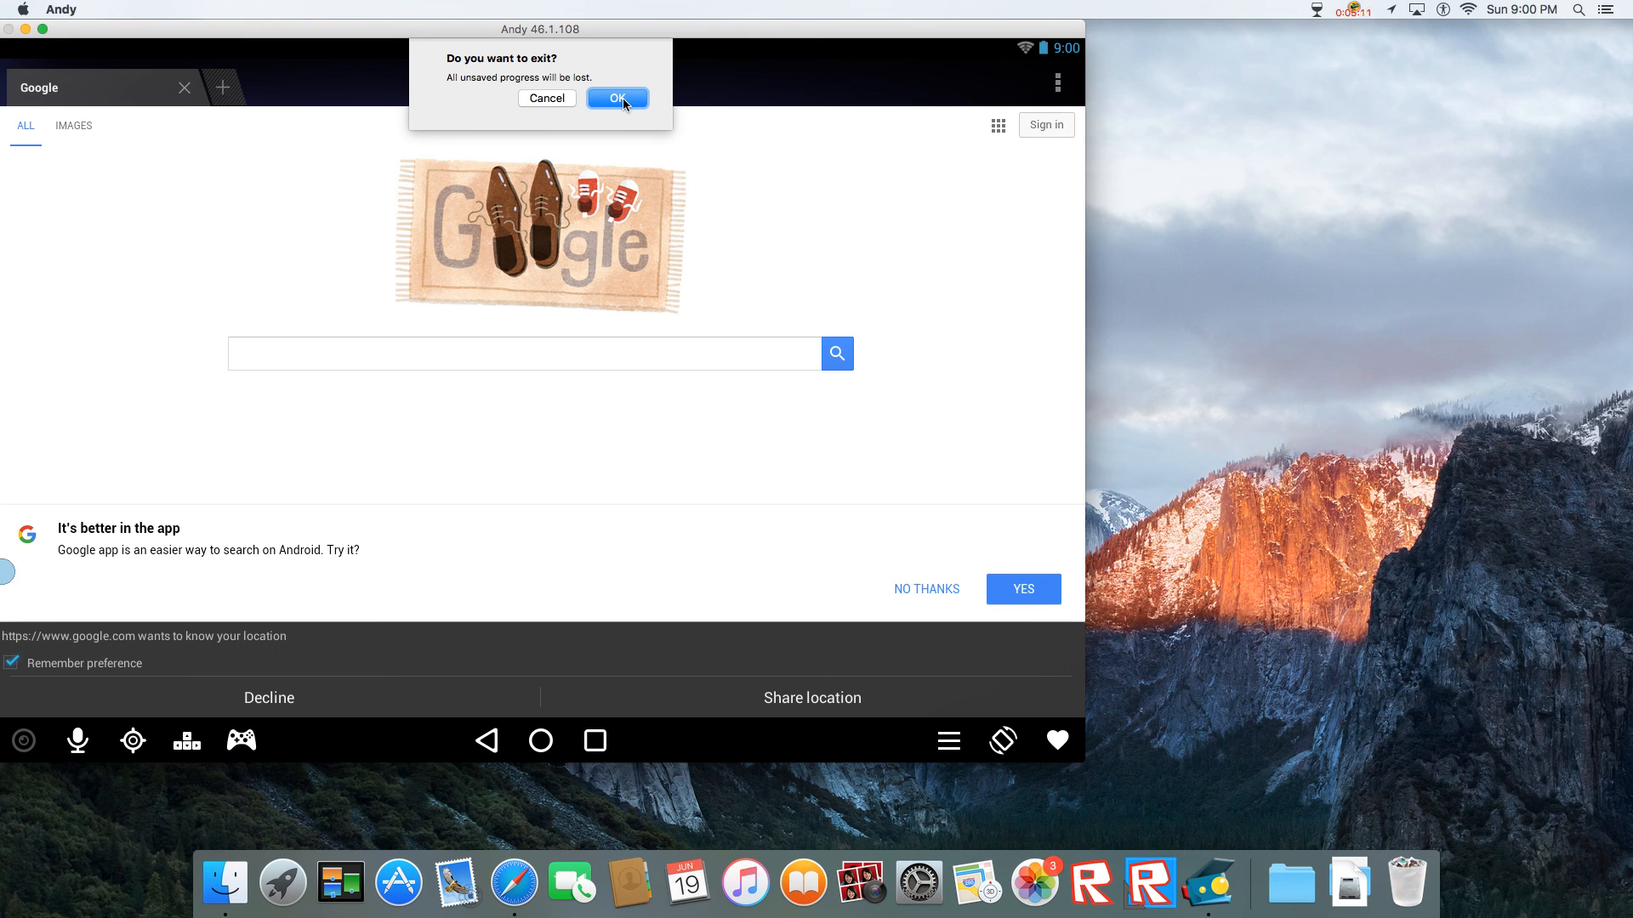
- Confirm the exit so Andy quits to the empty desktop
{"action": "left_click", "coordinate": [616, 99]}
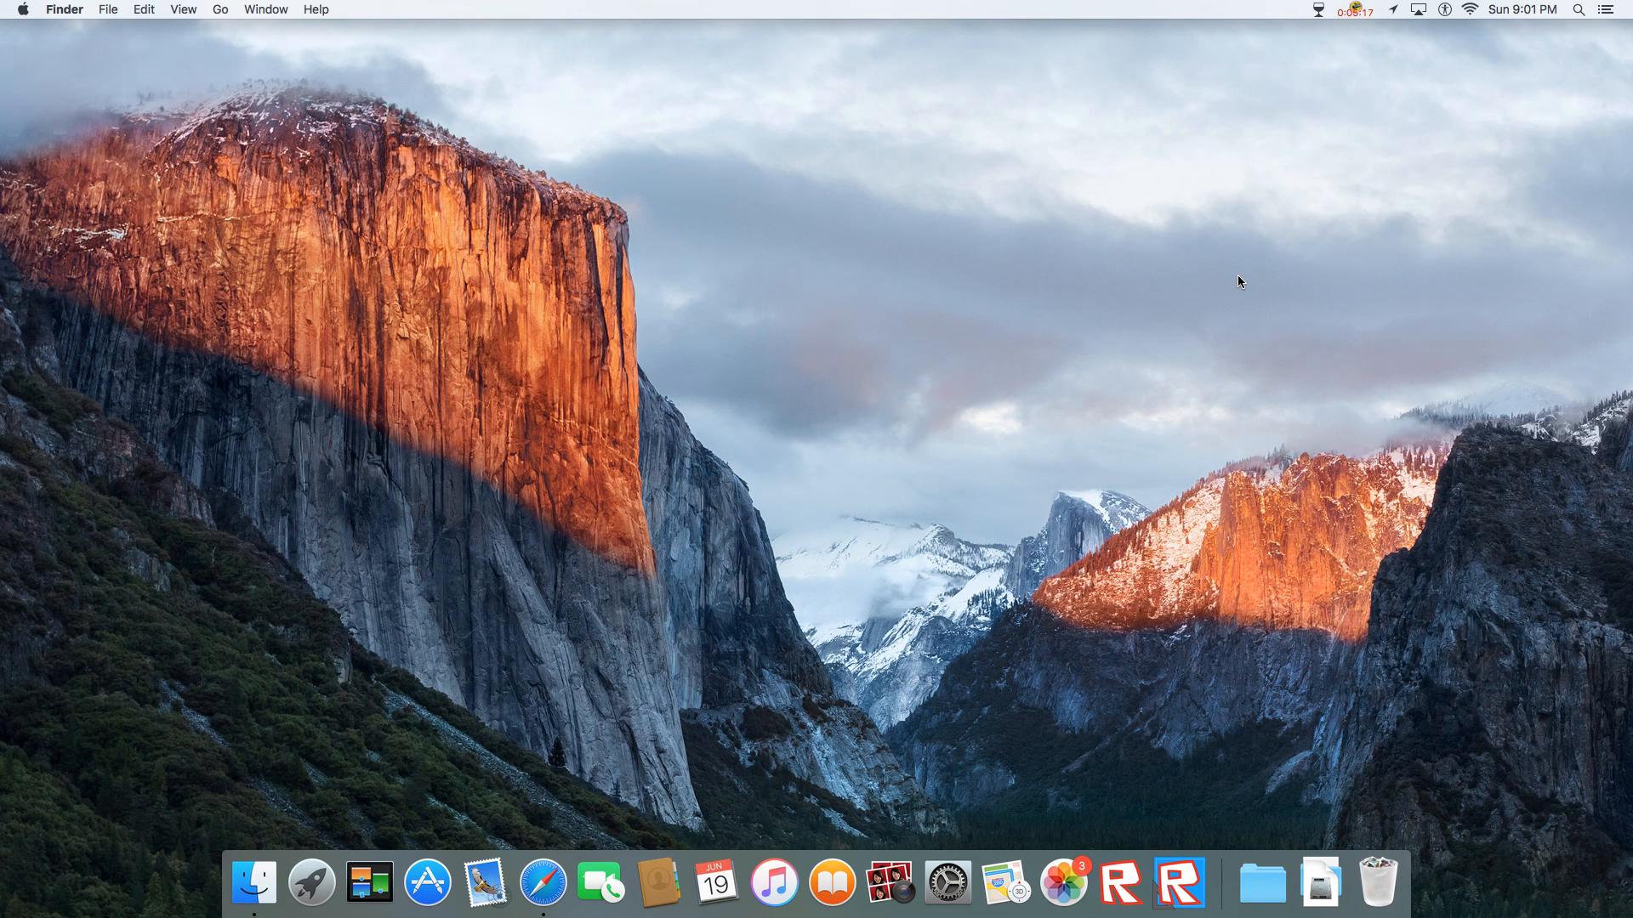
{"action": "mouse_move", "coordinate": [1223, 269]}
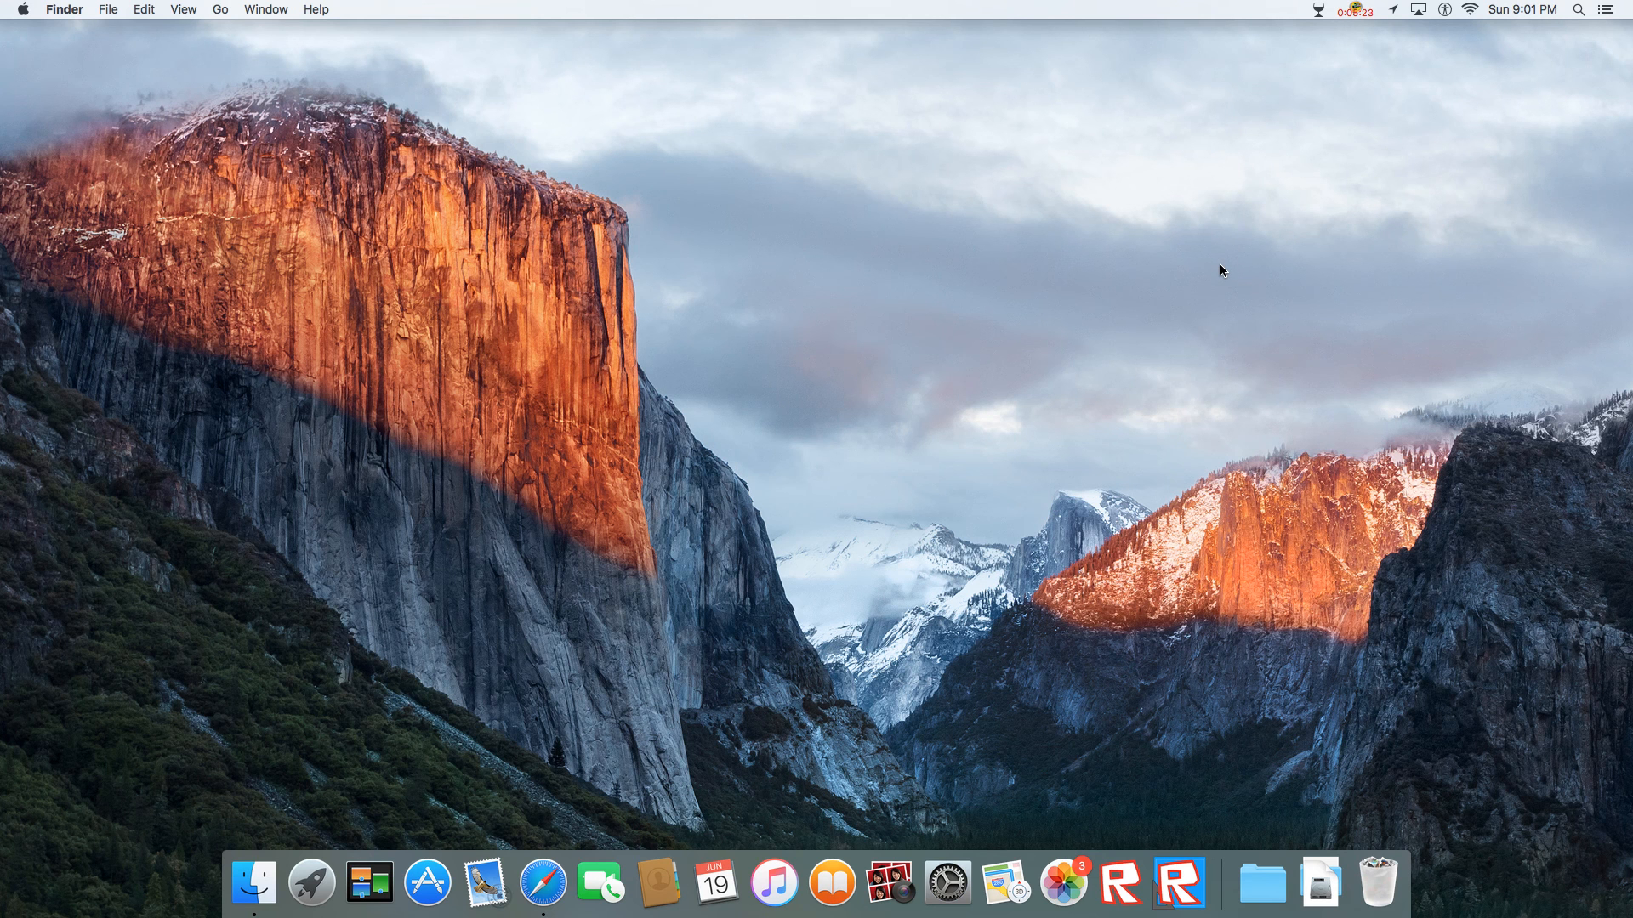
{"action": "mouse_move", "coordinate": [1148, 19]}
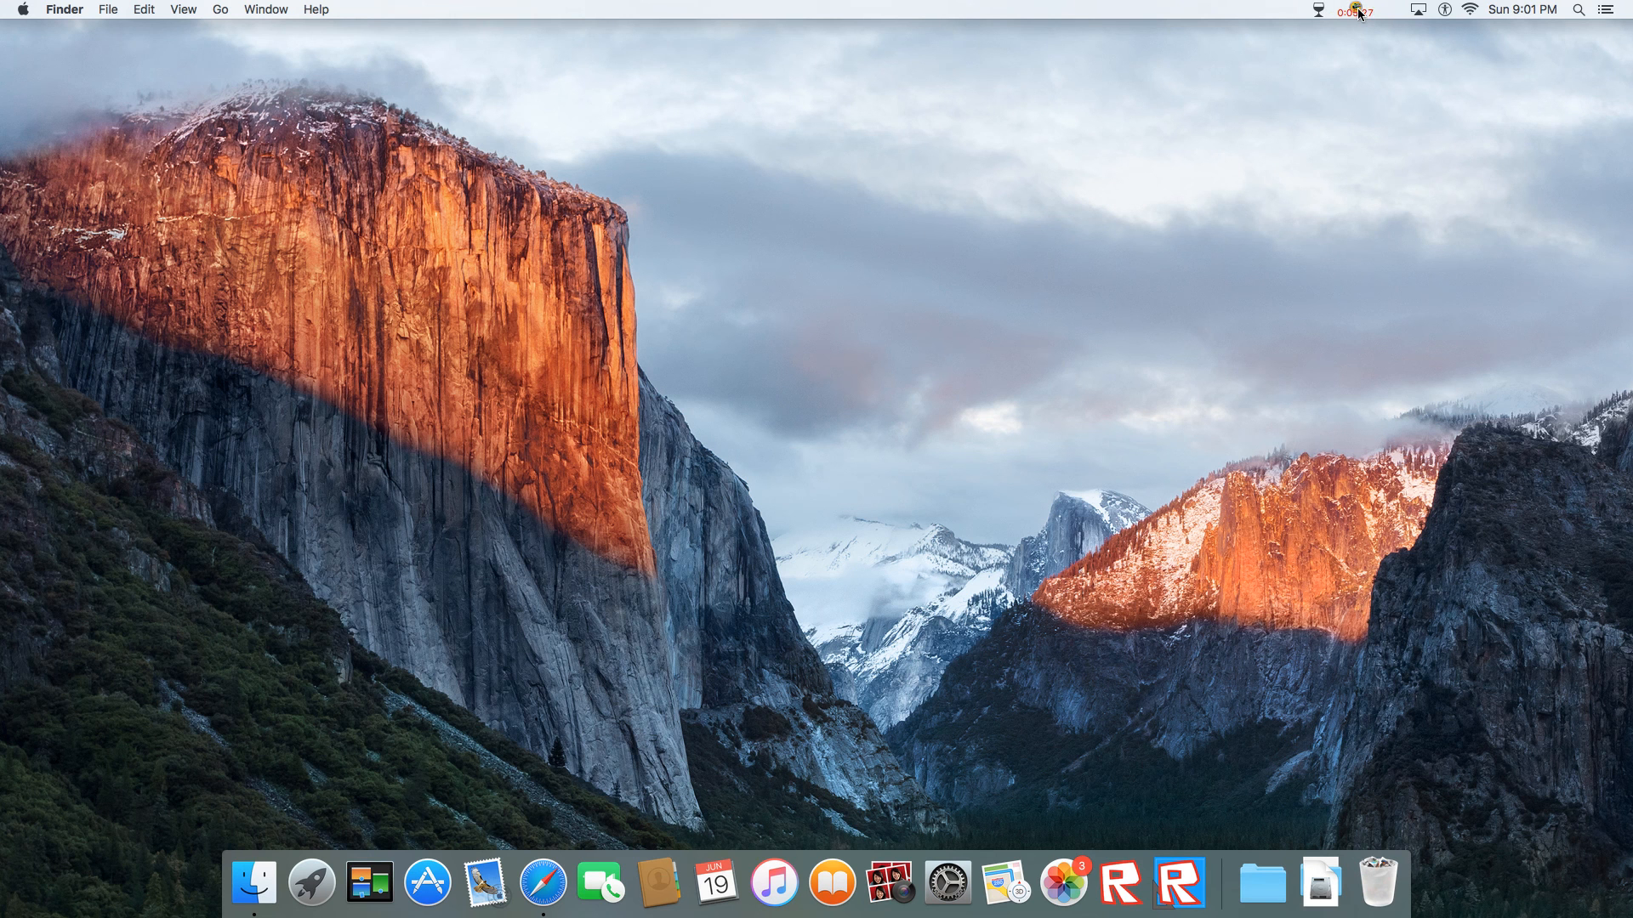
{"action": "left_click", "coordinate": [1382, 11]}
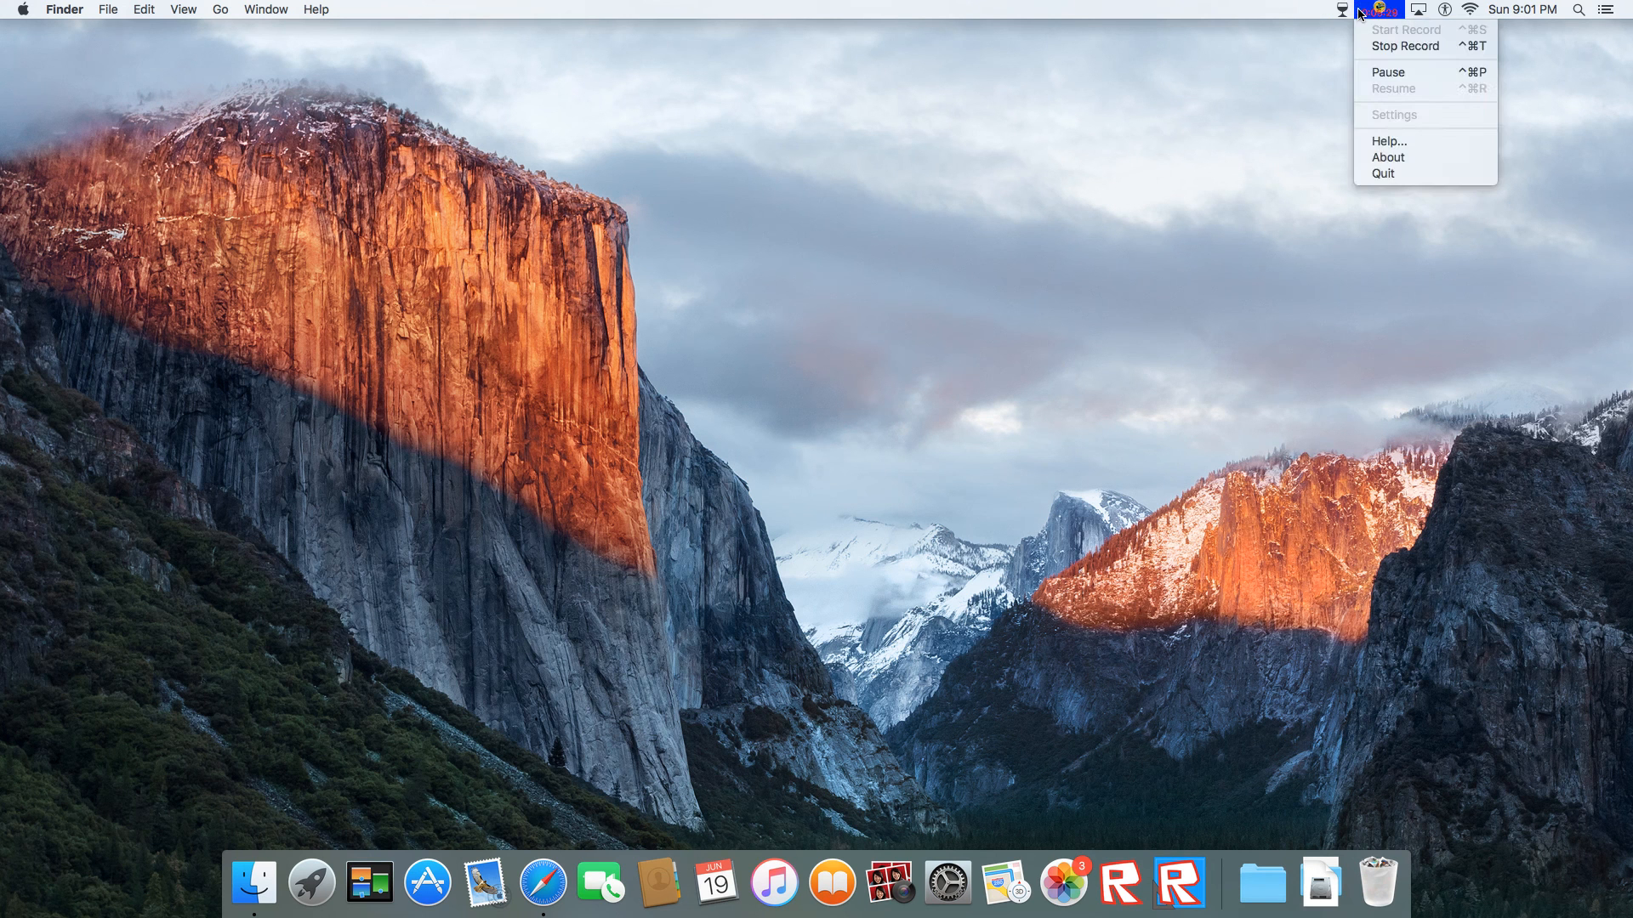